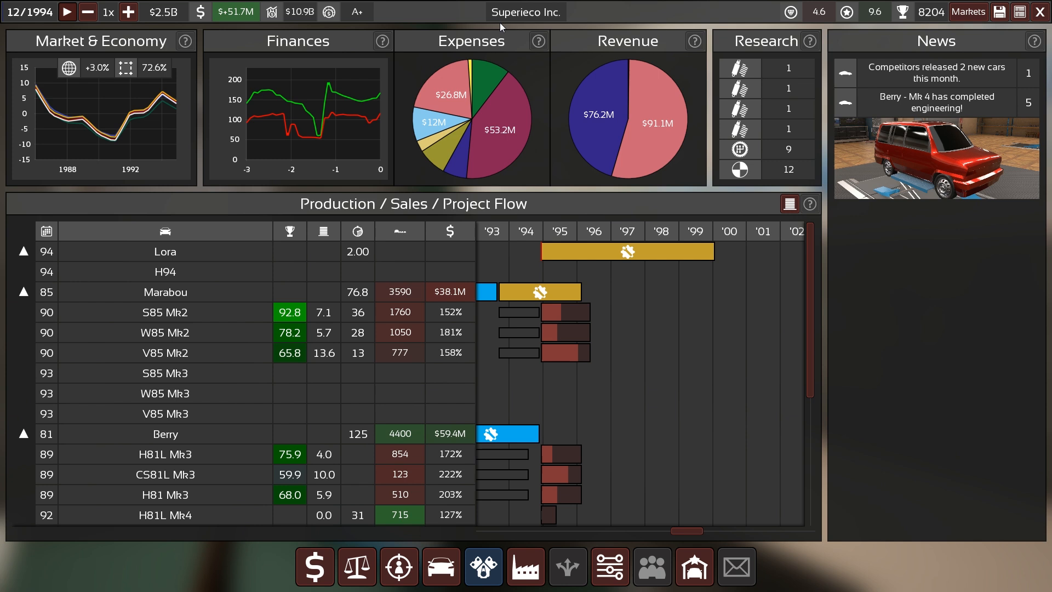
mouse_move(53, 29)
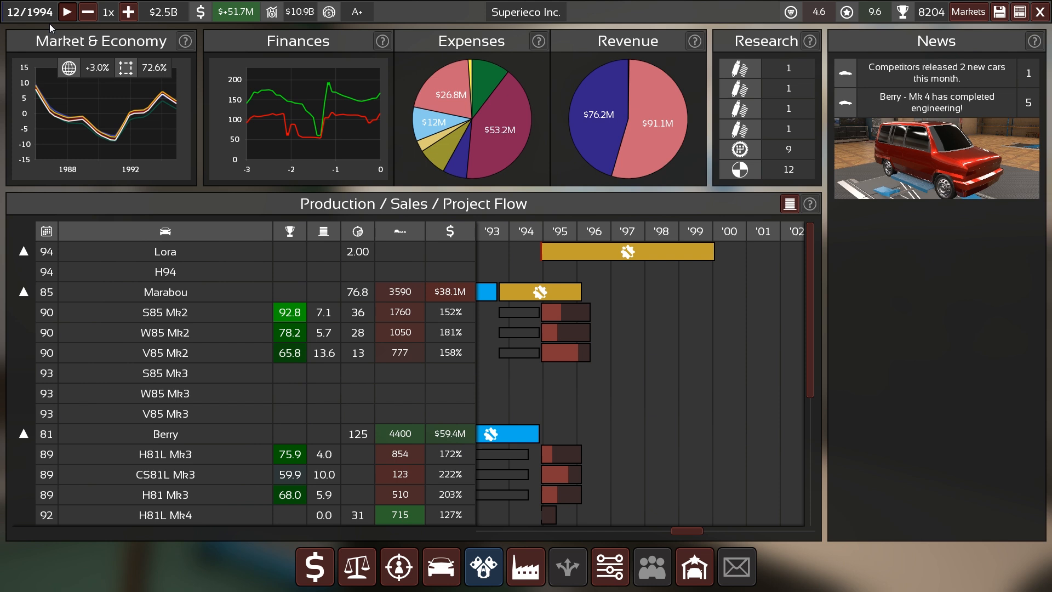
mouse_move(604, 124)
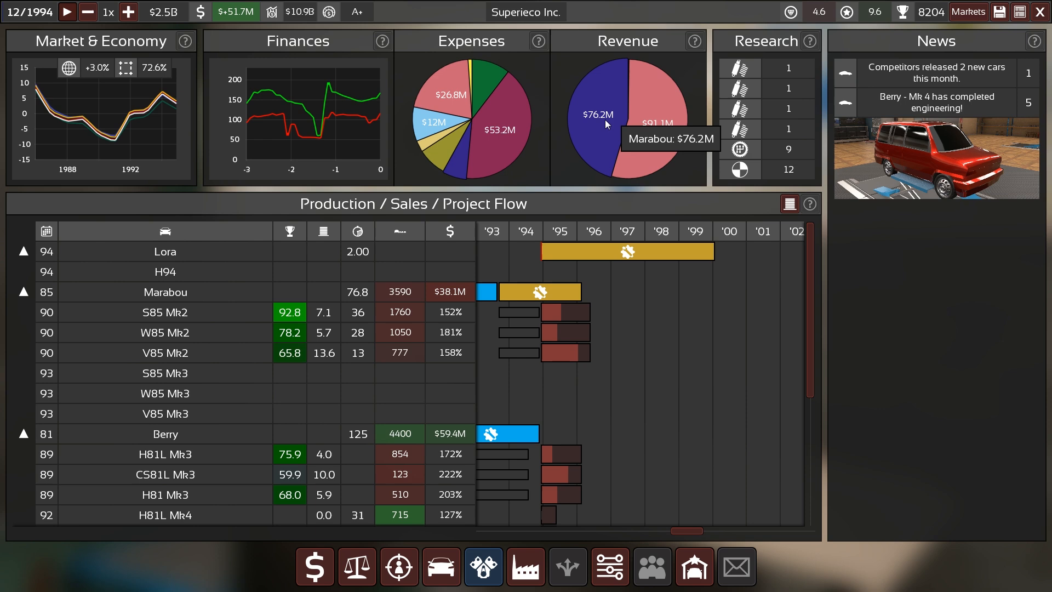
Step: Raise Engine Architecture research funding by two steps in the R&D overview
scroll("down", 3)
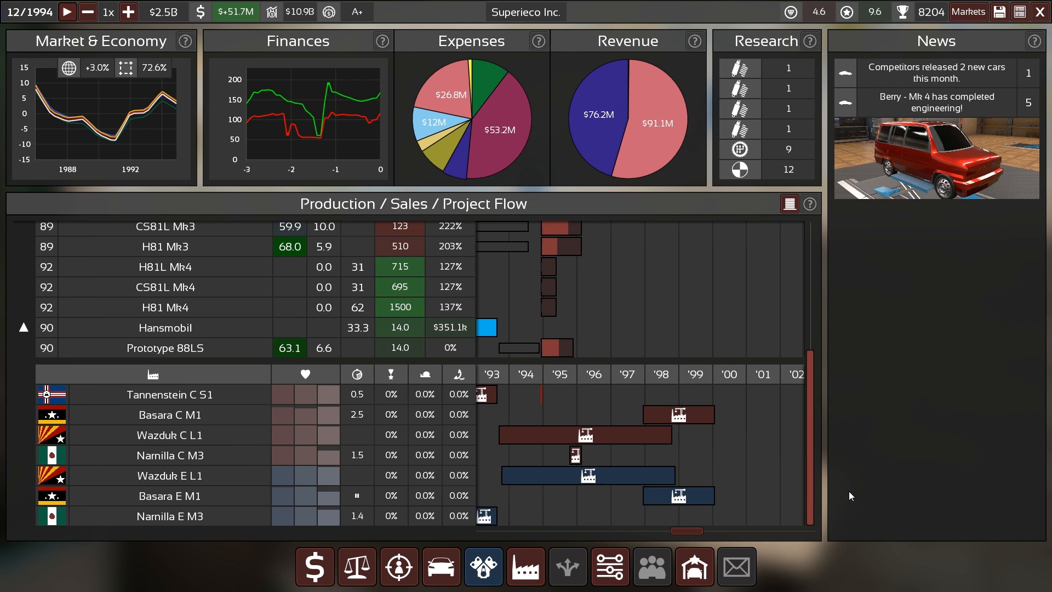
mouse_move(704, 451)
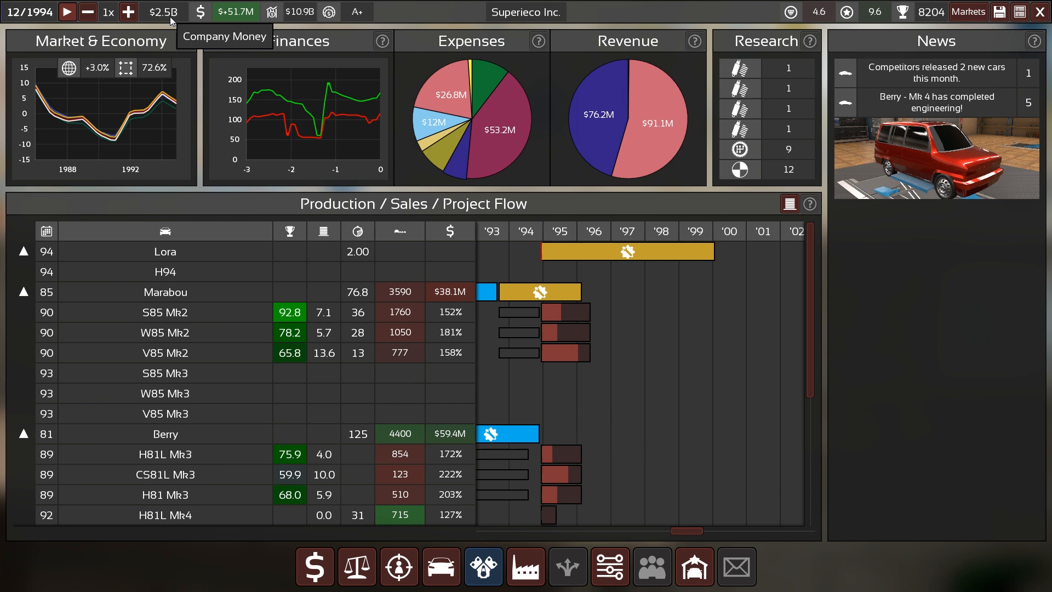
mouse_move(808, 312)
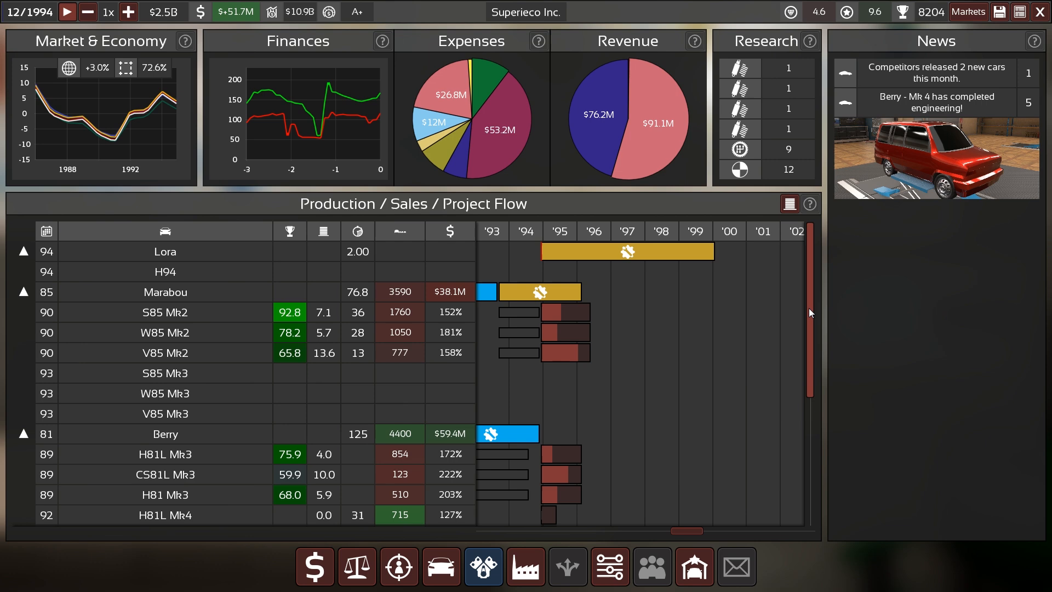
mouse_move(610, 567)
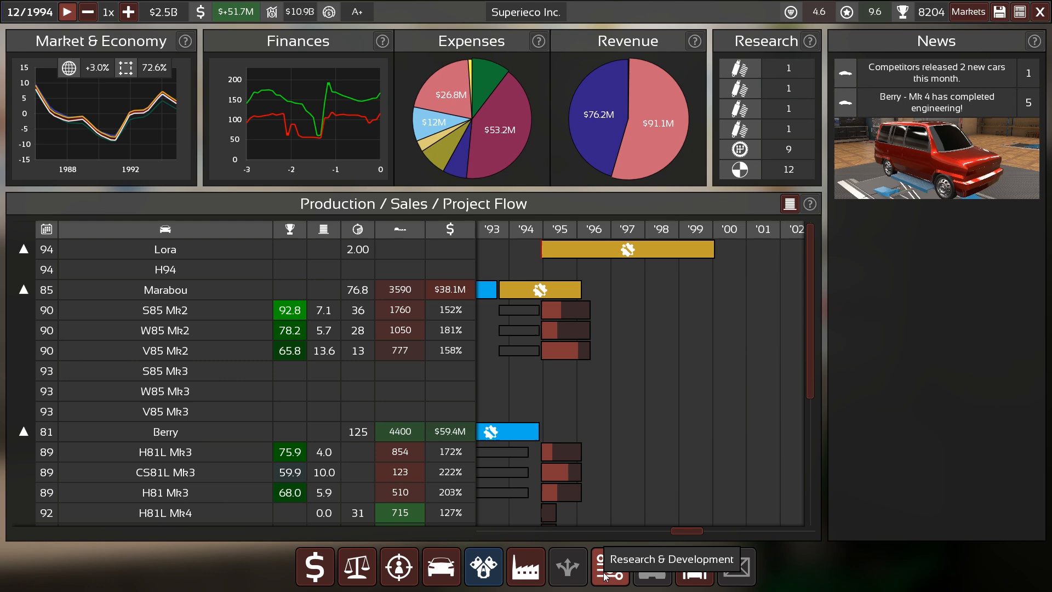
left_click(609, 566)
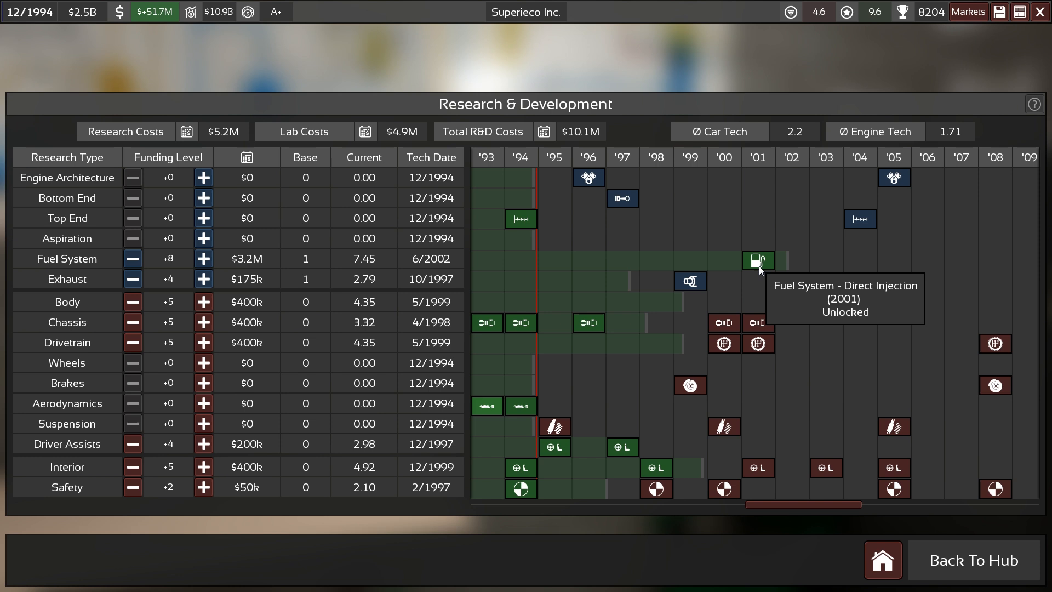
mouse_move(588, 177)
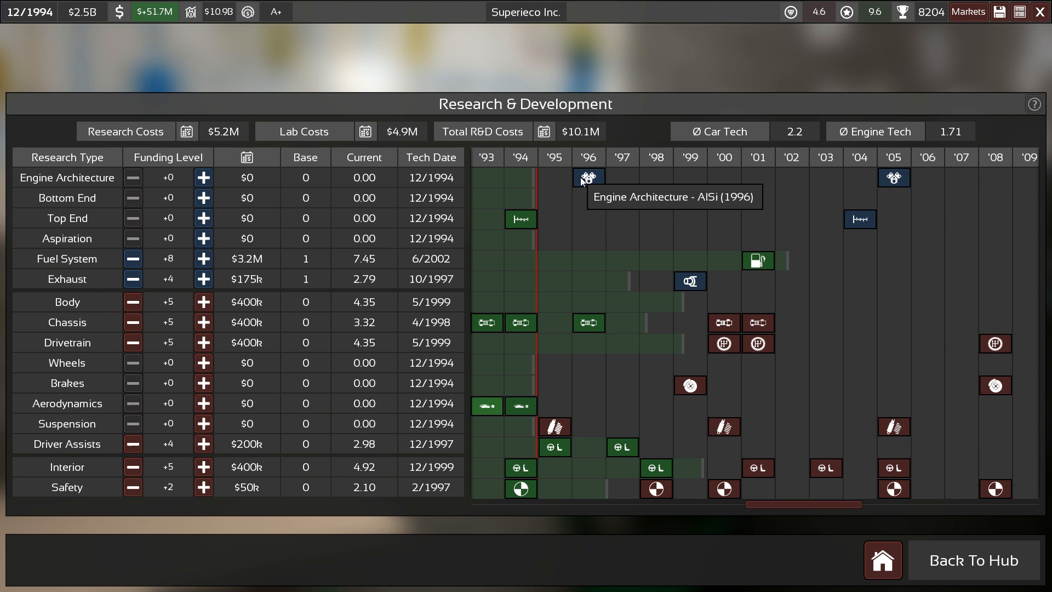
mouse_move(581, 183)
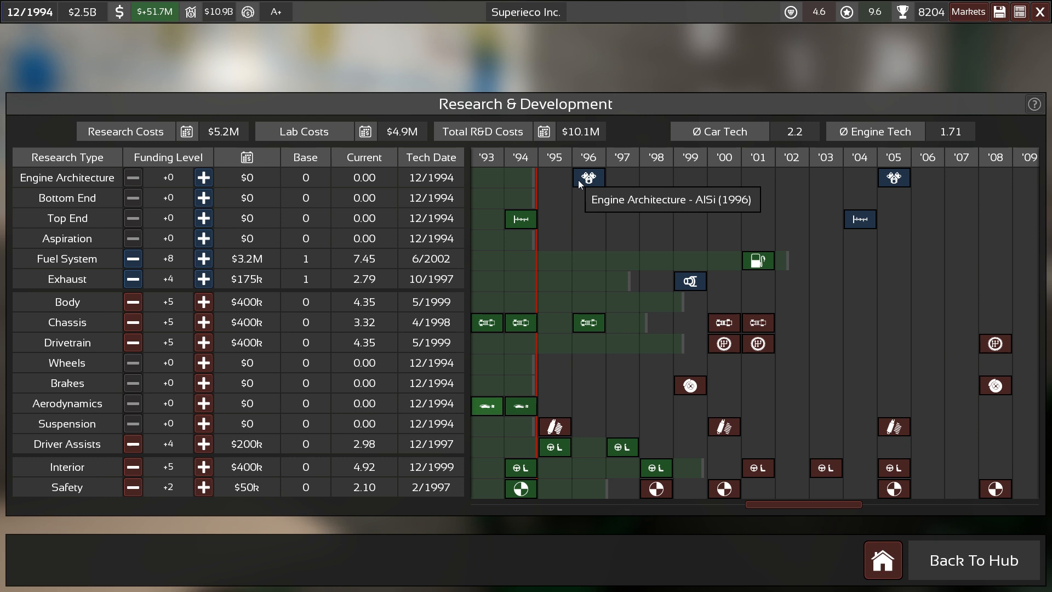
mouse_move(620, 198)
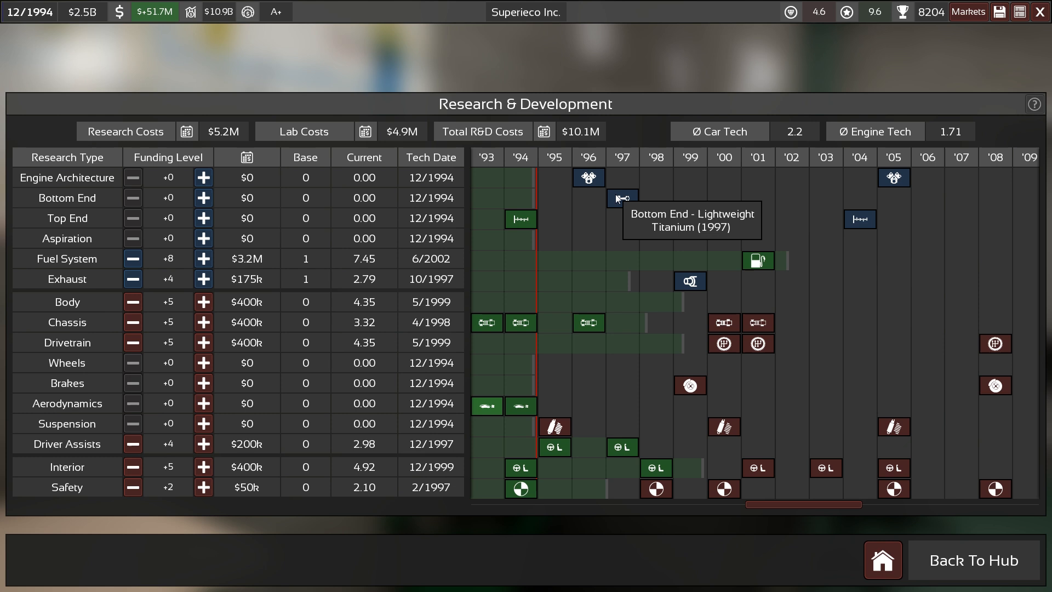
mouse_move(588, 178)
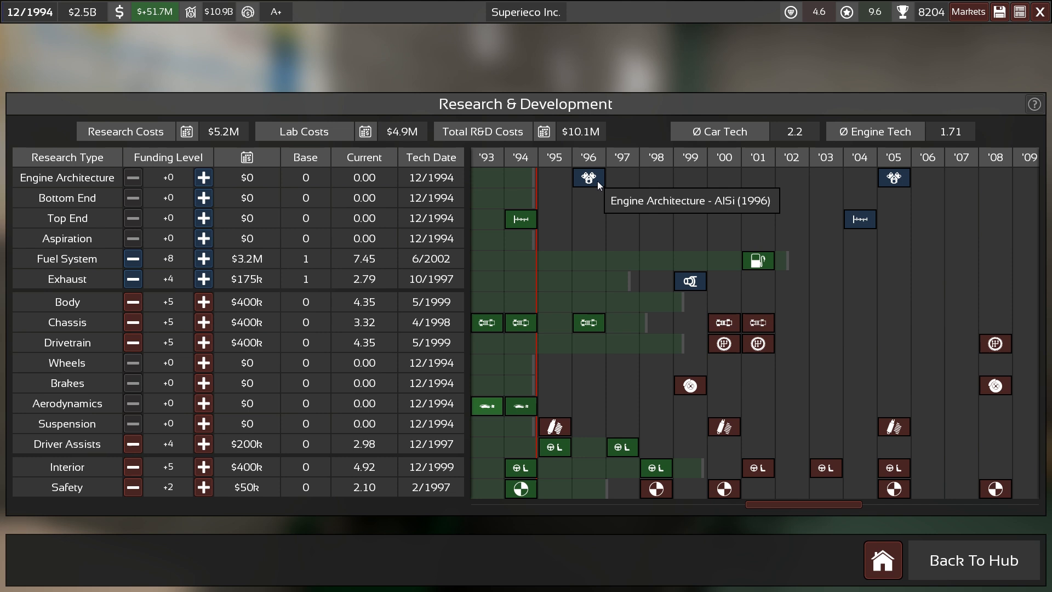
mouse_move(590, 175)
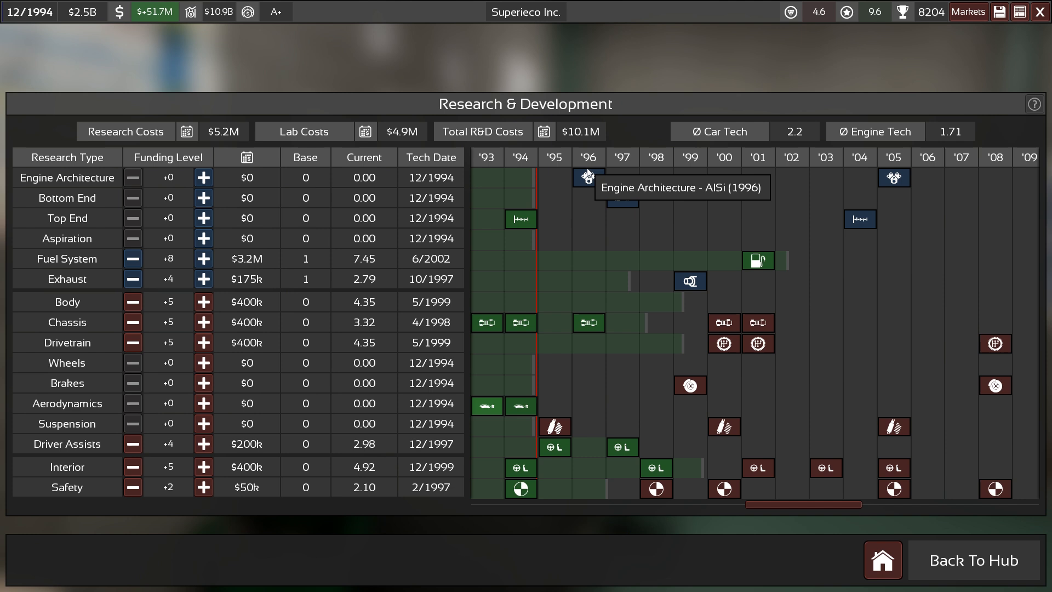
left_click(203, 177)
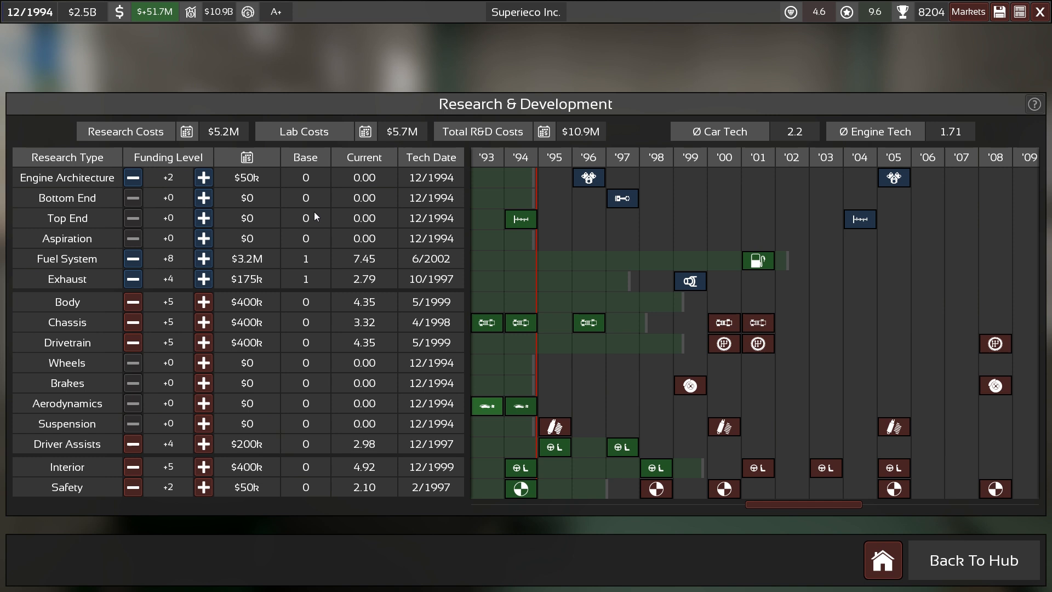
left_click(203, 177)
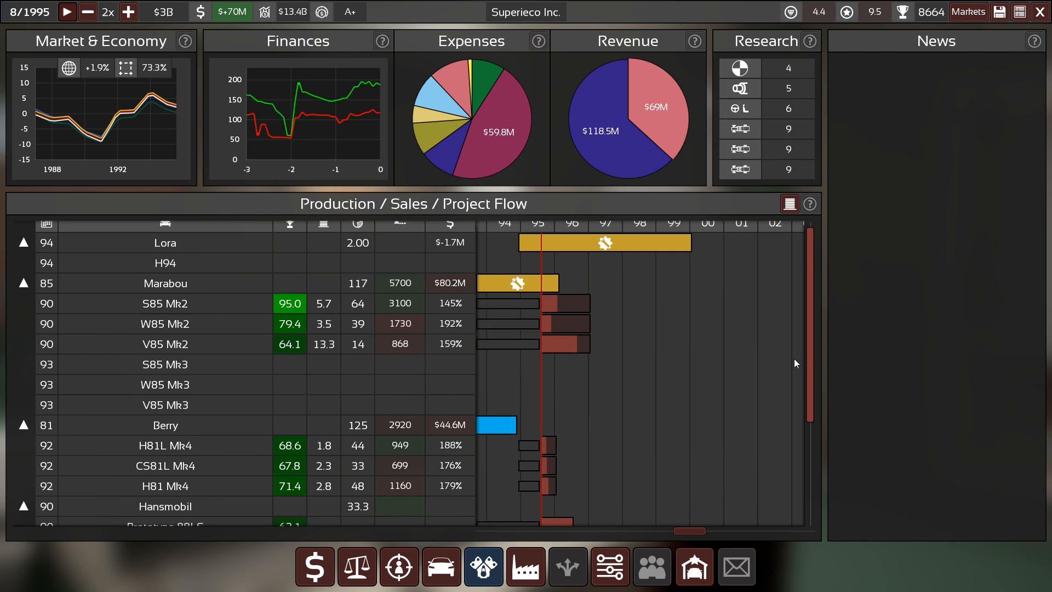
Step: Scroll the Production / Sales / Project Flow panel to review car projects and factory timelines
scroll("down", 3)
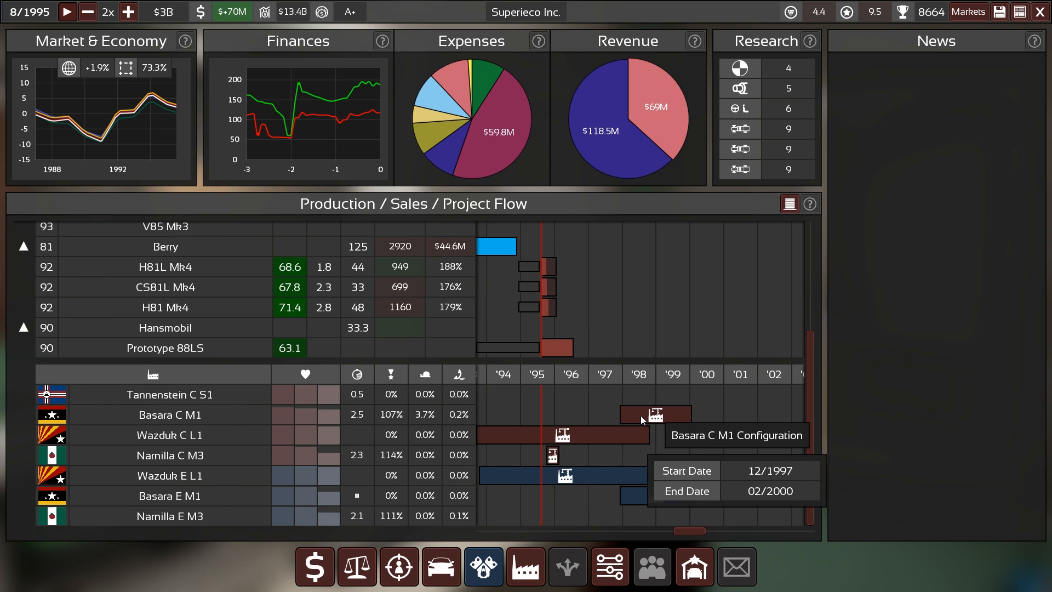
scroll("up", 3)
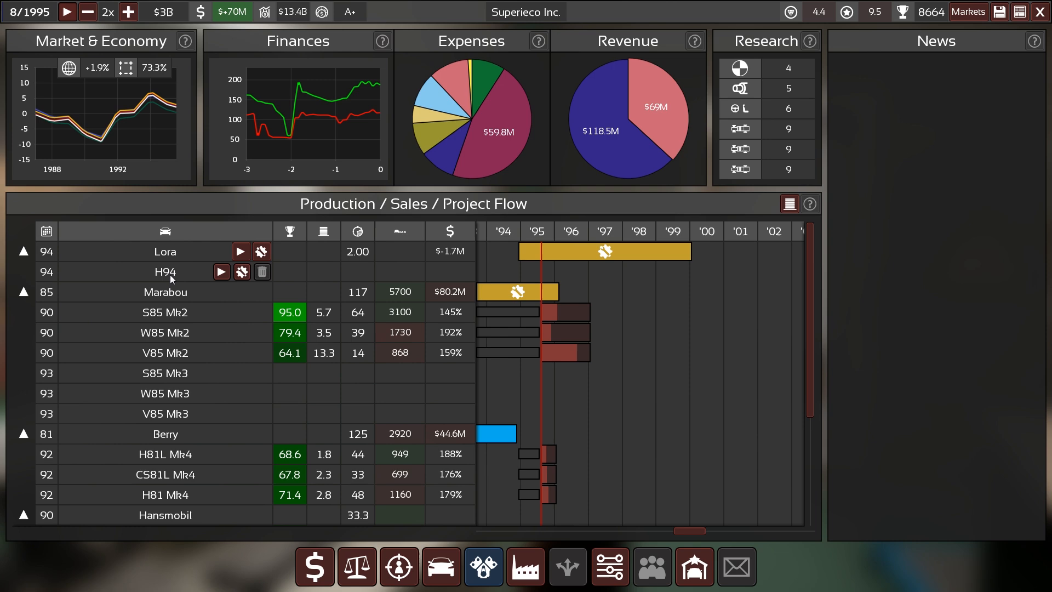
scroll("down", 3)
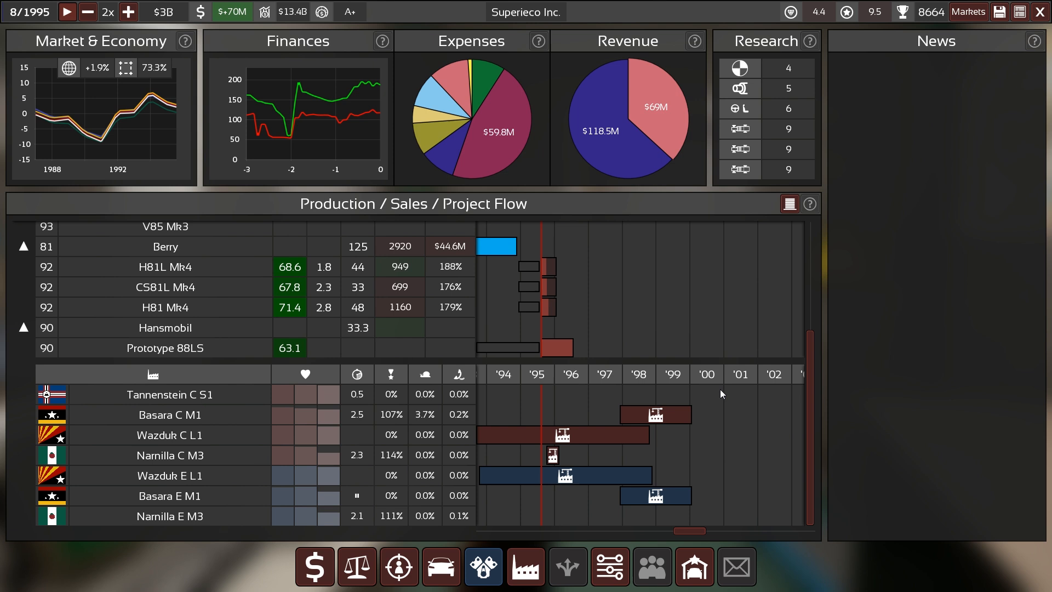
mouse_move(573, 457)
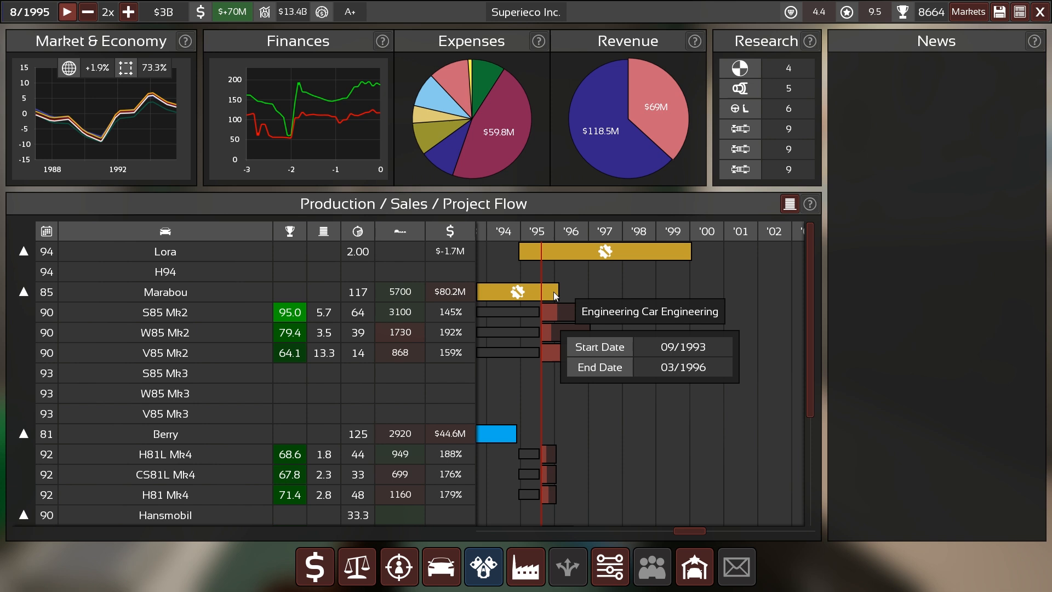
mouse_move(609, 566)
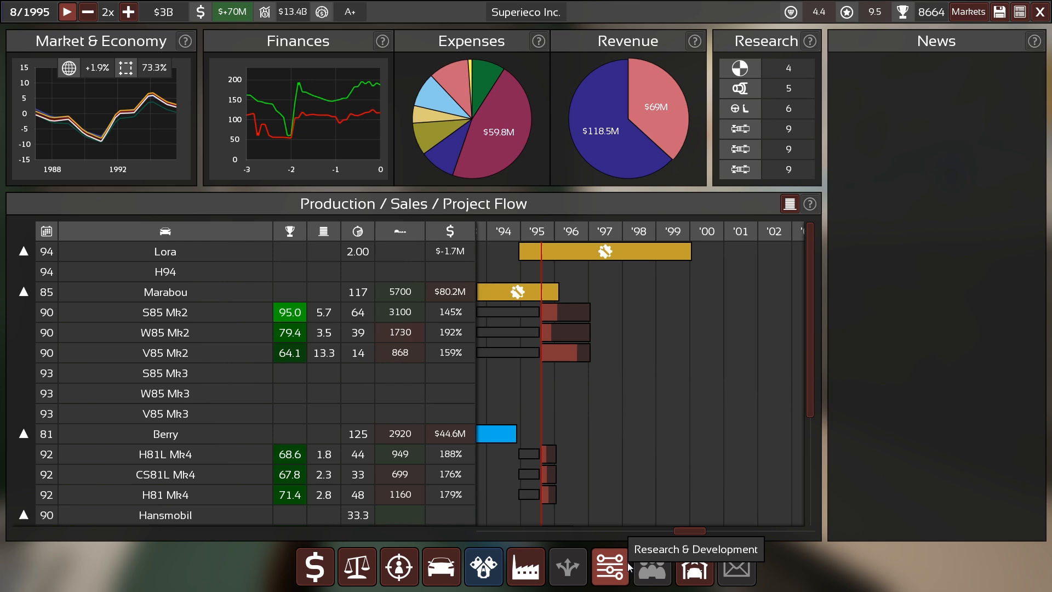
Step: Review the R&D overview with AlSi unlocked, then reach the Engine Projects list
left_click(609, 566)
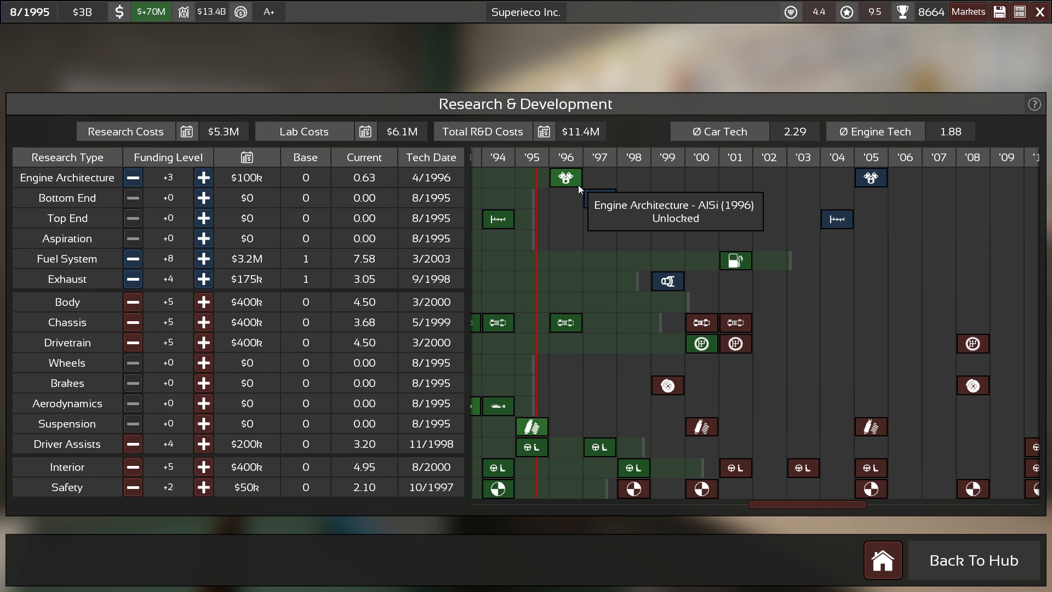
left_click(132, 177)
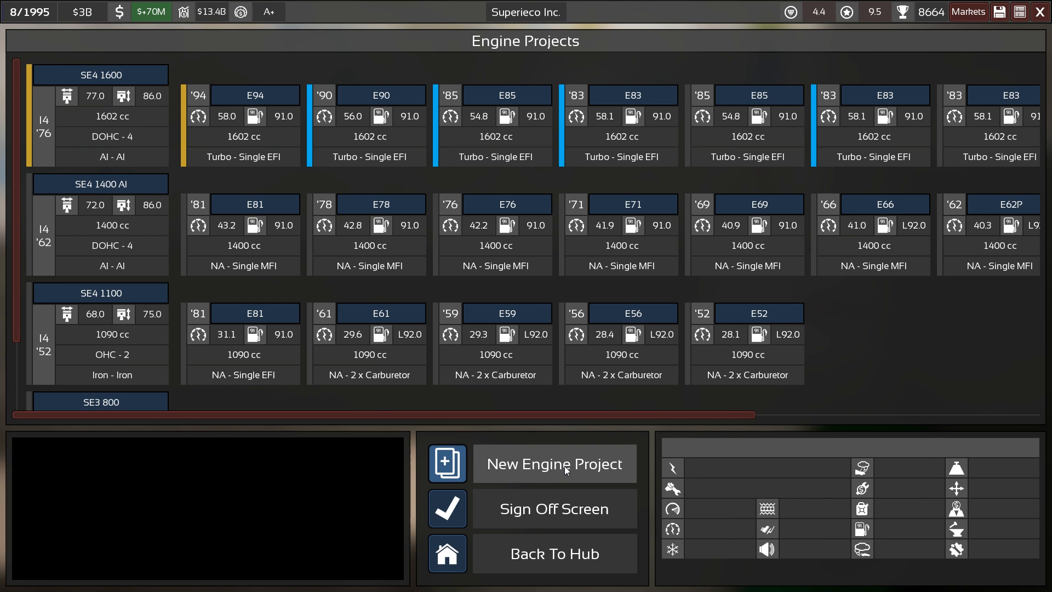
mouse_move(543, 473)
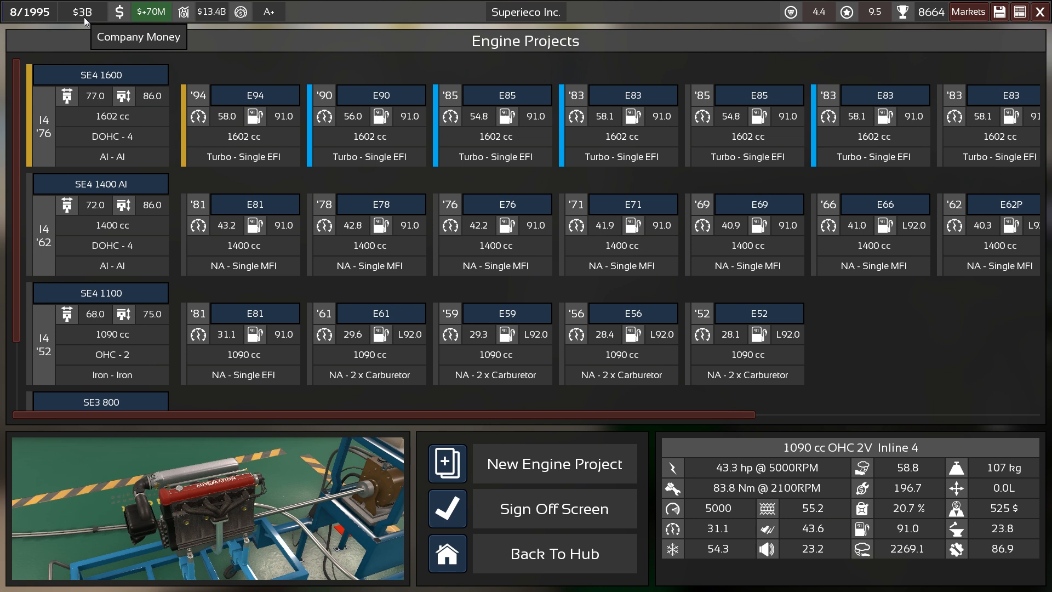
mouse_move(29, 12)
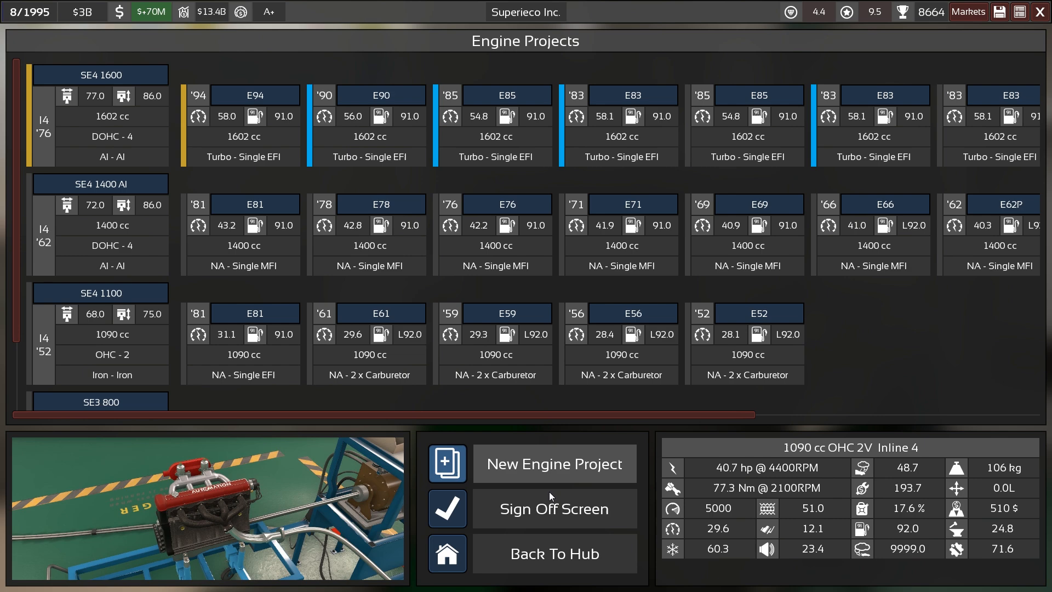
Step: Start a new engine as an inline three-cylinder with an AlSi block
left_click(552, 462)
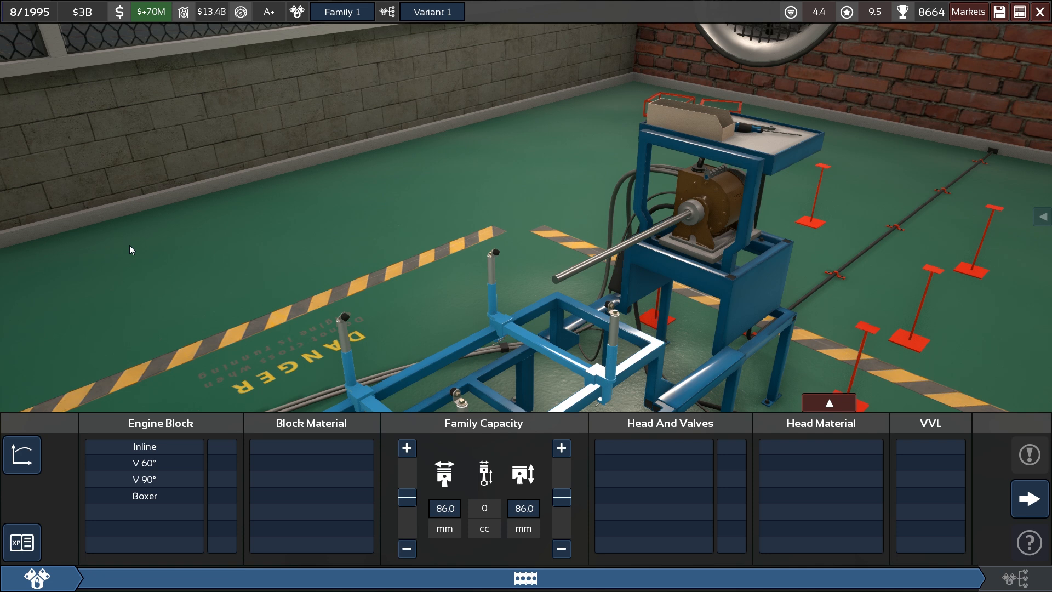
mouse_move(211, 238)
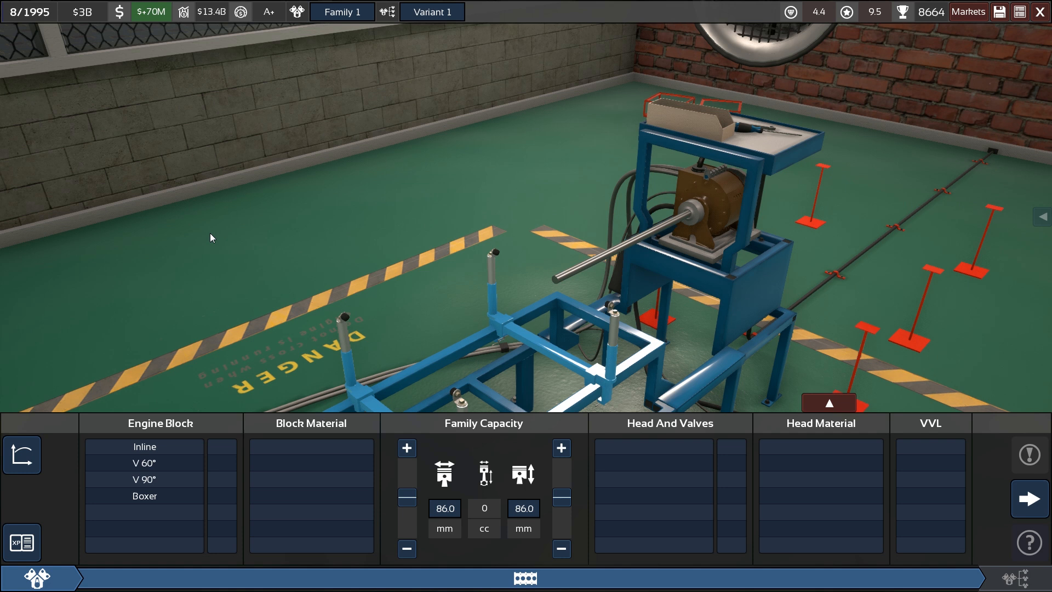
mouse_move(242, 223)
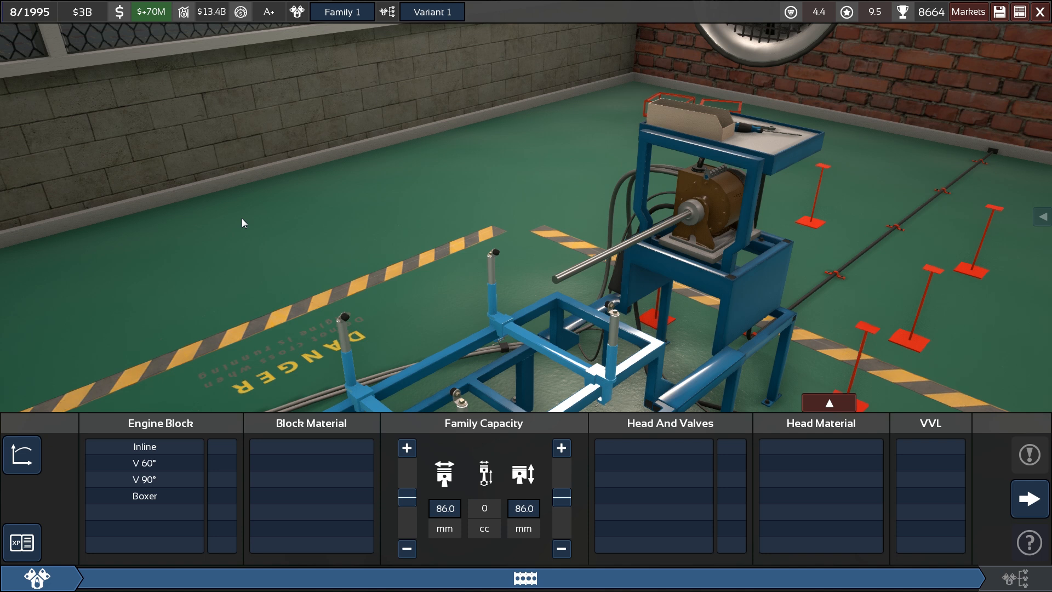
mouse_move(277, 225)
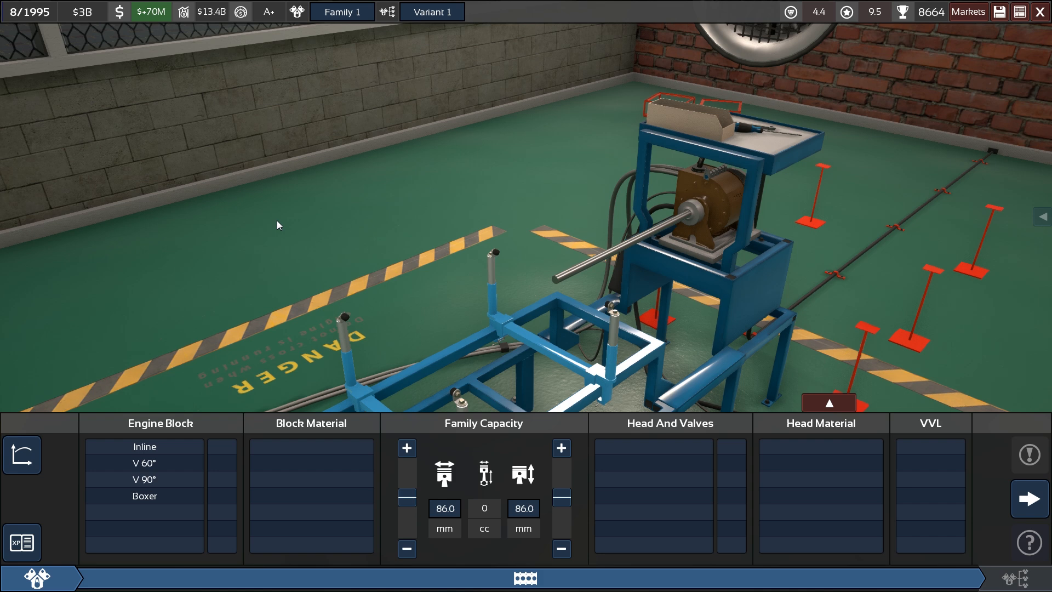
left_click(144, 445)
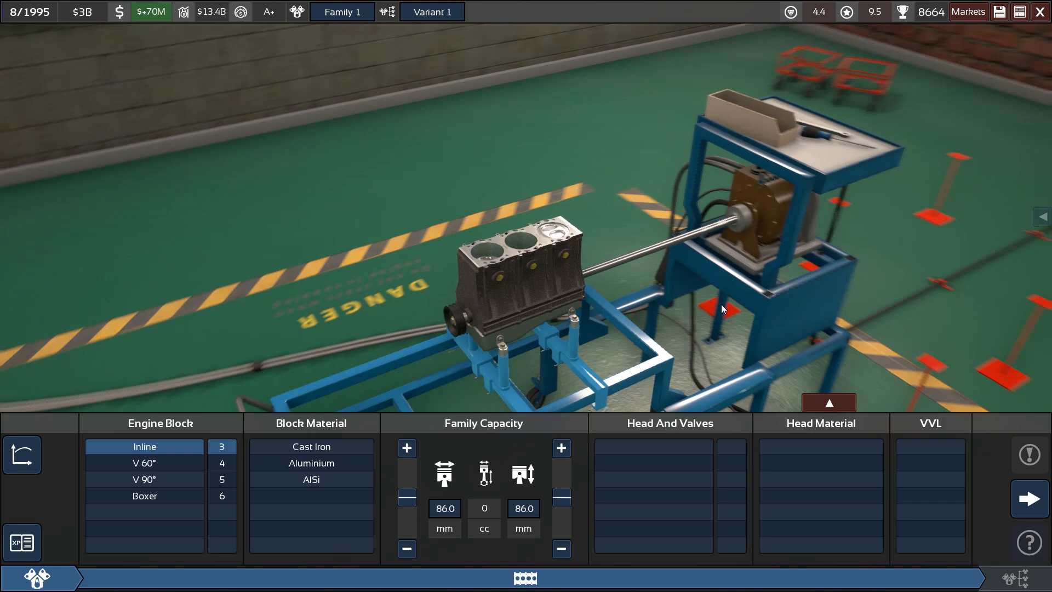
left_click(310, 479)
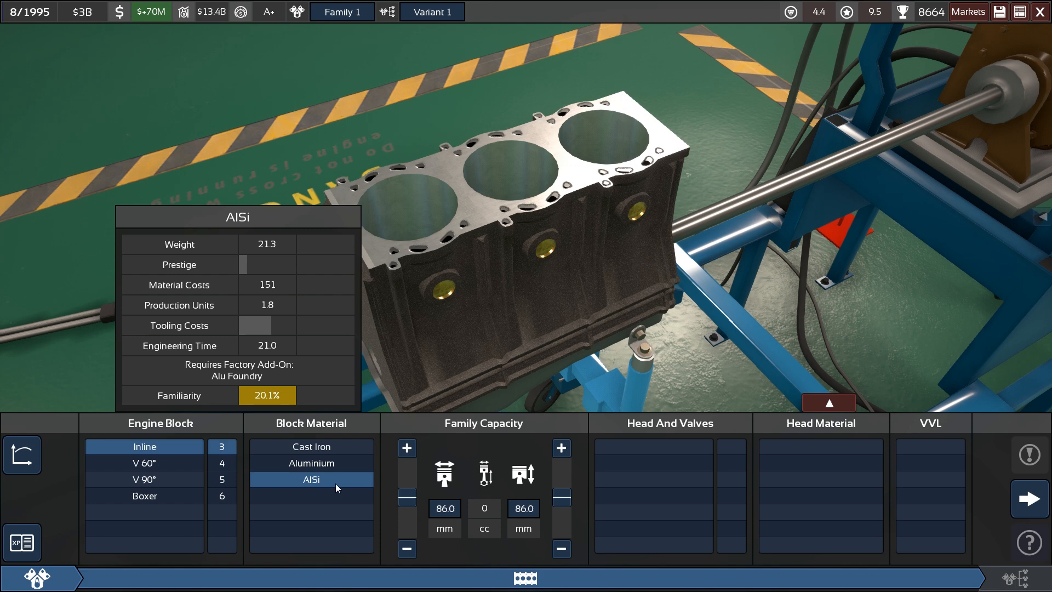
left_click(310, 479)
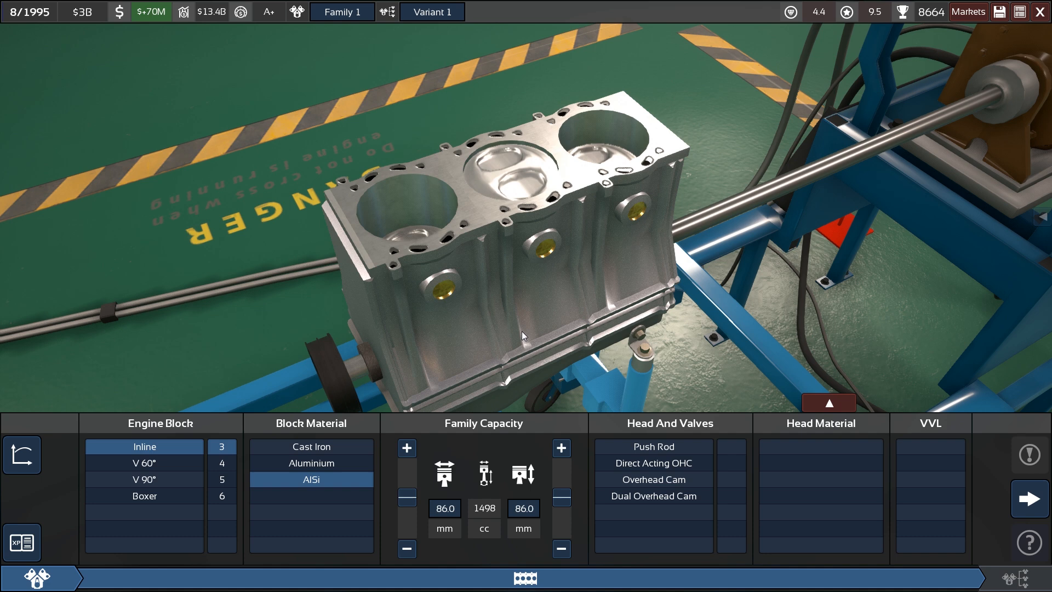
Step: Trim bore and stroke down to roughly 900 cc displacement
left_click(406, 548)
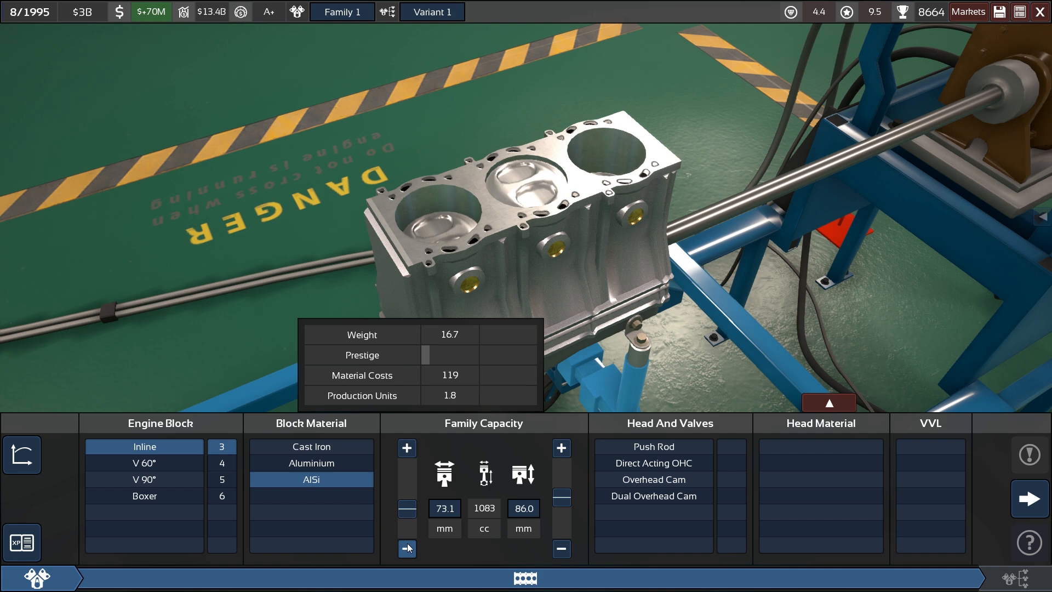
left_click(561, 503)
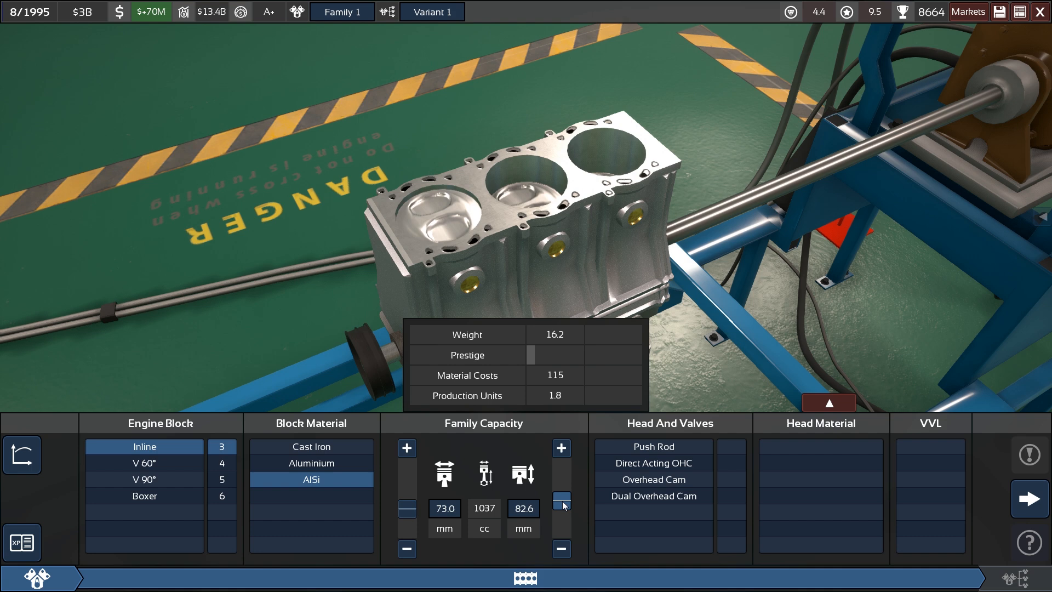
left_click(405, 549)
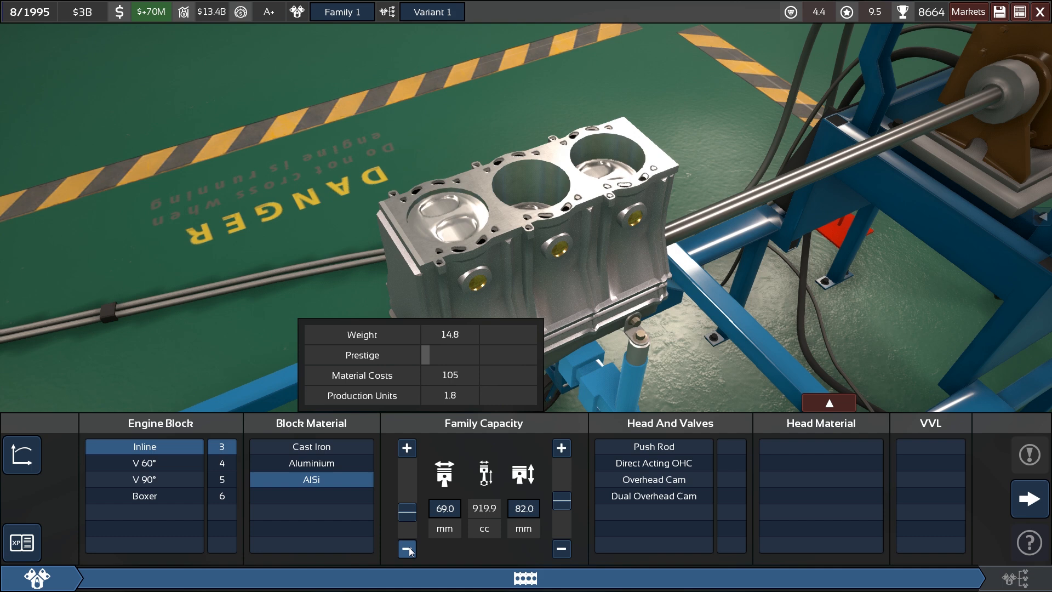
left_click(405, 549)
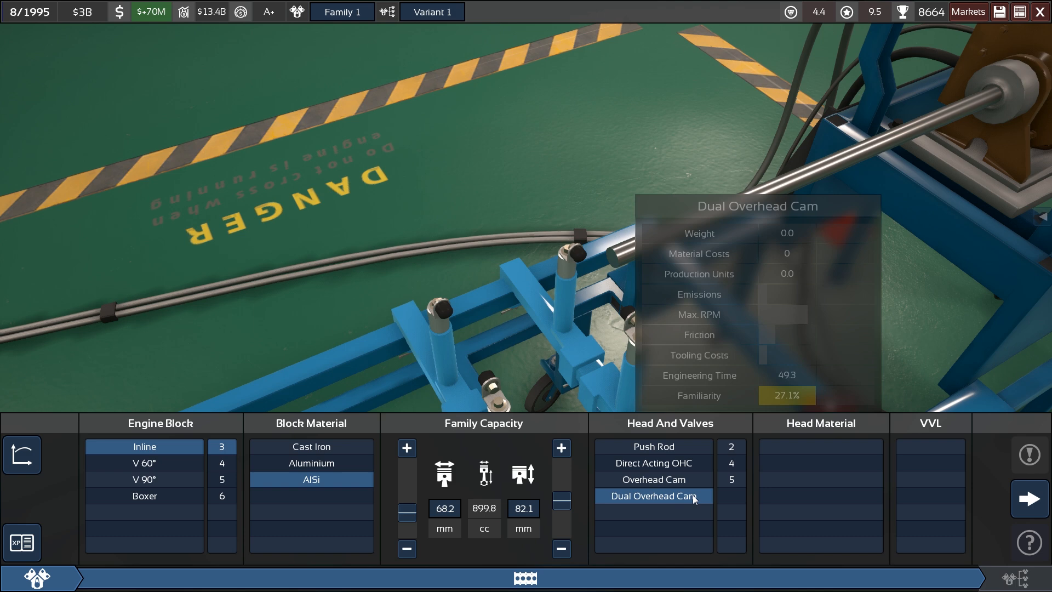
Step: Choose a dual overhead cam cylinder head for the three-cylinder block
left_click(650, 495)
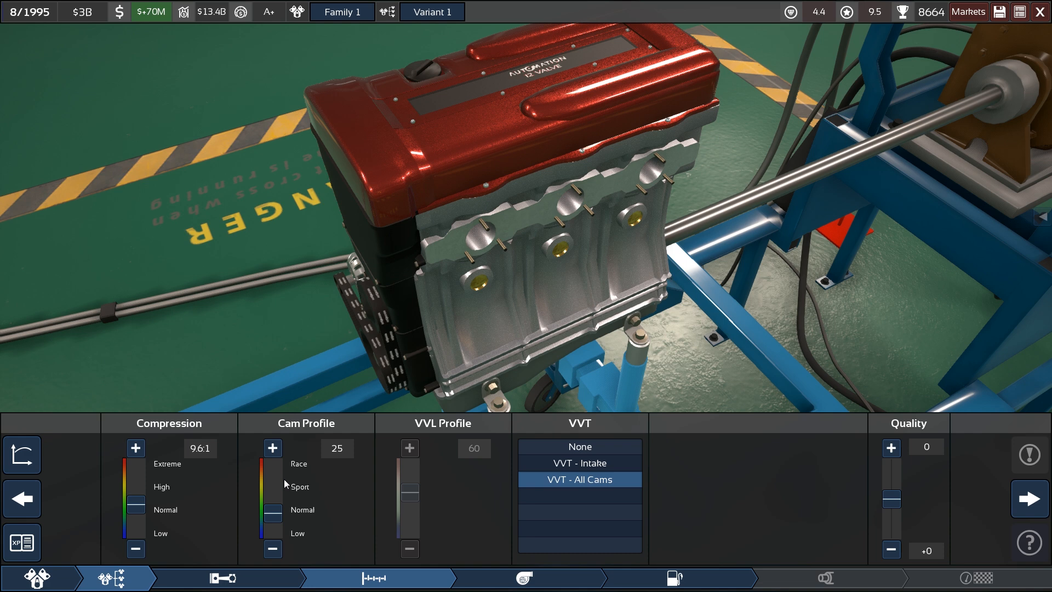
mouse_move(322, 440)
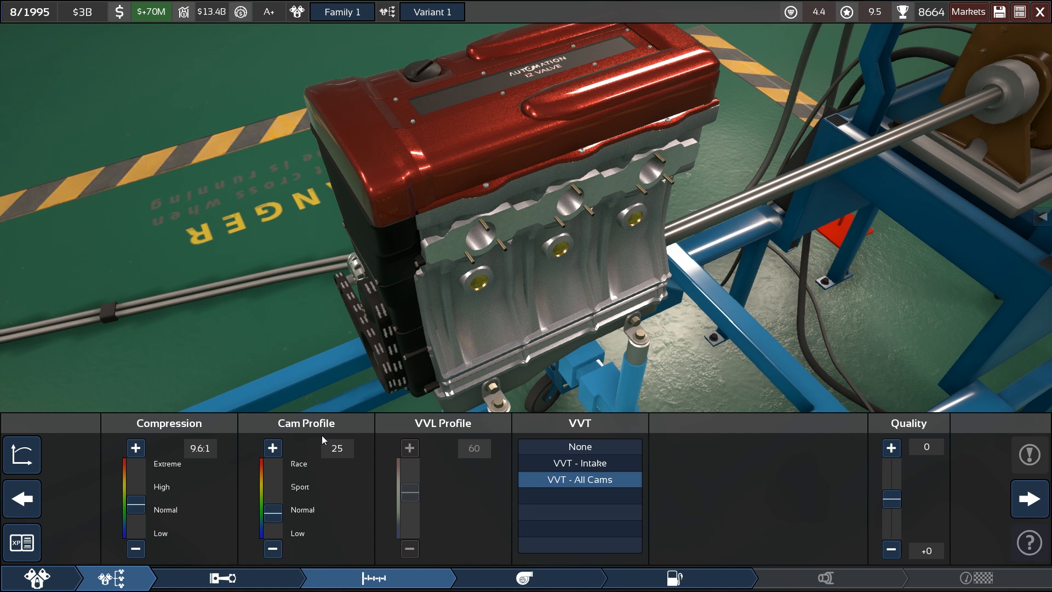
mouse_move(332, 457)
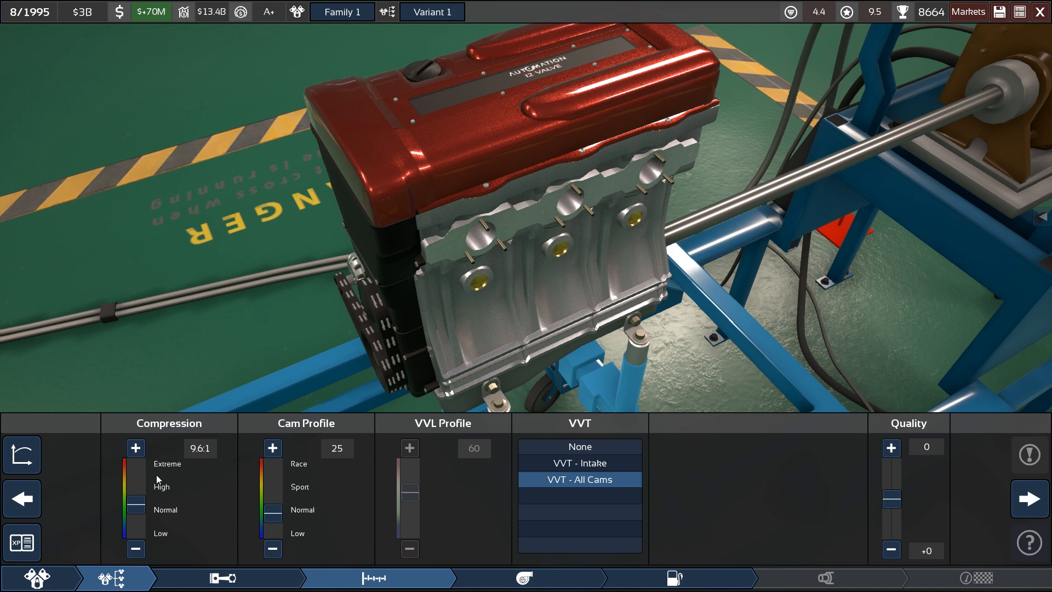
Step: Keep 9.6:1 compression and cam profile 25 with VVT on all cams
left_click(135, 447)
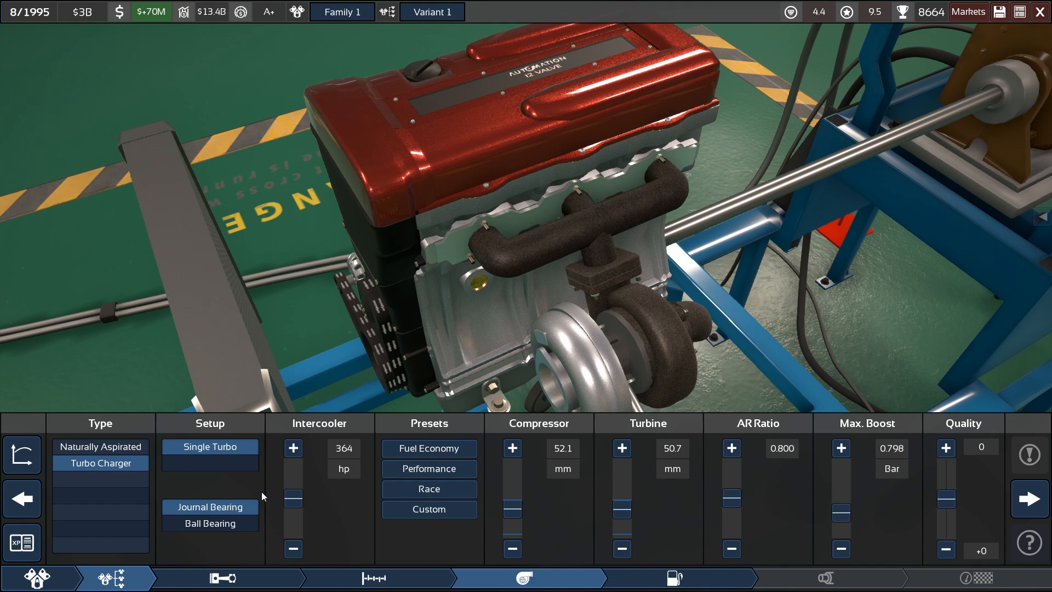
Step: Fit the single turbo with ball bearings and the Fuel Economy preset, moving on to fuel
left_click(428, 448)
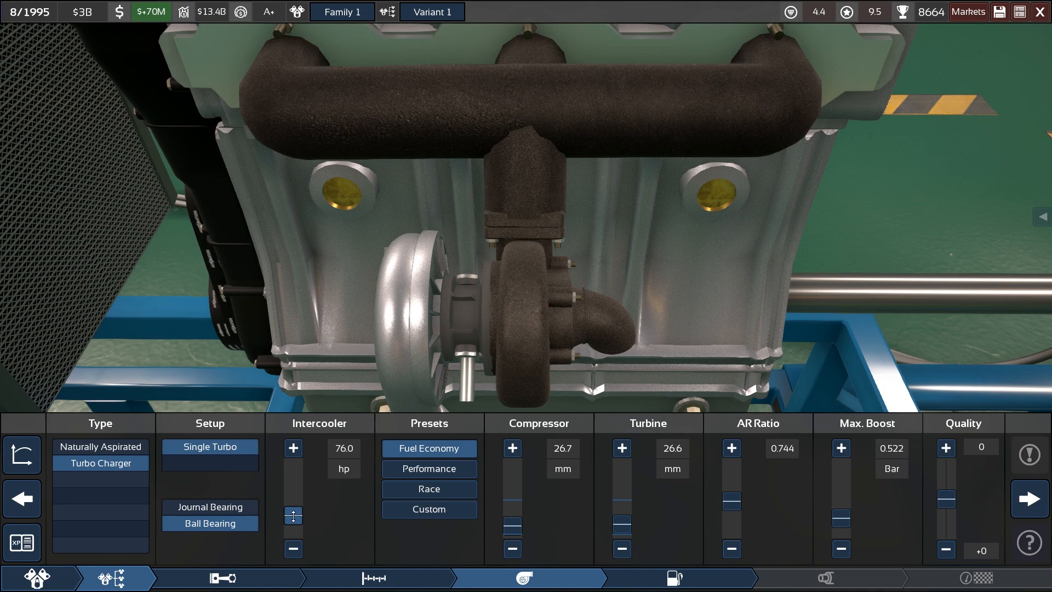
left_click(294, 447)
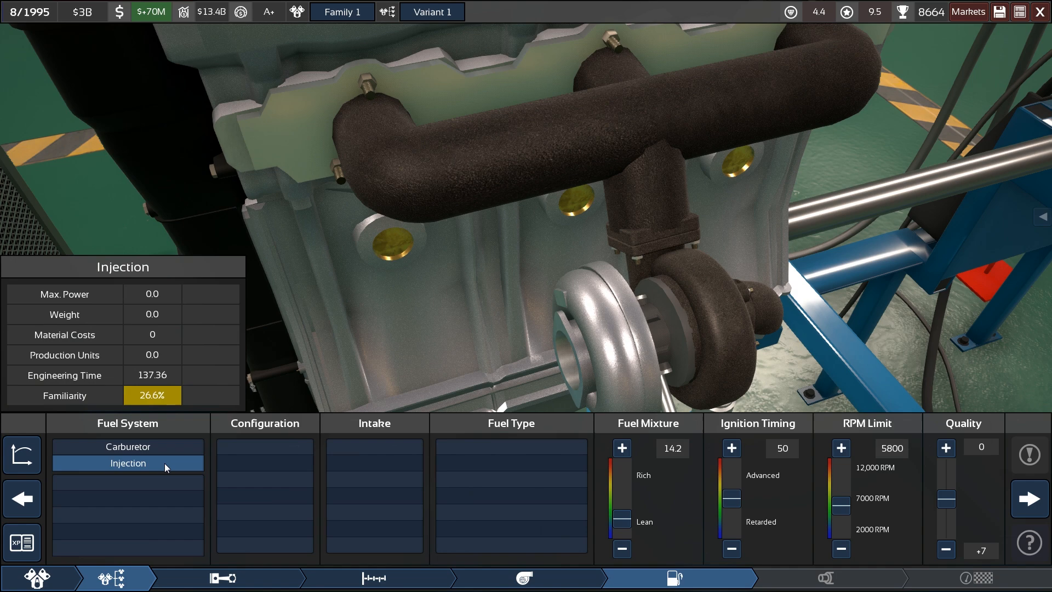
Step: Choose direct fuel injection and advance the ignition timing slightly
left_click(127, 532)
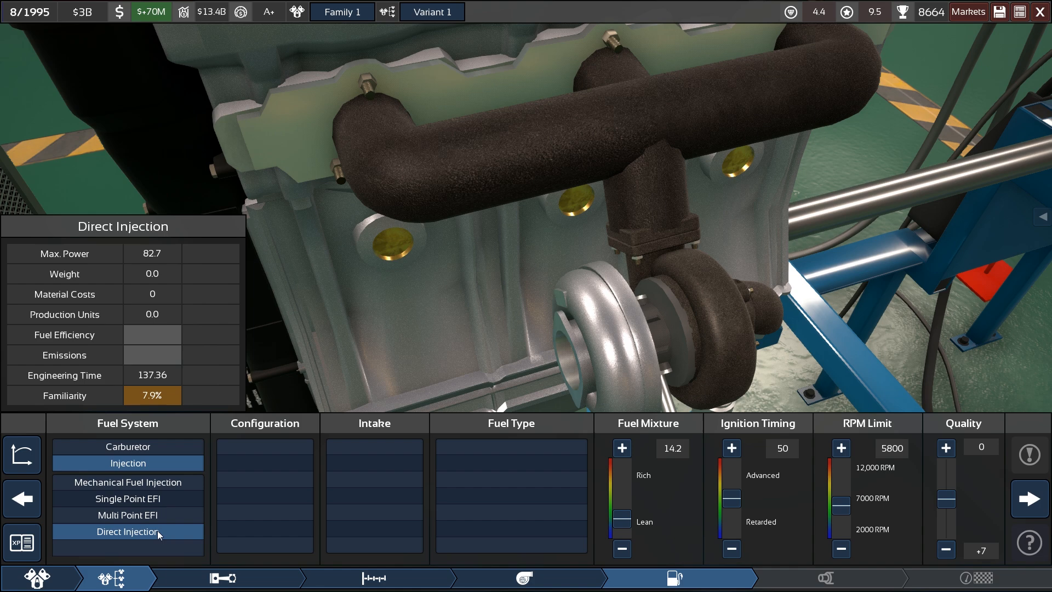
left_click(127, 530)
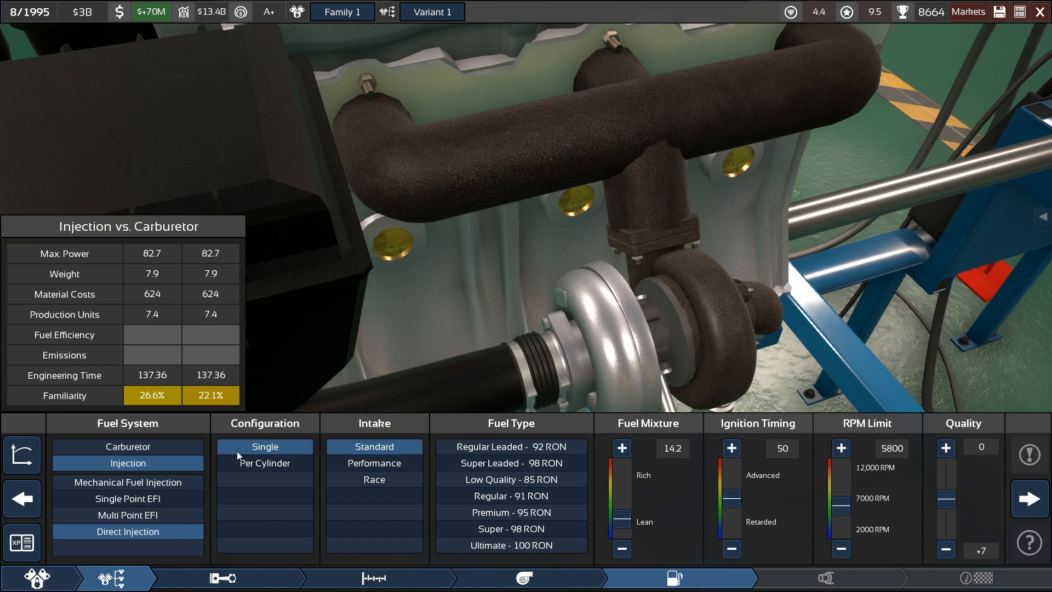
mouse_move(264, 446)
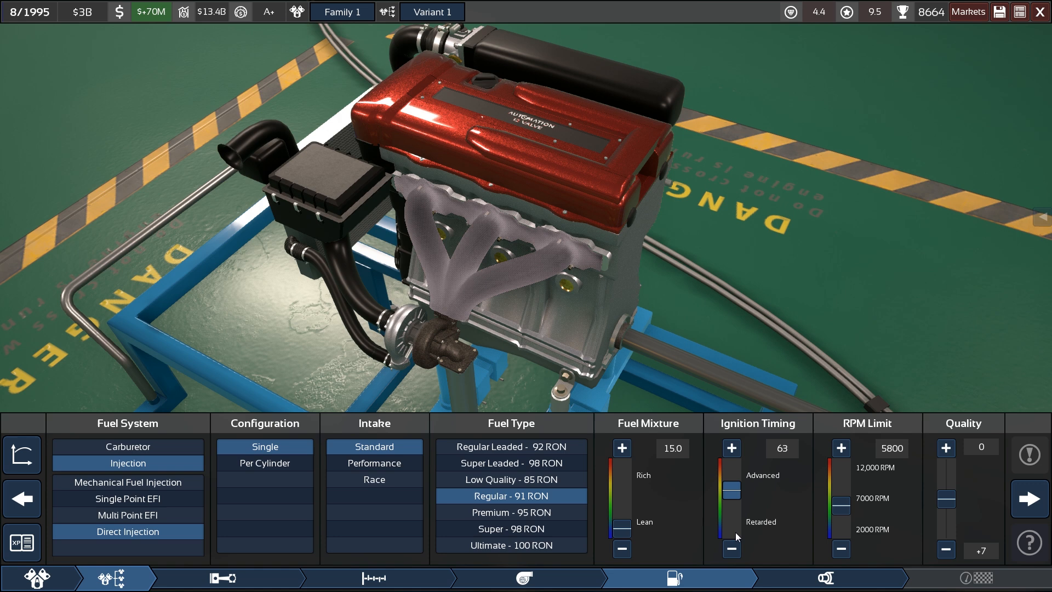
left_click(840, 550)
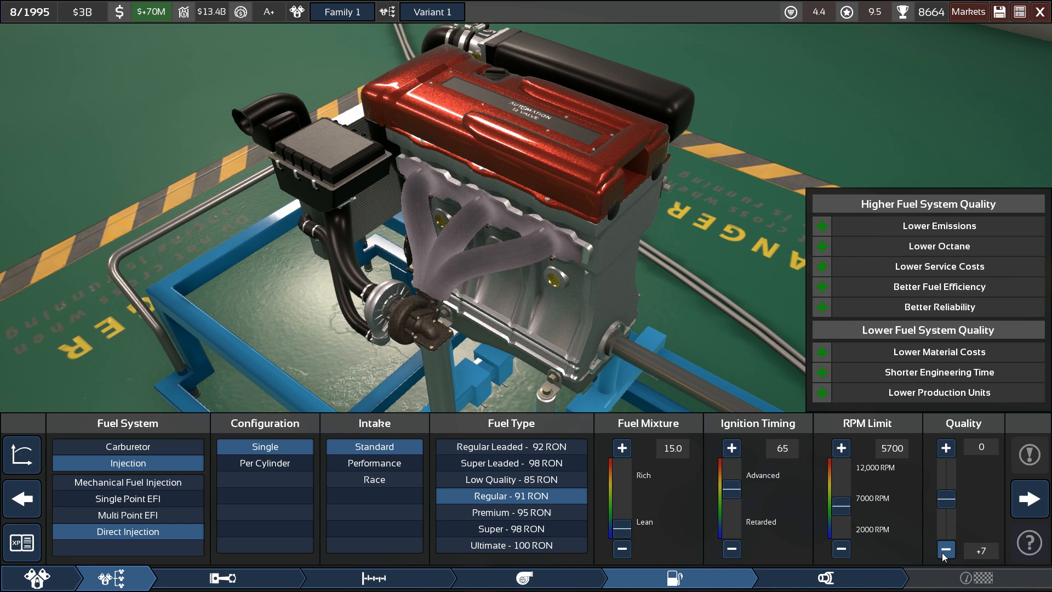
Step: Configure the exhaust stage with short cast headers on a single exhaust
left_click(944, 549)
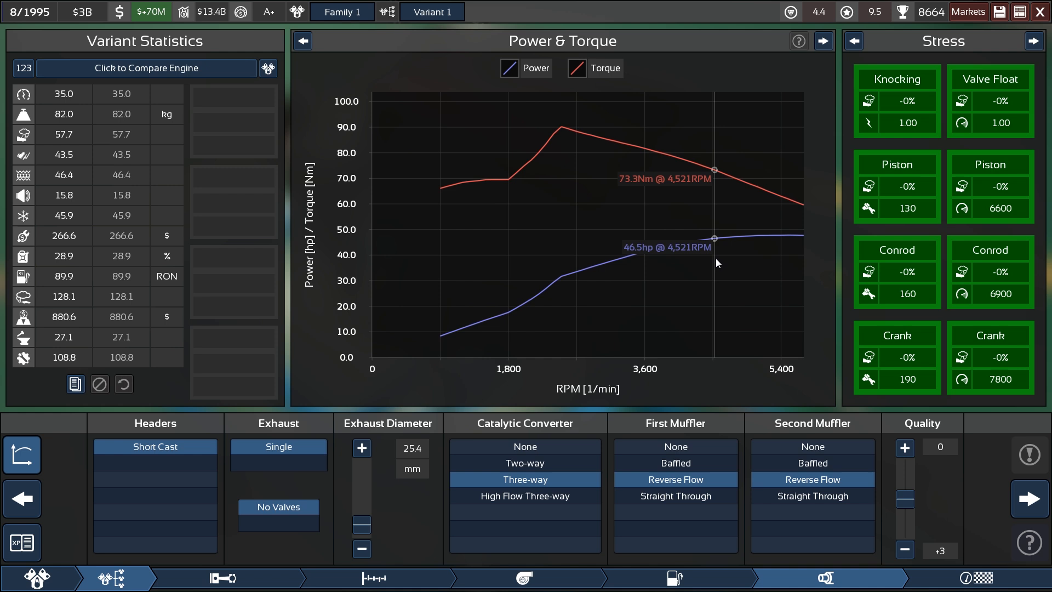
mouse_move(89, 268)
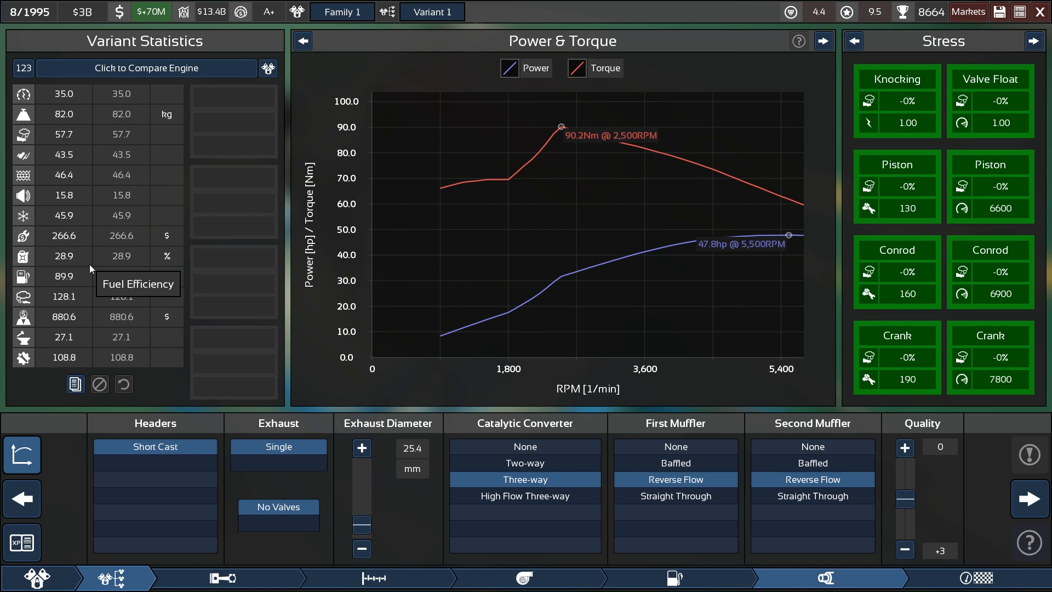
mouse_move(151, 281)
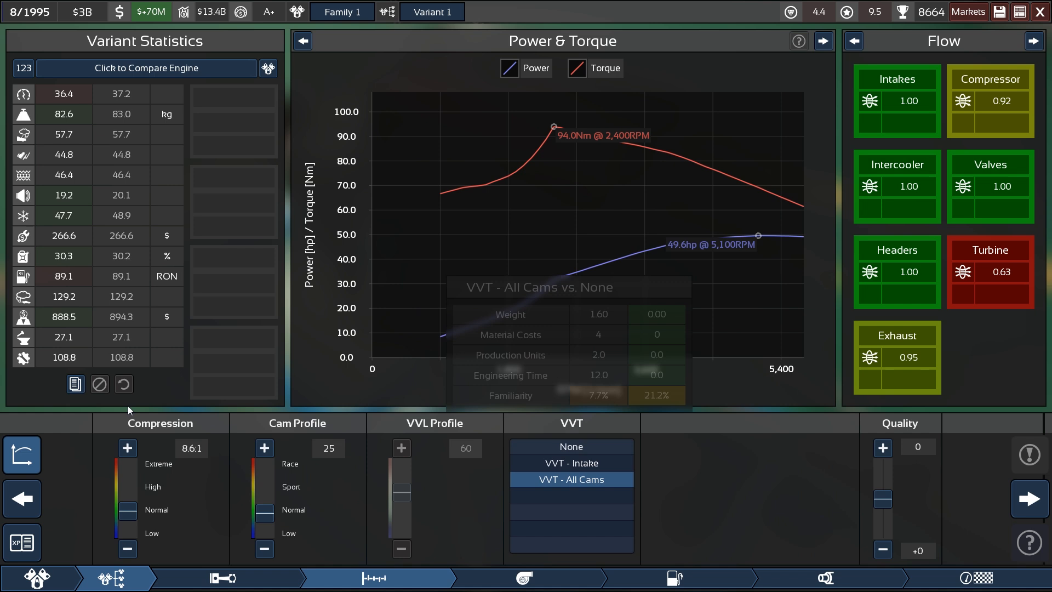
Step: Fit a three-way catalytic converter with reverse-flow mufflers on the single exhaust
left_click(128, 447)
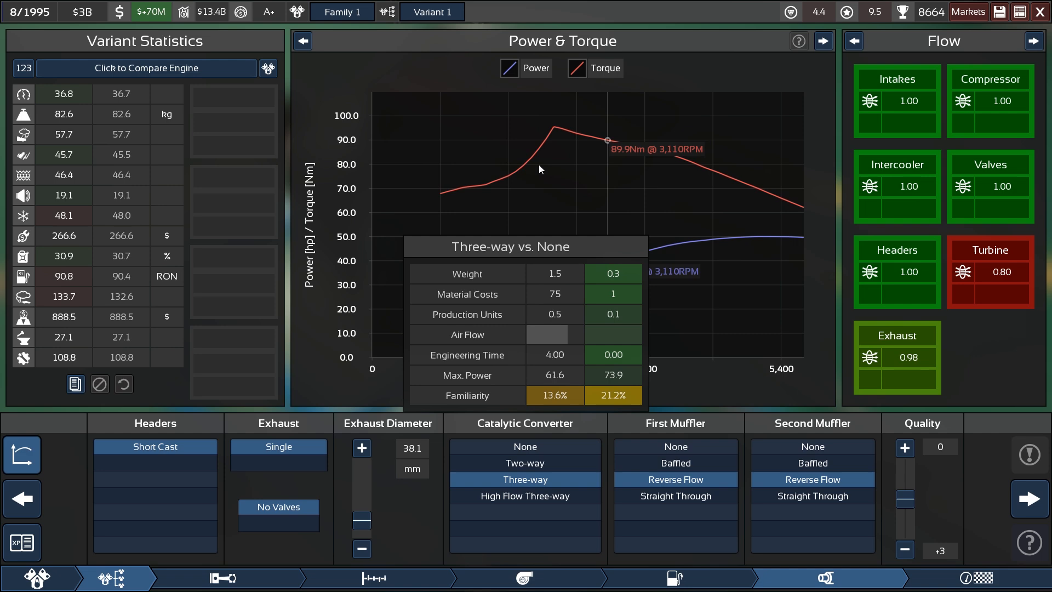
left_click(221, 577)
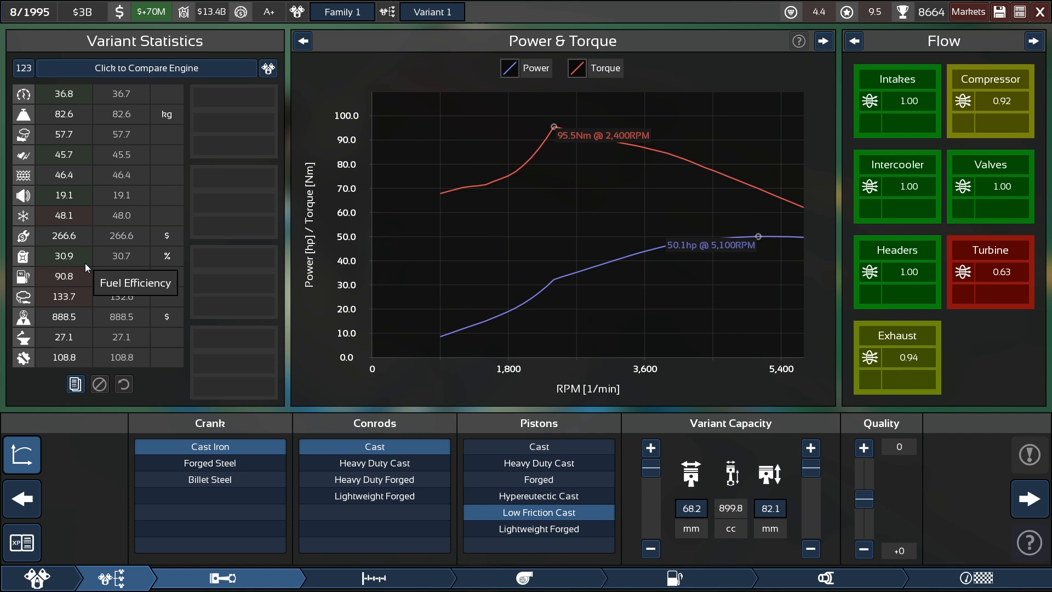
mouse_move(79, 261)
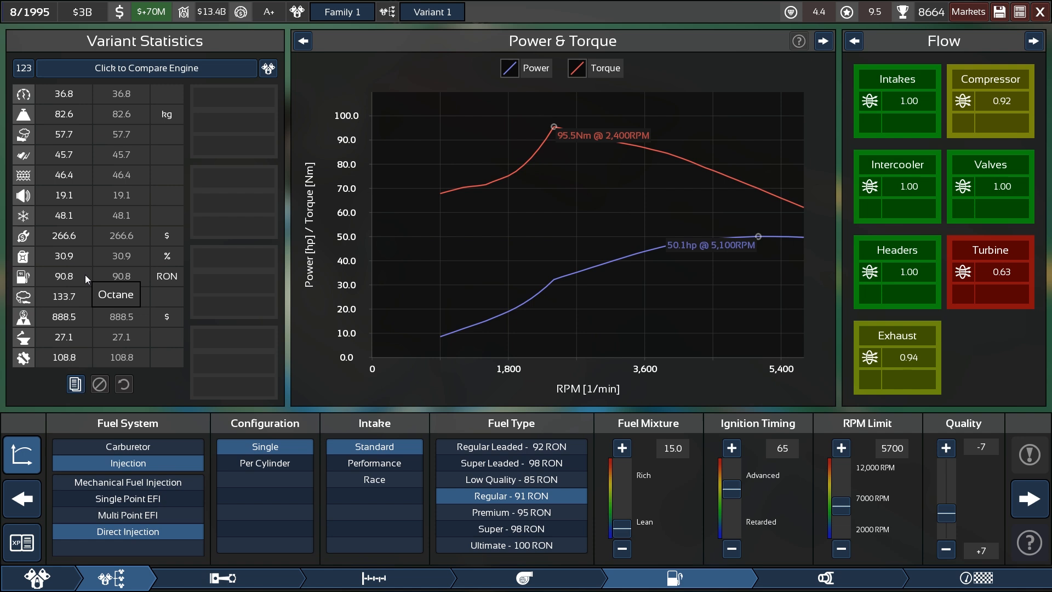
mouse_move(461, 378)
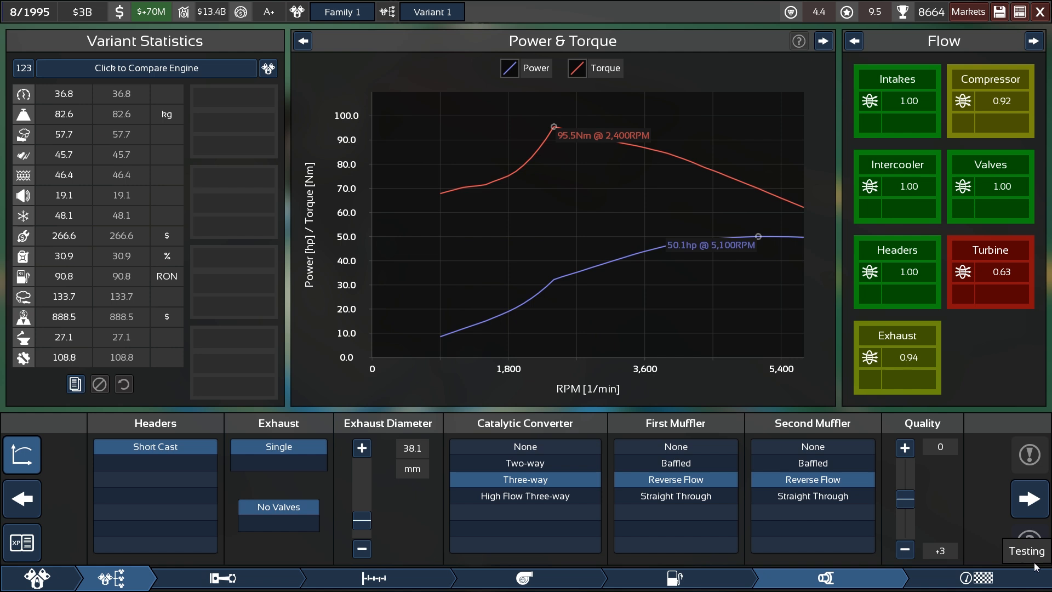
mouse_move(817, 267)
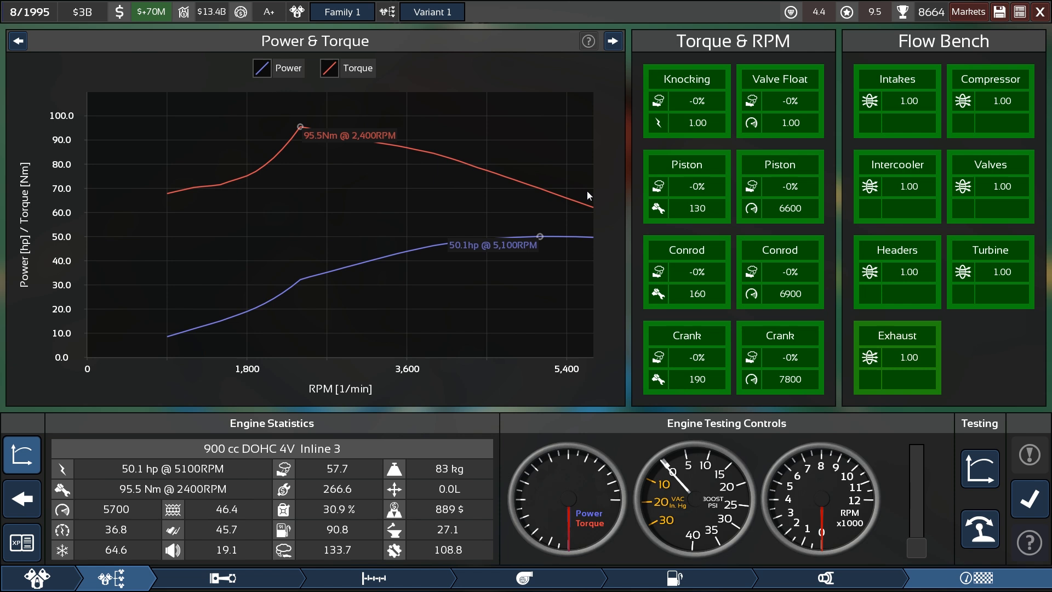
mouse_move(448, 471)
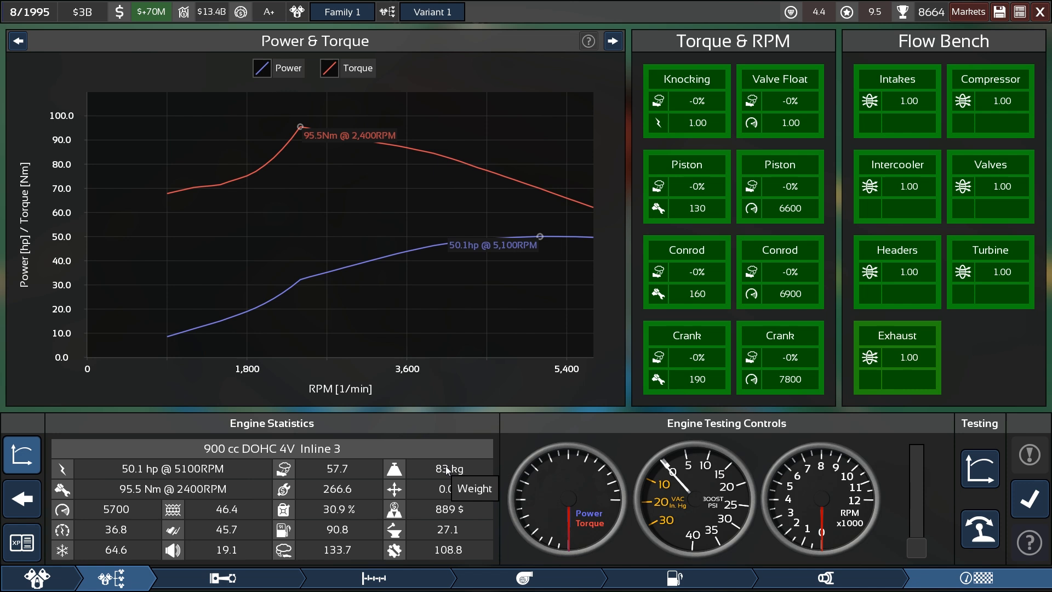
mouse_move(429, 482)
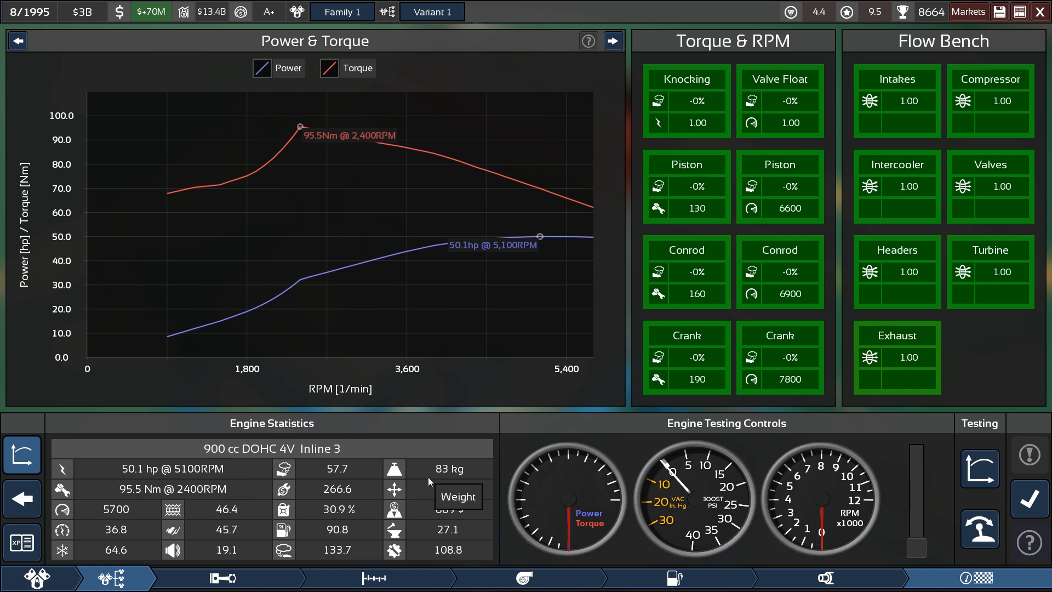
mouse_move(476, 479)
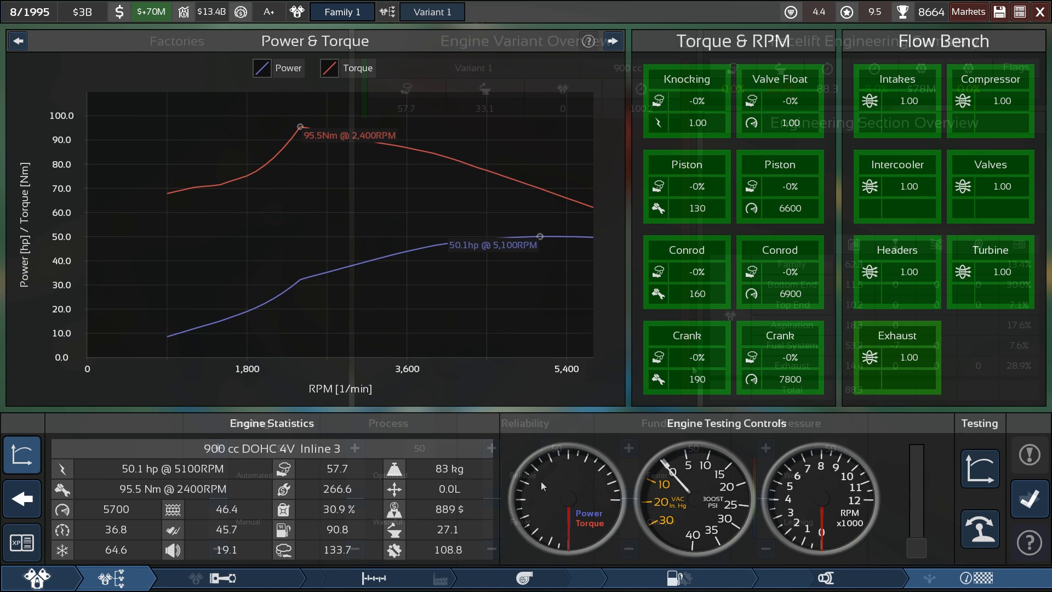
Step: Adjust the facelift's reliability up and back down to 34, leaving engineering at 36.0 months
left_click(611, 40)
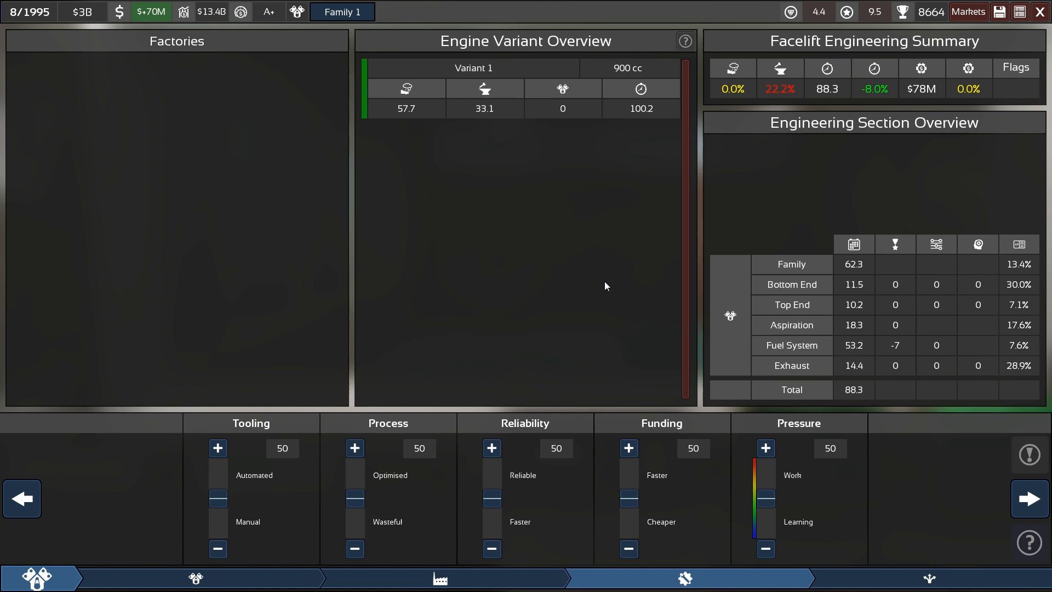
mouse_move(919, 349)
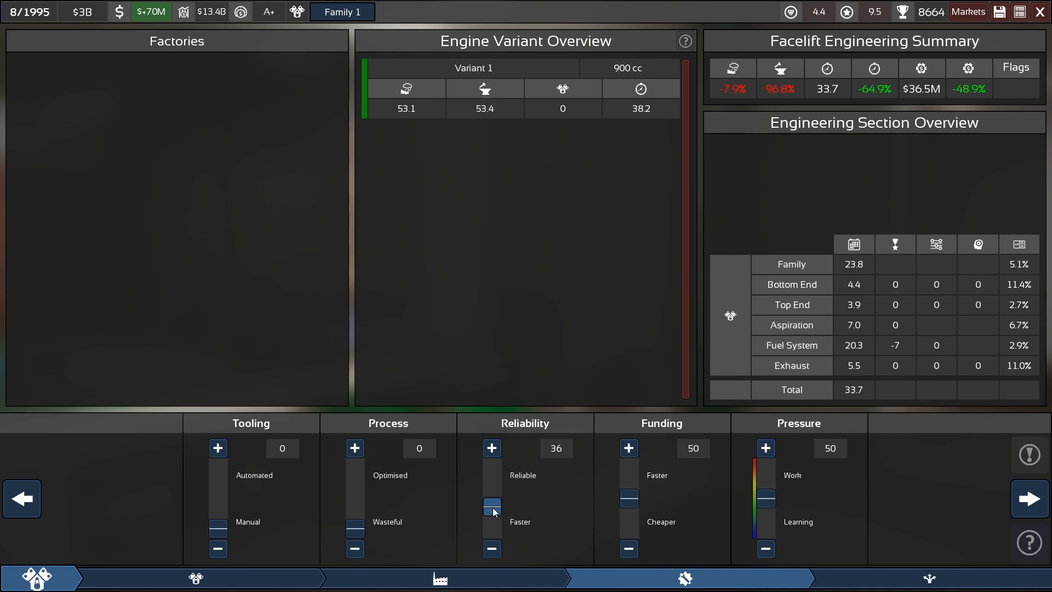
left_click(491, 447)
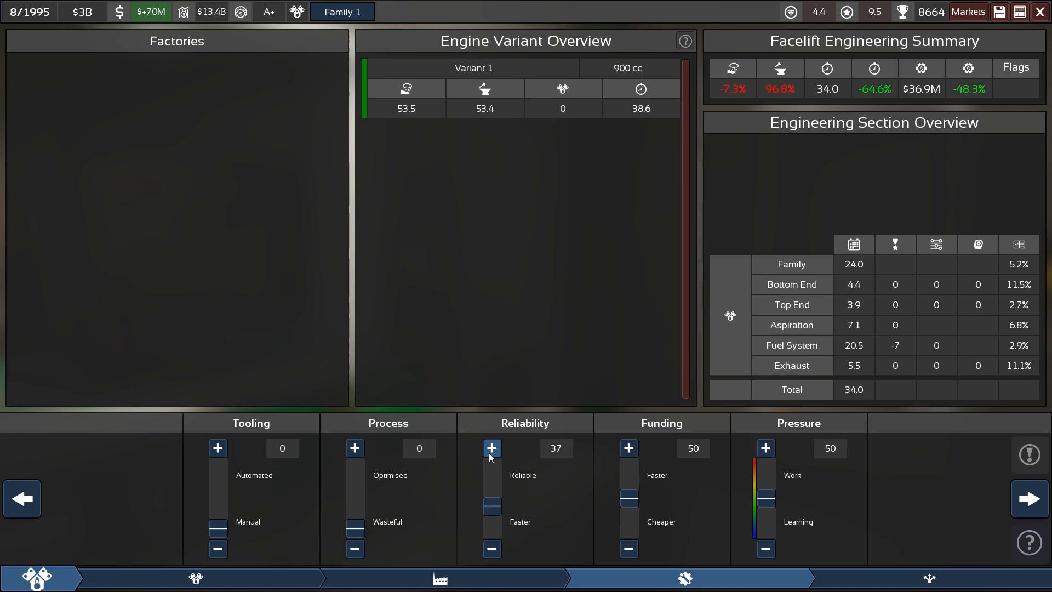
left_click(491, 447)
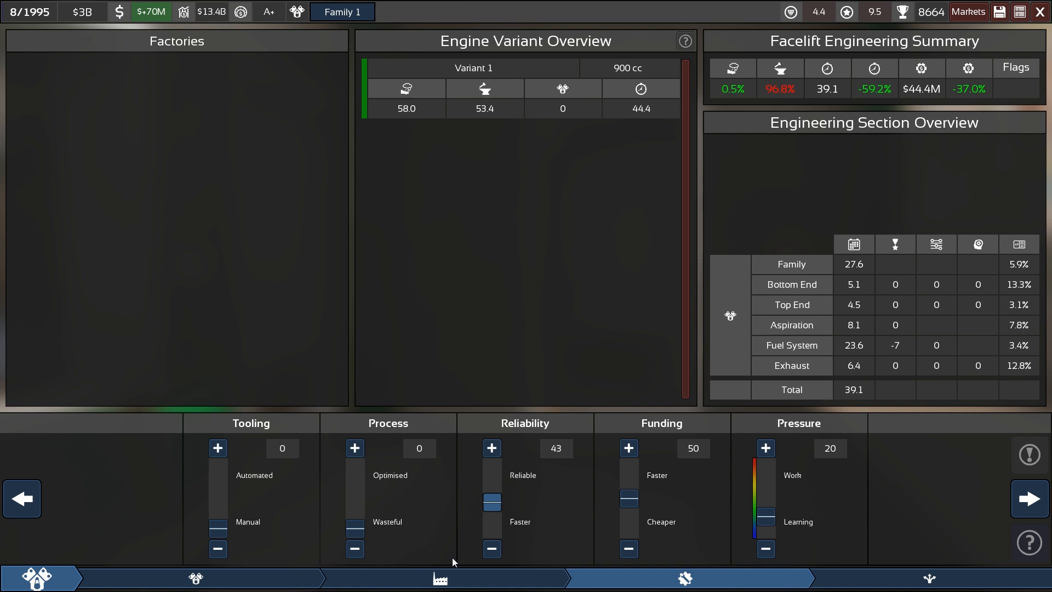
left_click(490, 548)
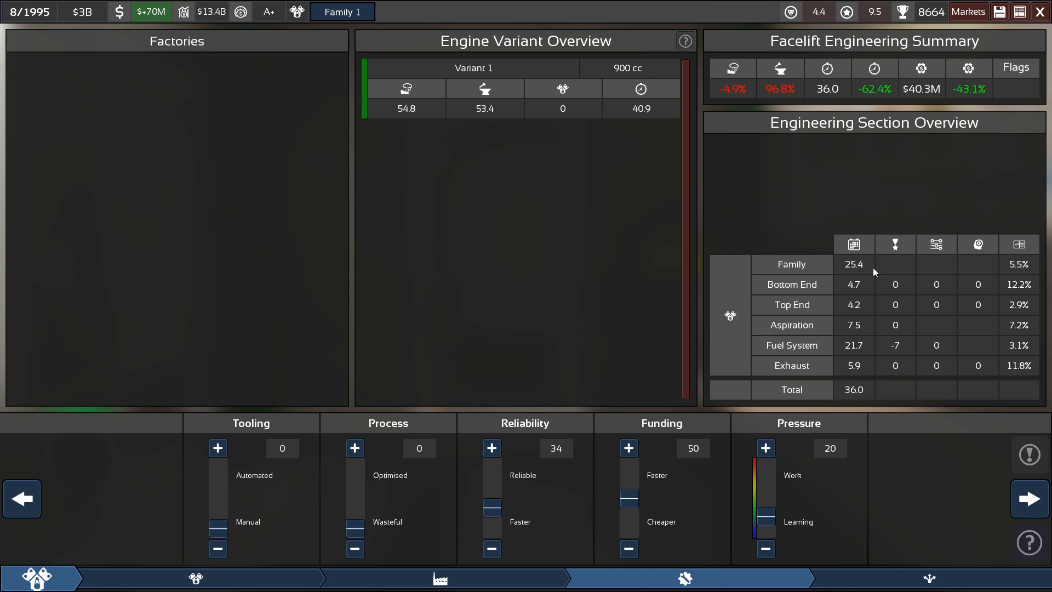
mouse_move(821, 197)
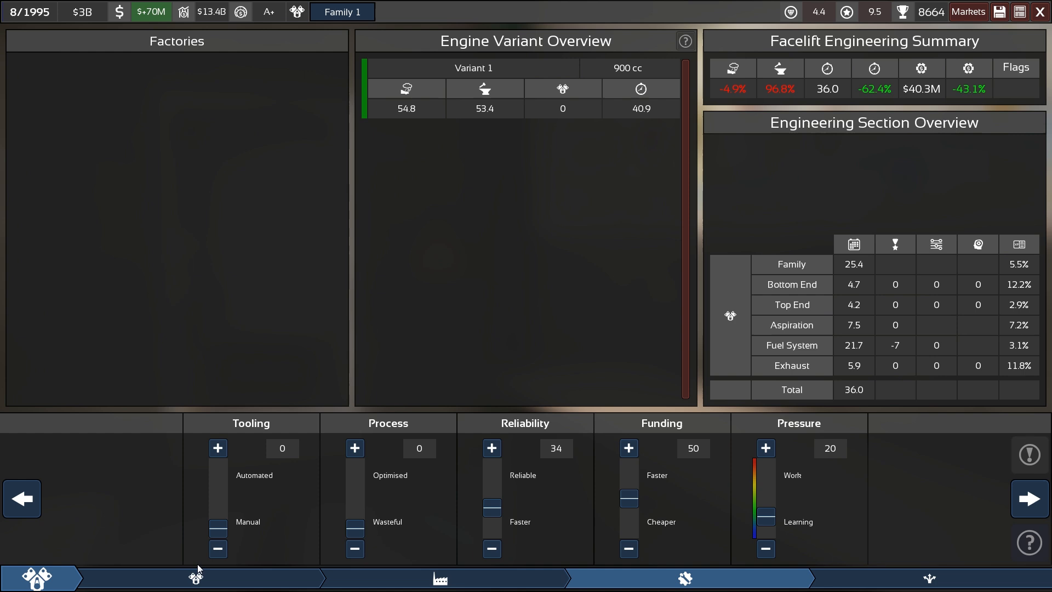
mouse_move(929, 578)
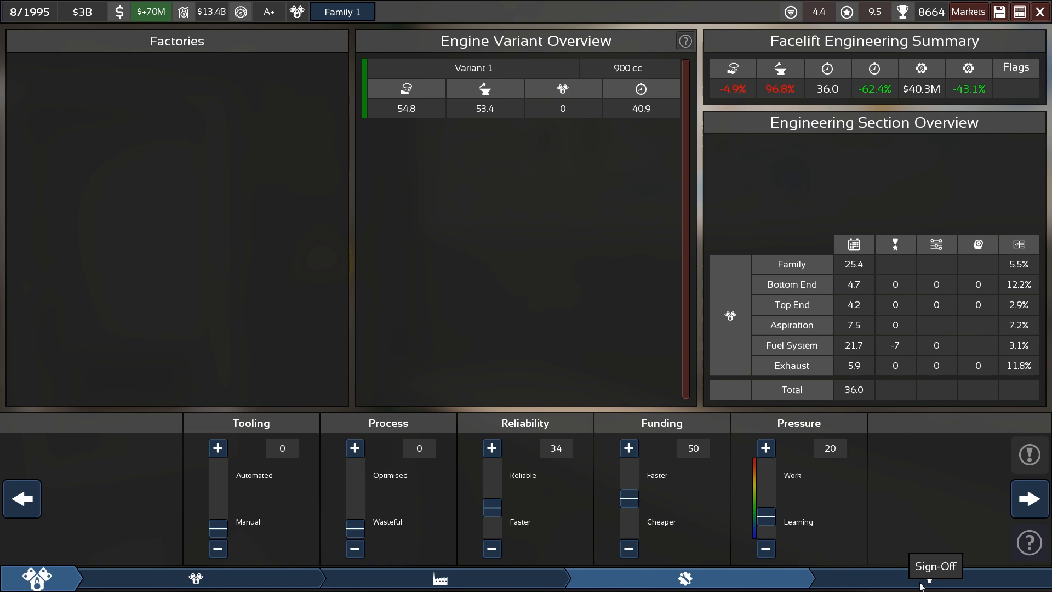
Step: Sign off the SE3 900 AlSi facelift into pre-production and return to Engine Projects
left_click(931, 578)
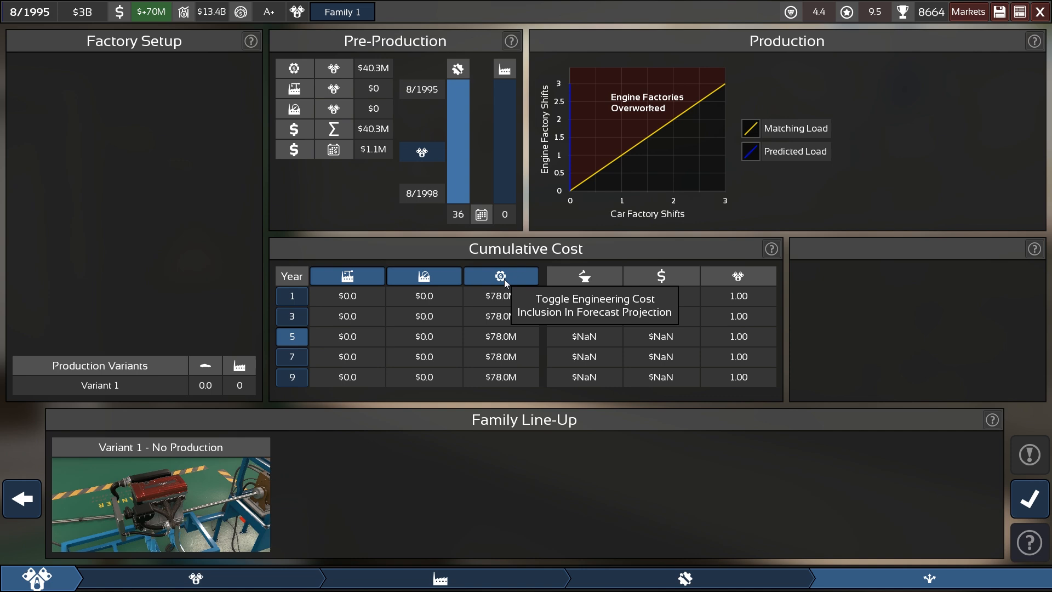
left_click(196, 577)
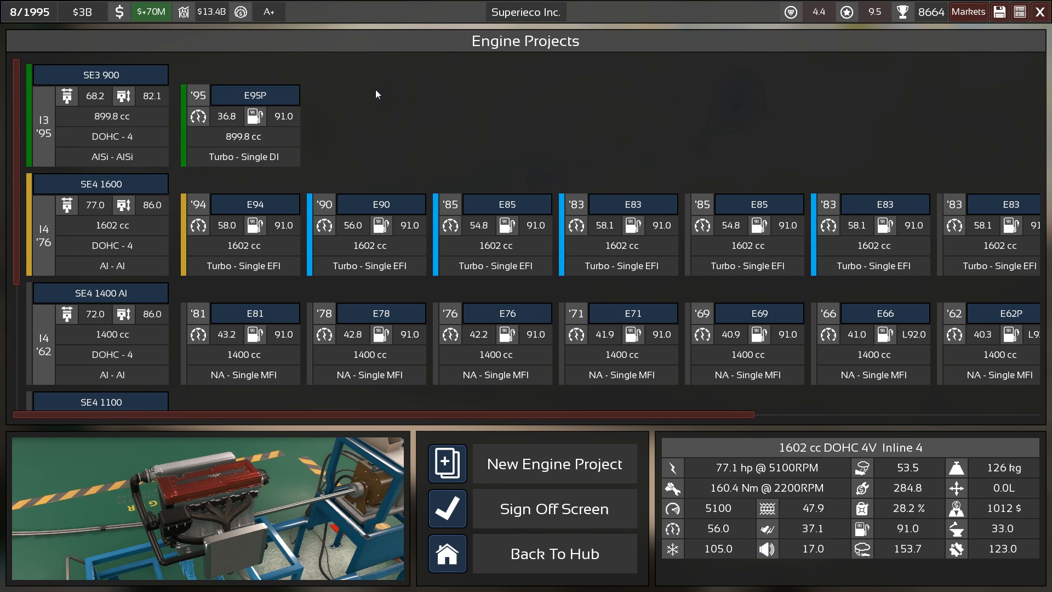
mouse_move(419, 152)
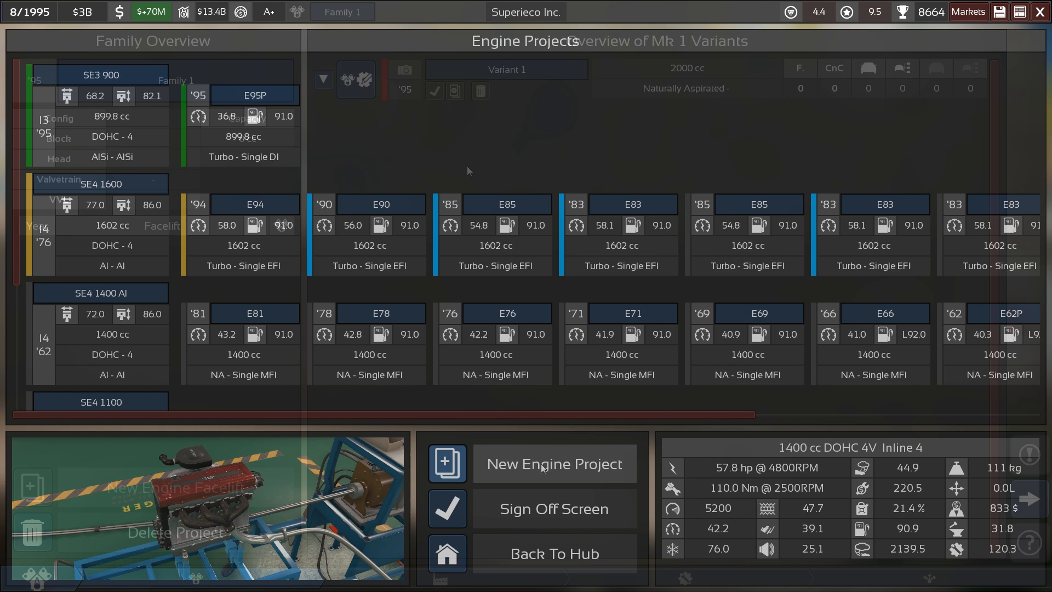
Step: Create a new engine project, opening a blank Family 1 with a default 2000 cc variant
left_click(553, 463)
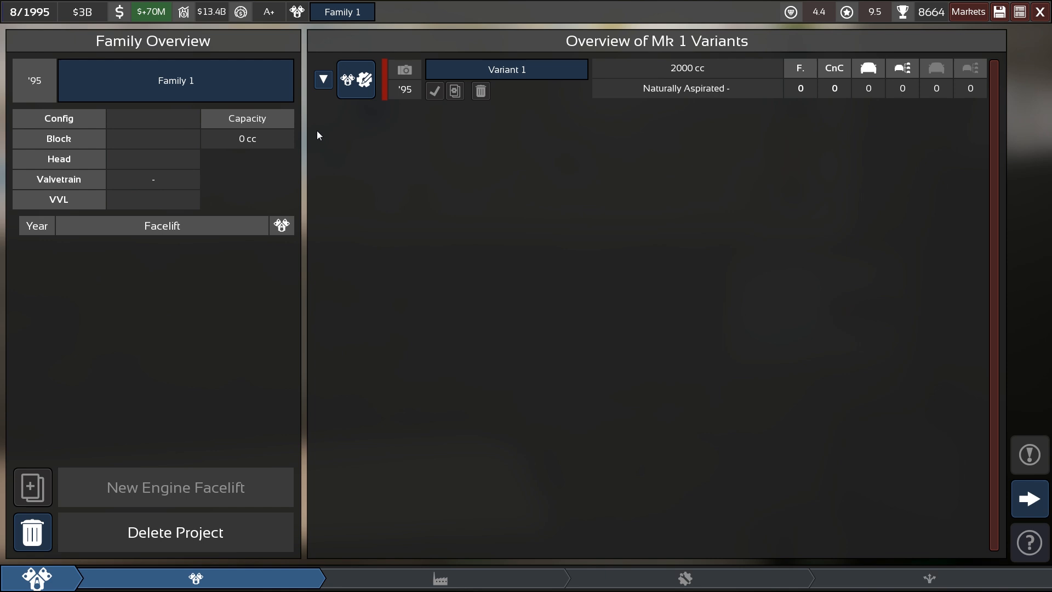
mouse_move(324, 130)
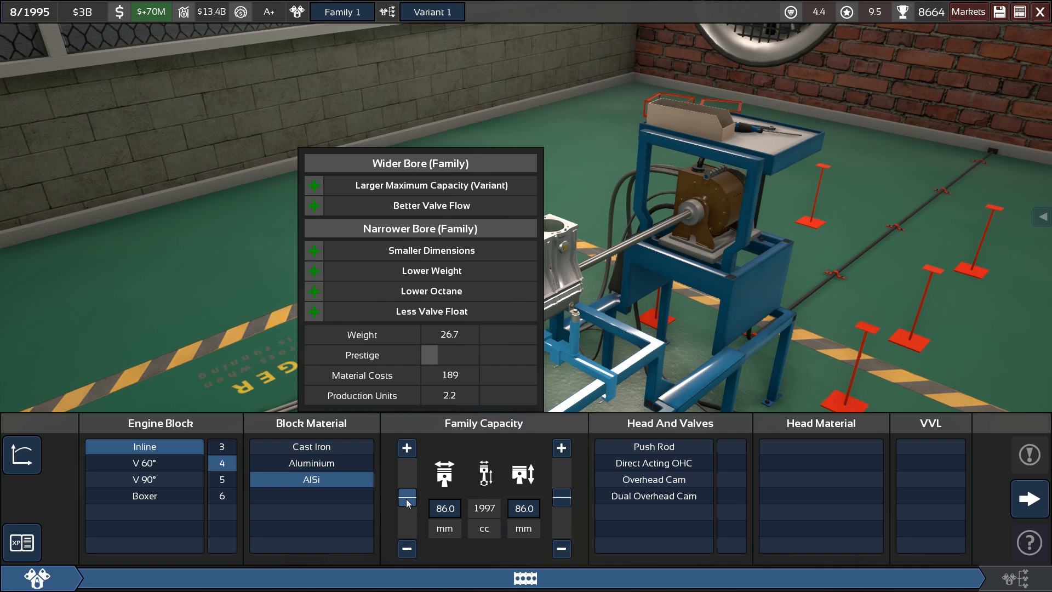
Step: Size the inline-4 at 86.0 mm bore and 90.3 mm stroke (2098 cc) with a dual-overhead-cam head
left_click(406, 499)
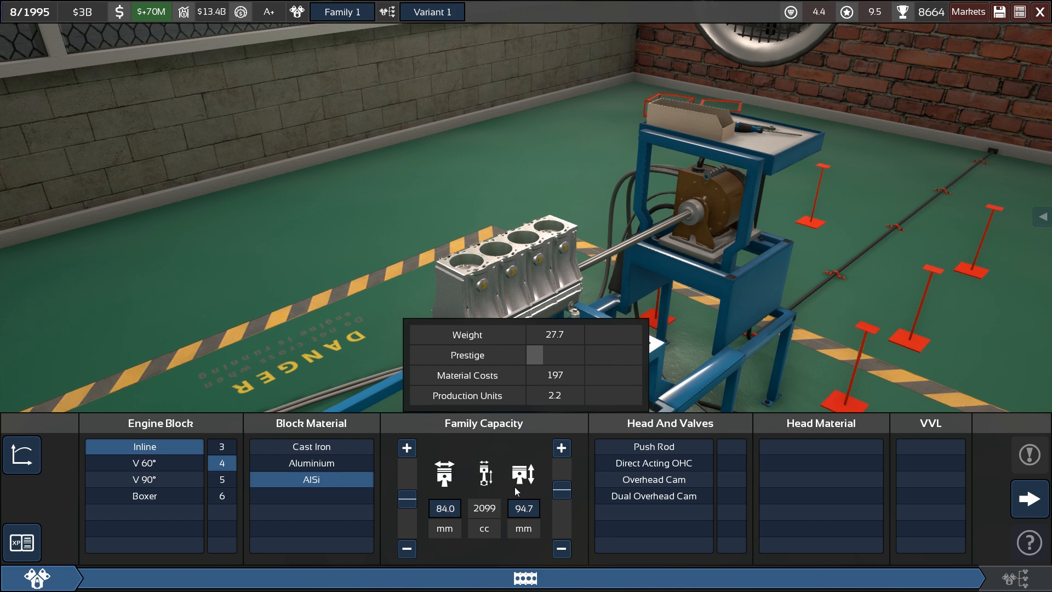
left_click(405, 447)
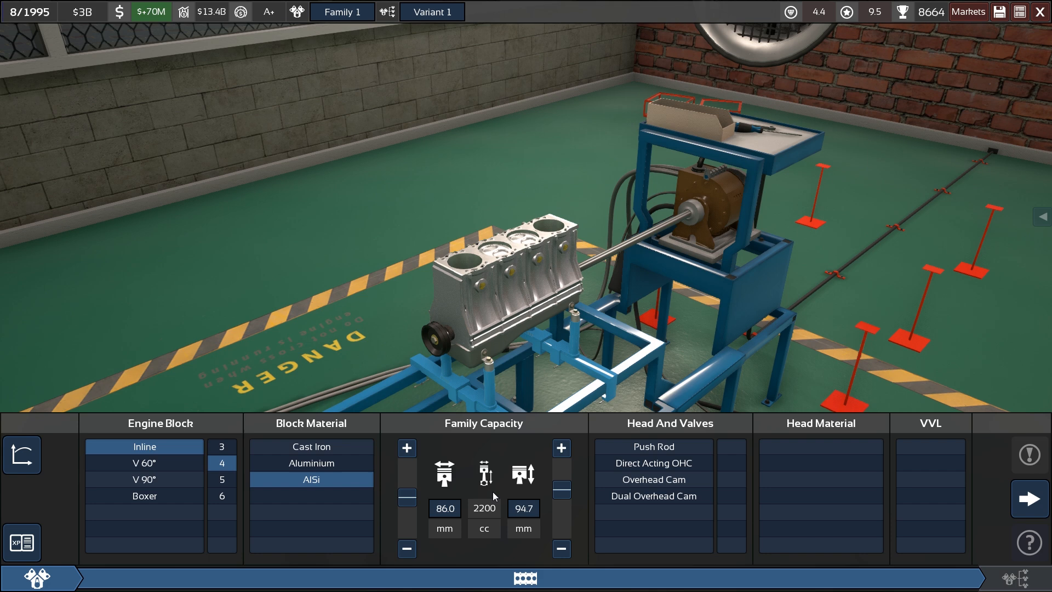
left_click(561, 548)
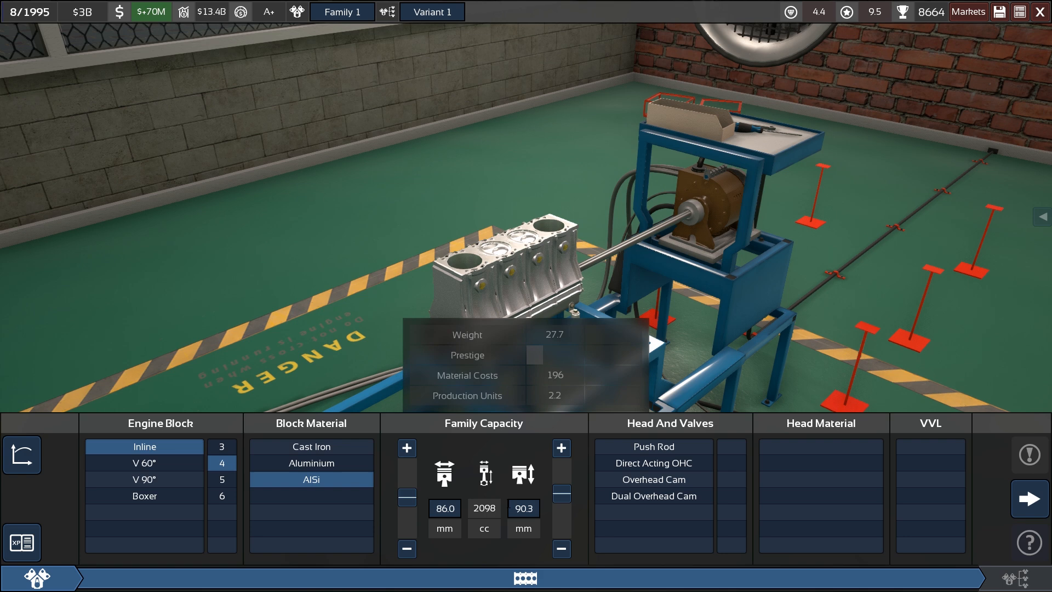
left_click(819, 479)
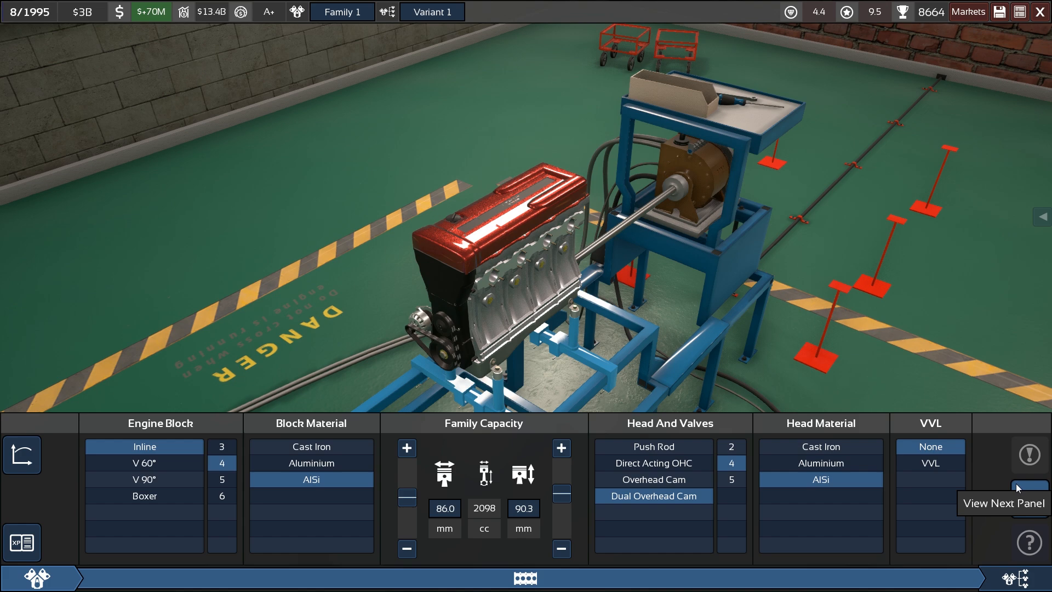
Step: Fit a single ball-bearing turbo on the Fuel Economy preset, giving 116.1 hp and 210 Nm
left_click(1030, 489)
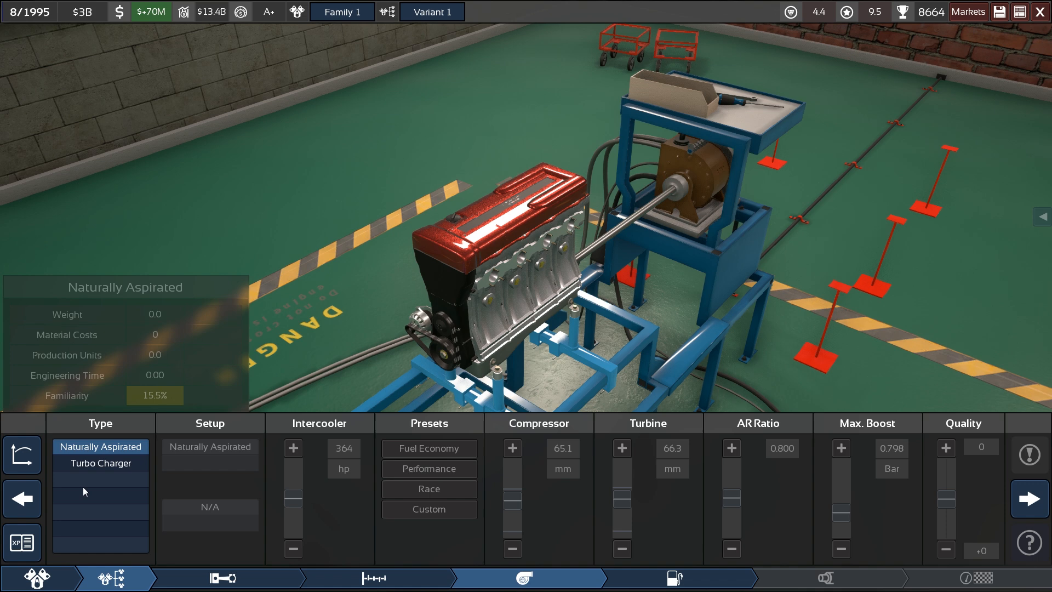
left_click(100, 462)
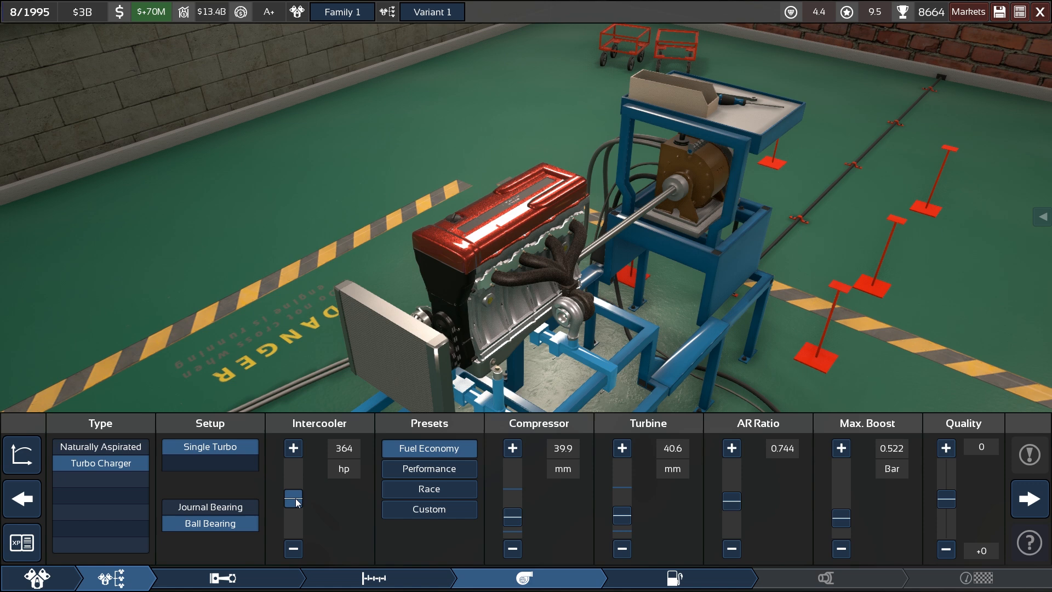
mouse_move(620, 496)
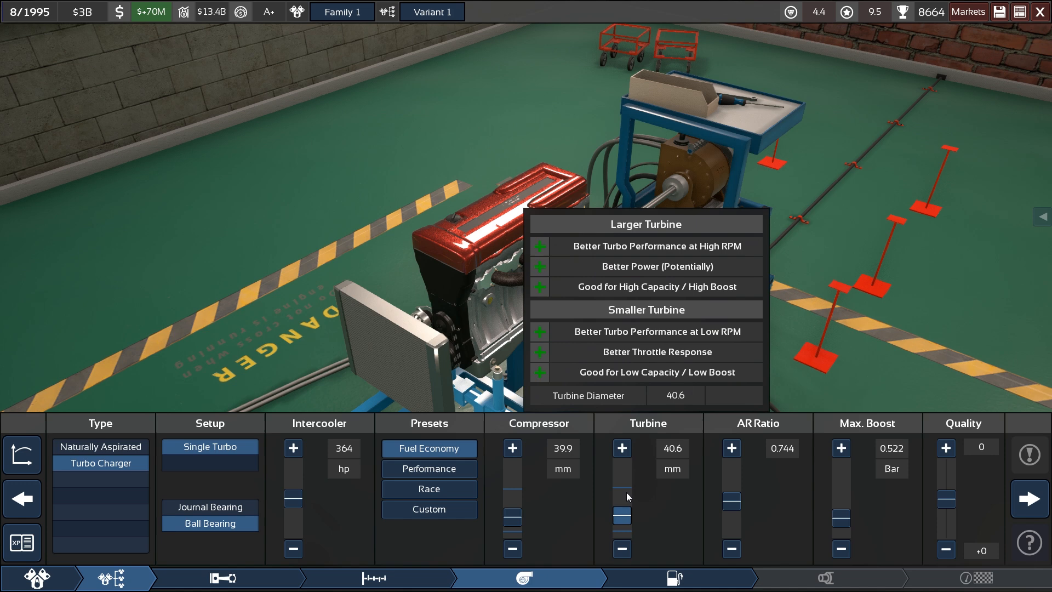
mouse_move(532, 532)
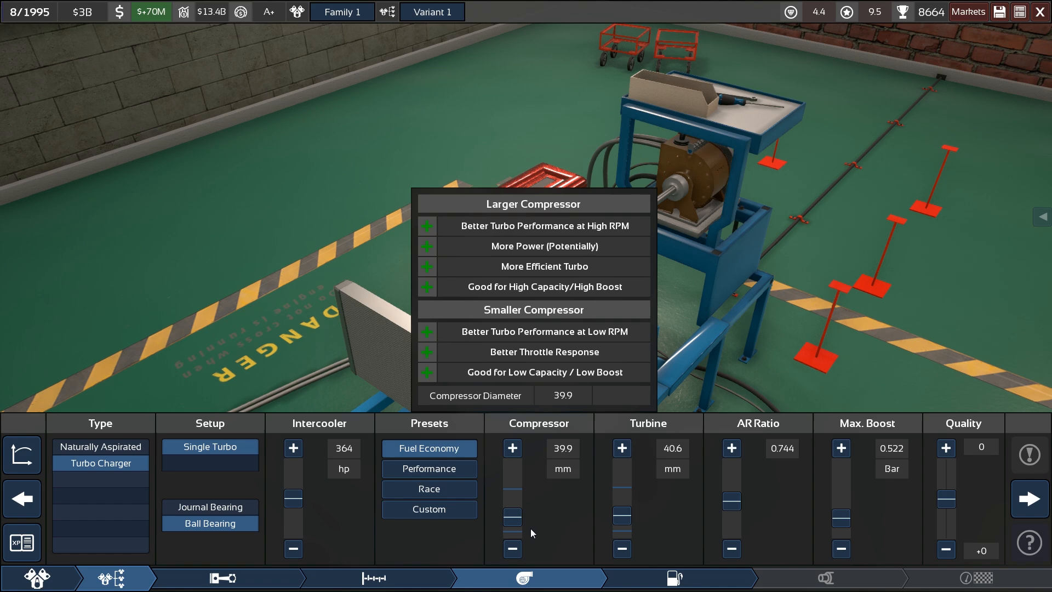
left_click(825, 577)
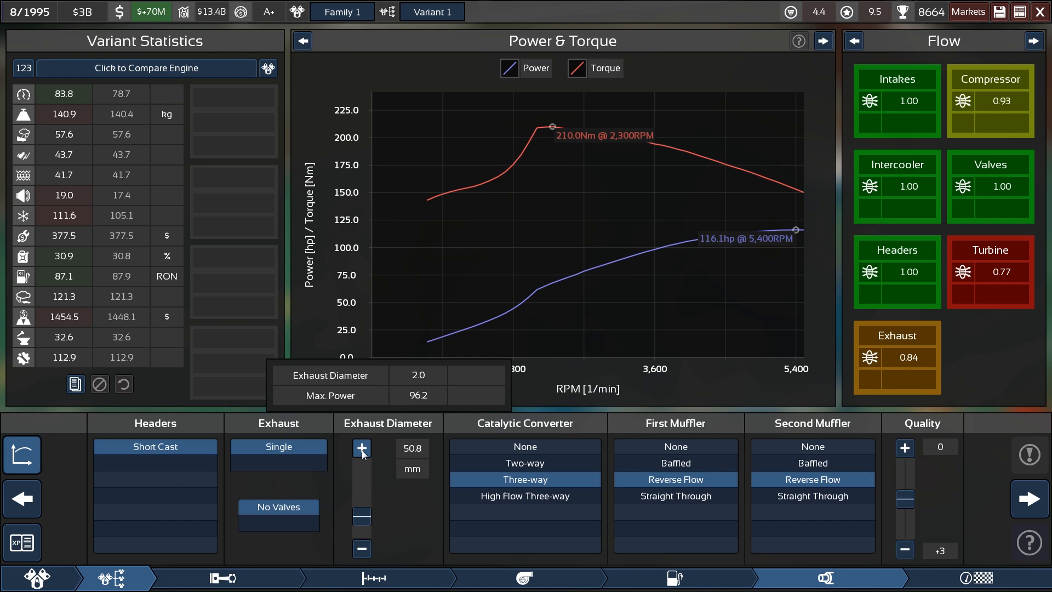
Step: Widen the exhaust diameter to 63.5 mm, lifting output to 125.8 hp and 211.7 Nm
left_click(362, 448)
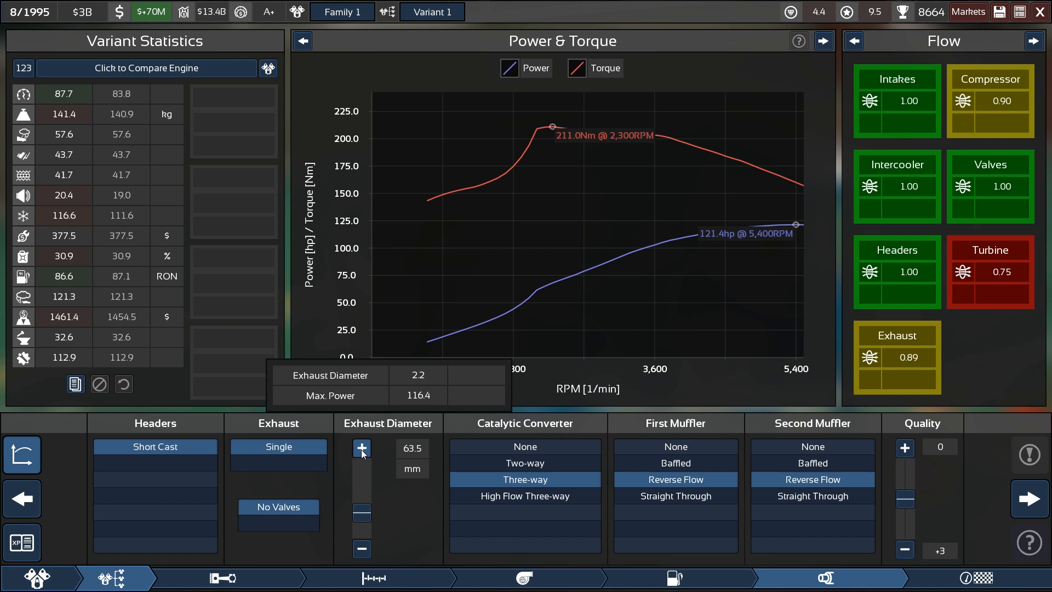
left_click(360, 446)
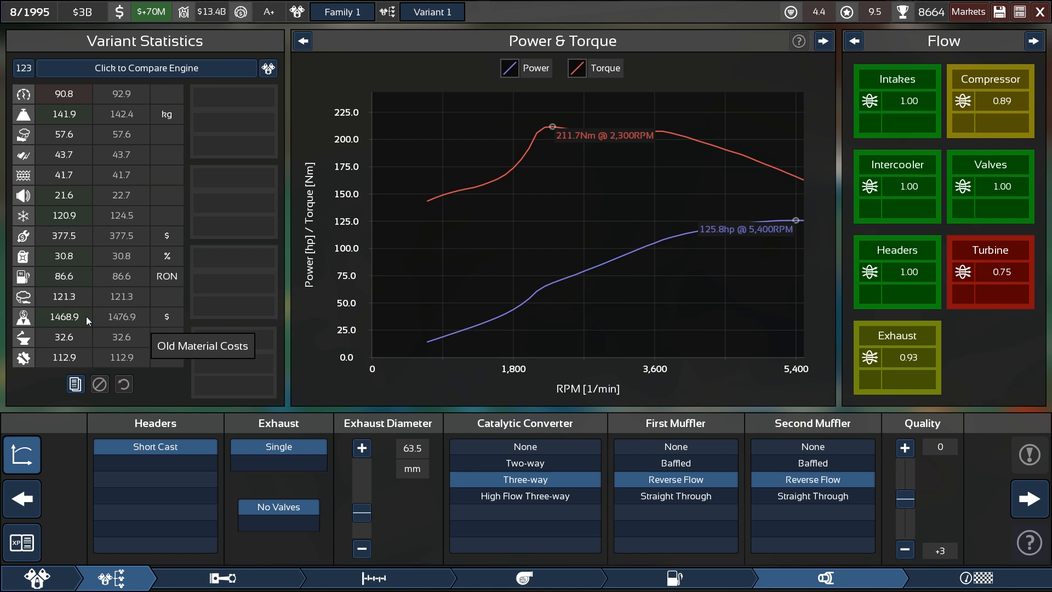
mouse_move(76, 265)
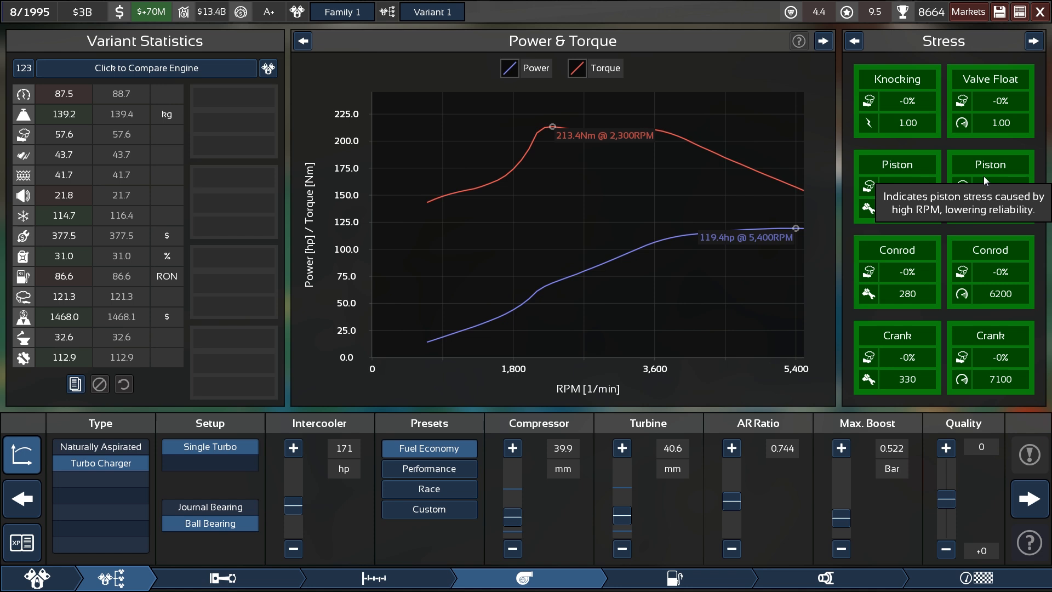
mouse_move(596, 362)
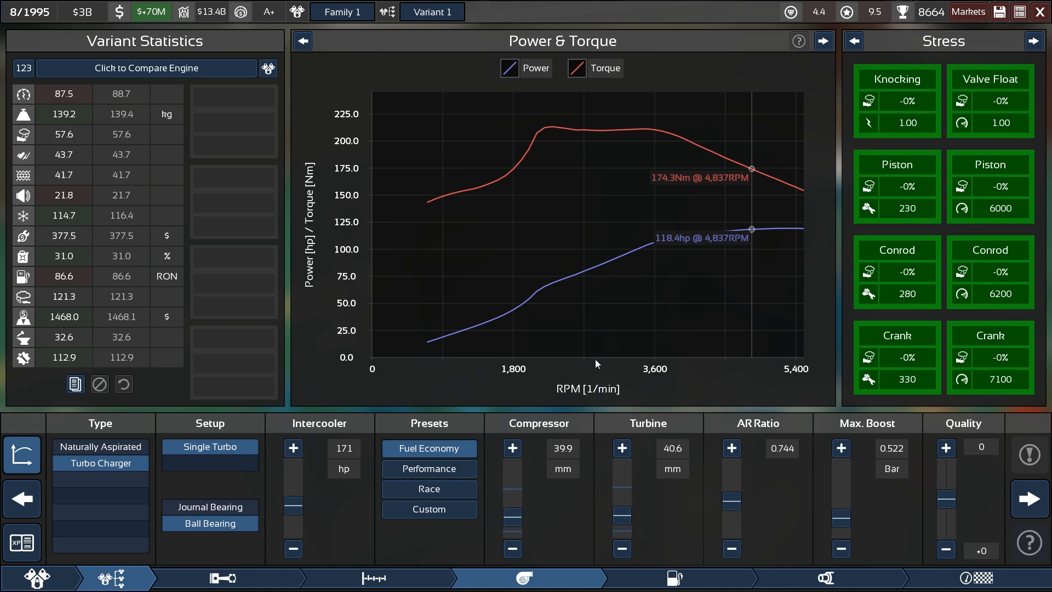
mouse_move(568, 170)
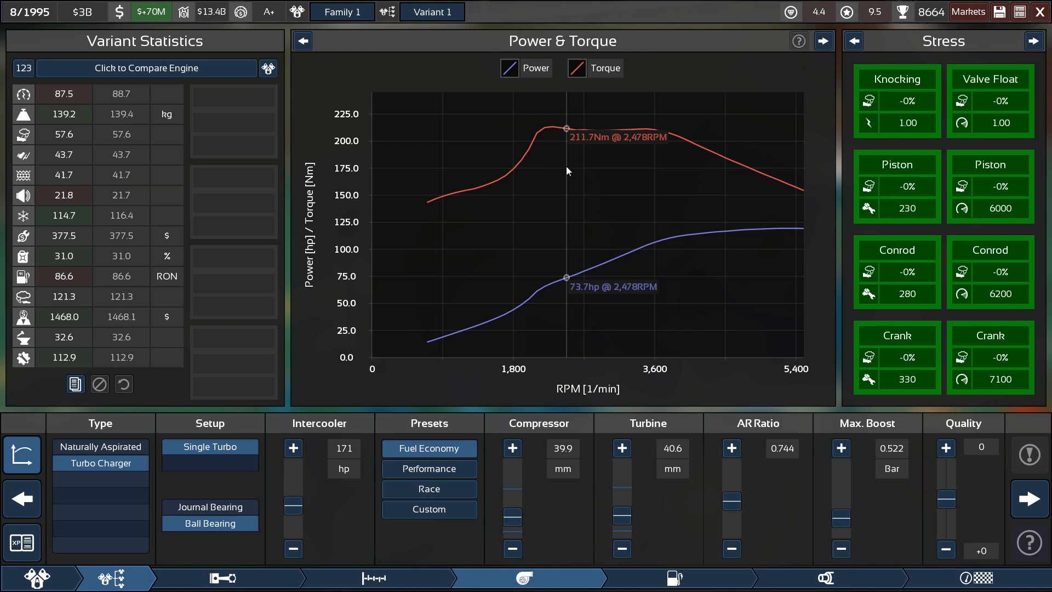
mouse_move(540, 130)
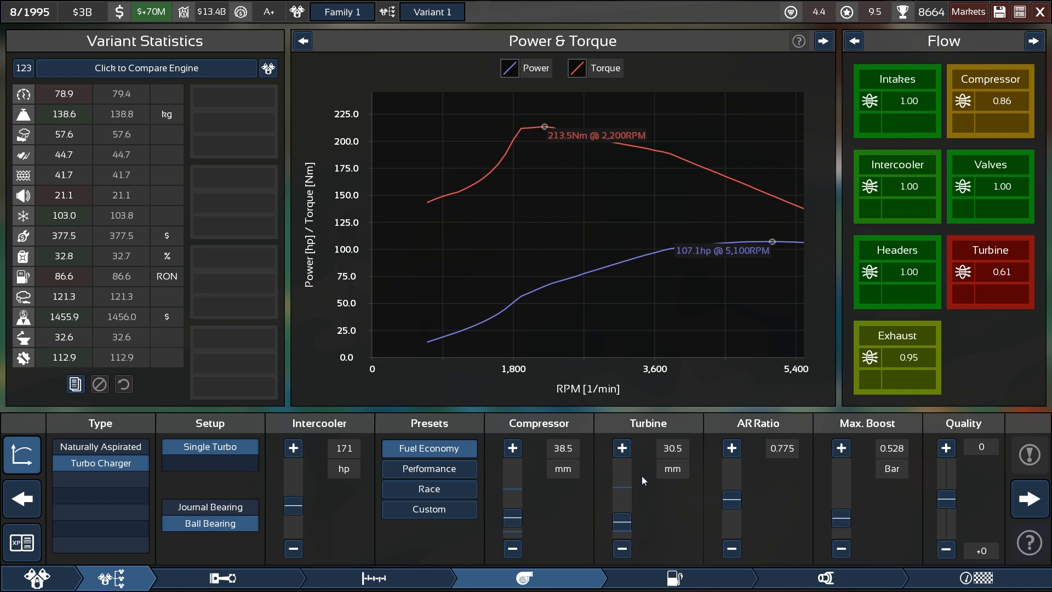
mouse_move(758, 423)
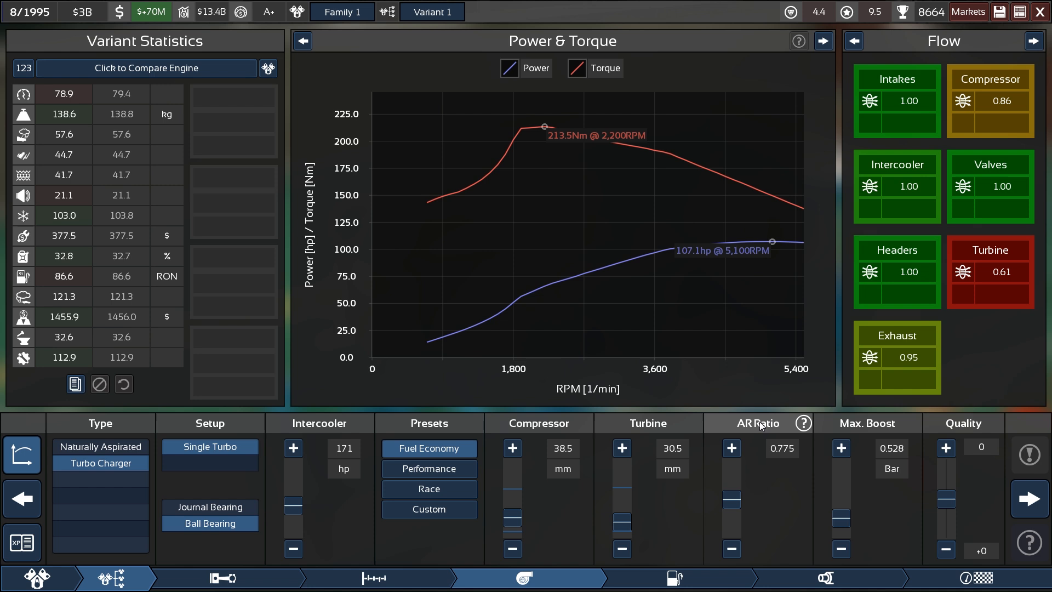
mouse_move(72, 259)
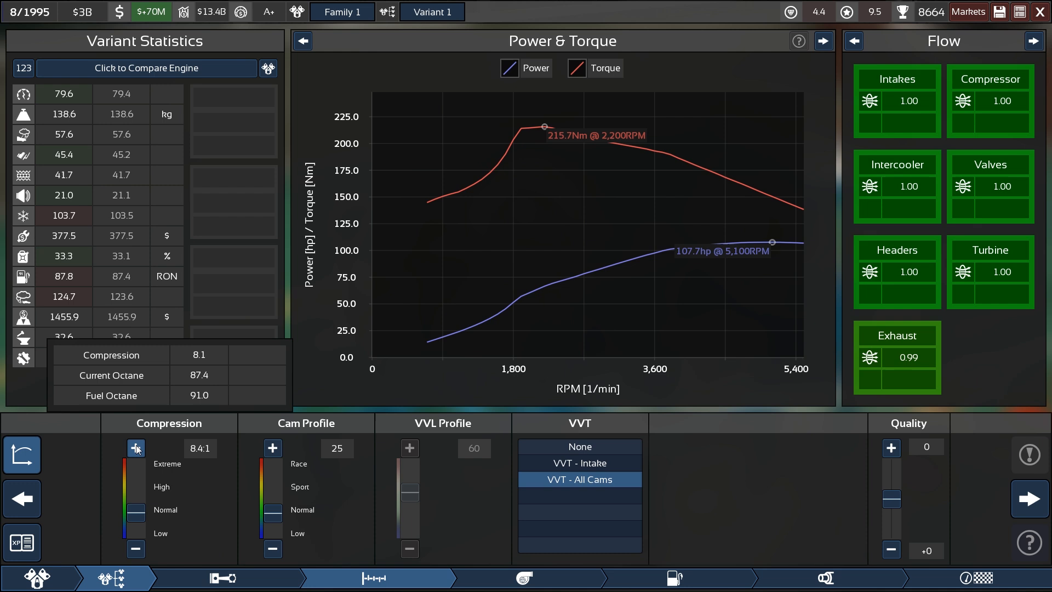
Step: Raise compression from 8.4:1 to 8.9:1 and advance to the fuel stage
left_click(135, 447)
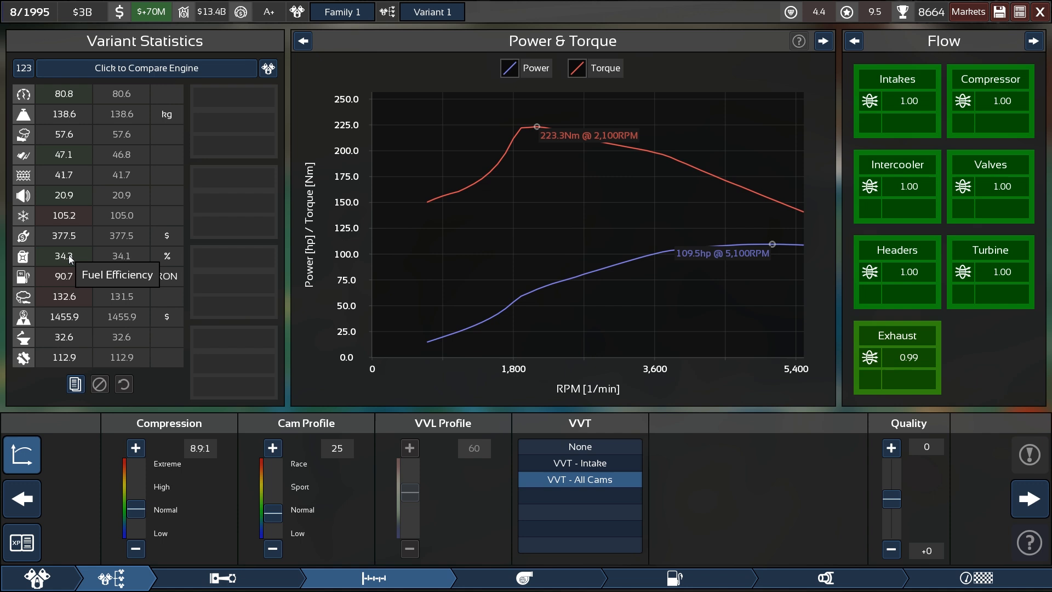
left_click(521, 577)
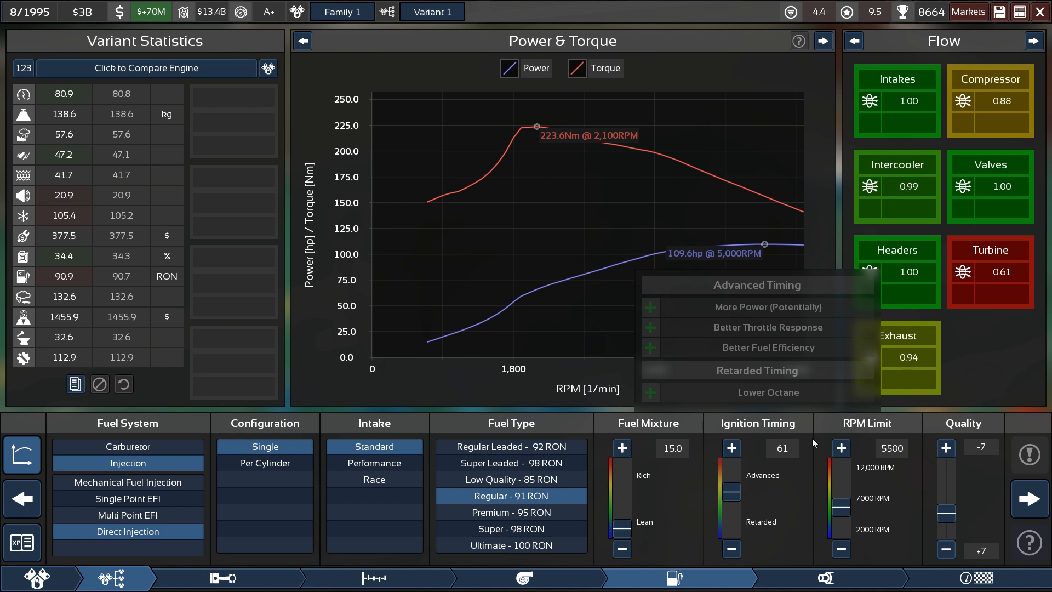
mouse_move(133, 277)
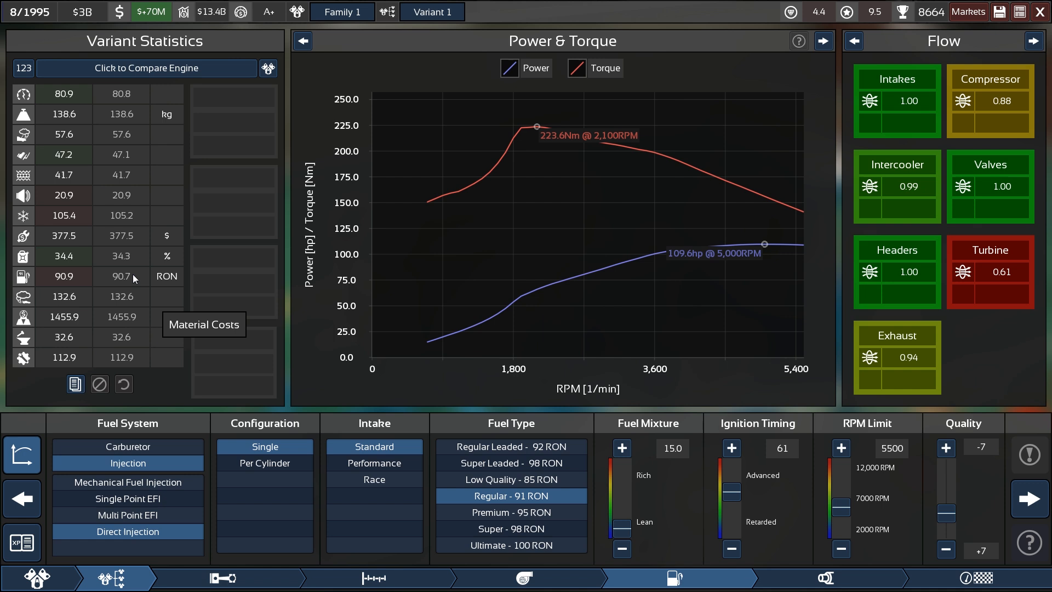
mouse_move(88, 255)
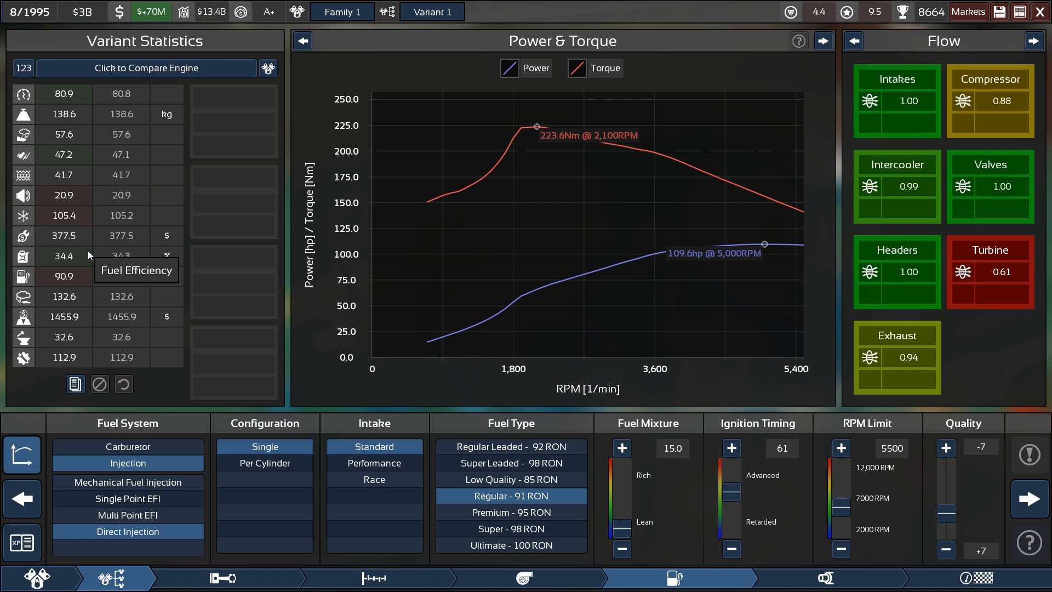
mouse_move(82, 264)
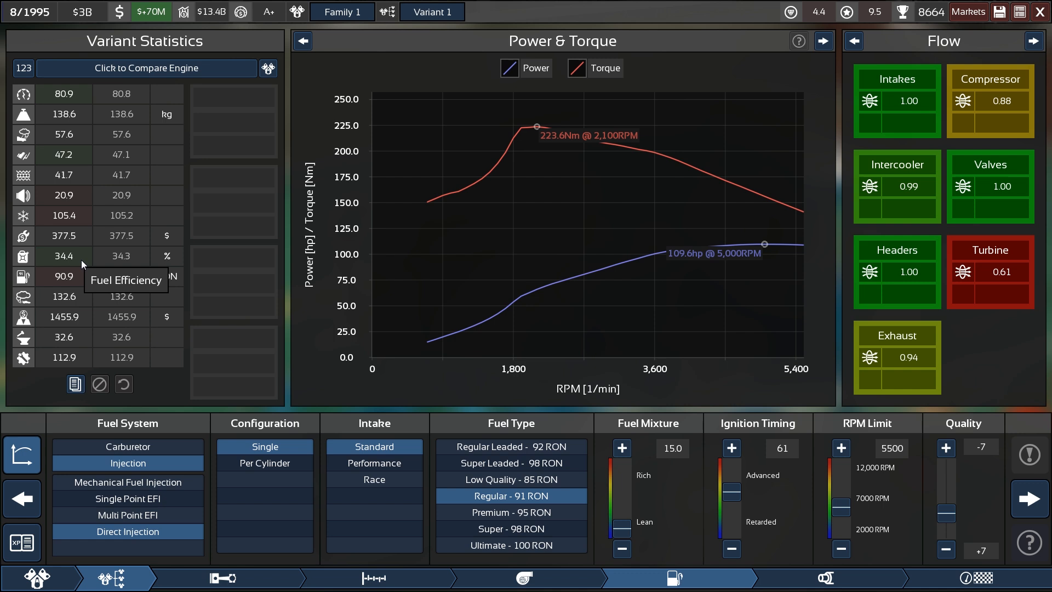
mouse_move(84, 256)
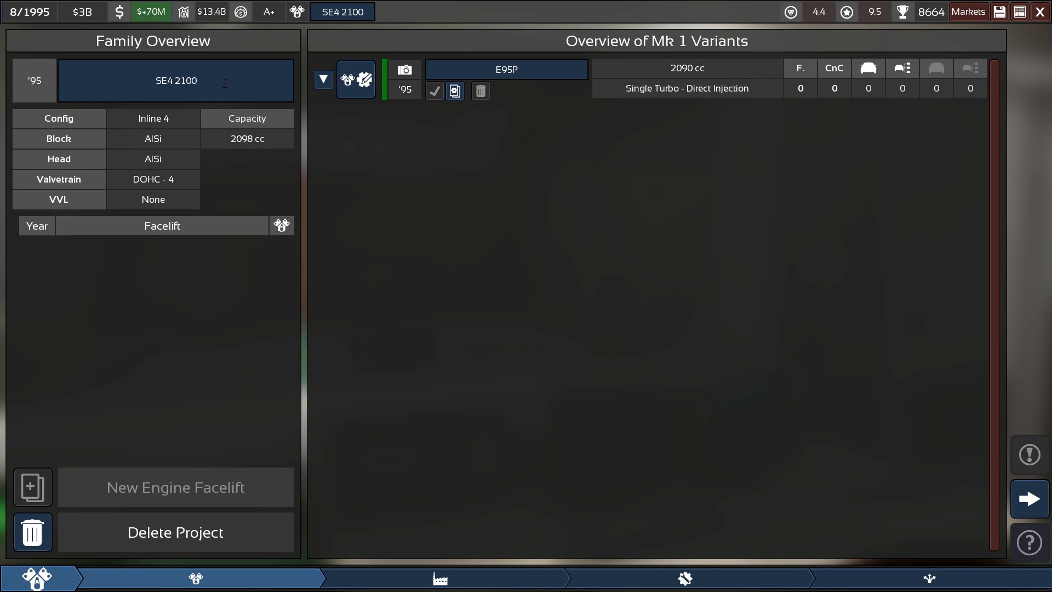
mouse_move(453, 91)
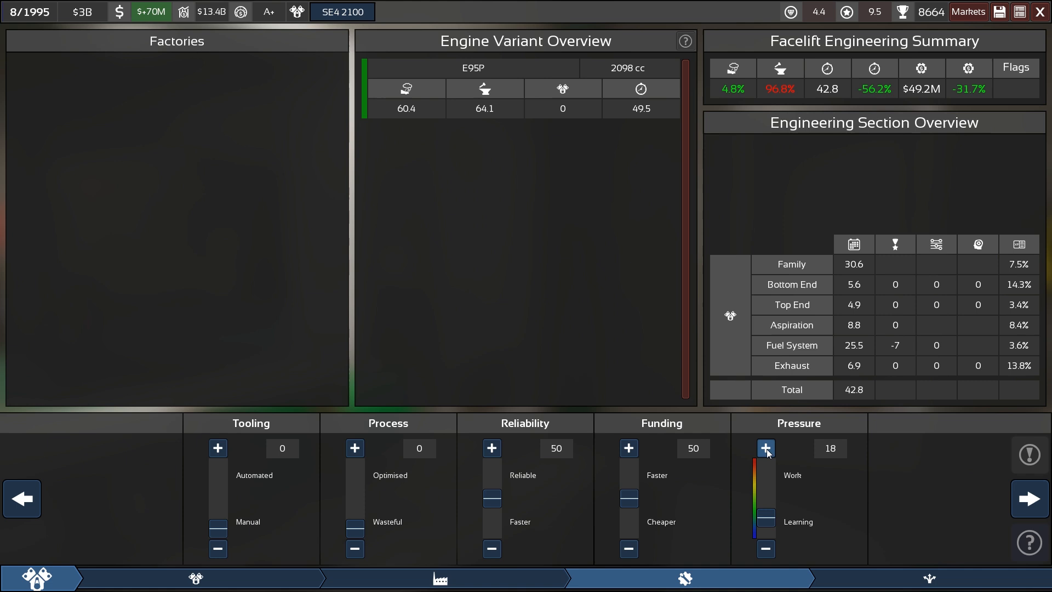
Step: Lower SE4 2100 reliability to 32 with pressure 20, bringing engineering to 36.0 months
left_click(491, 547)
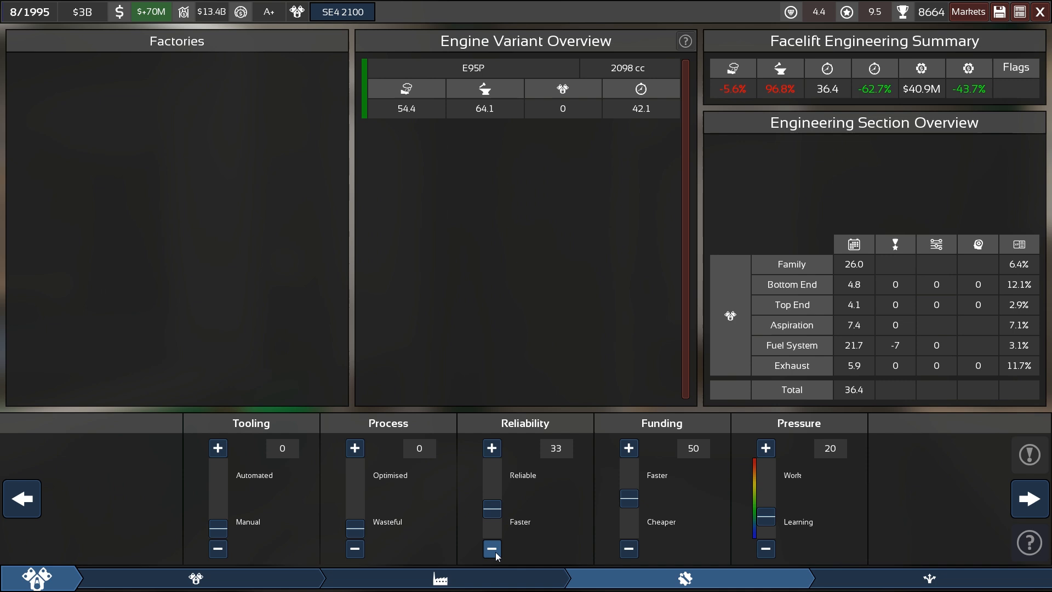
left_click(491, 548)
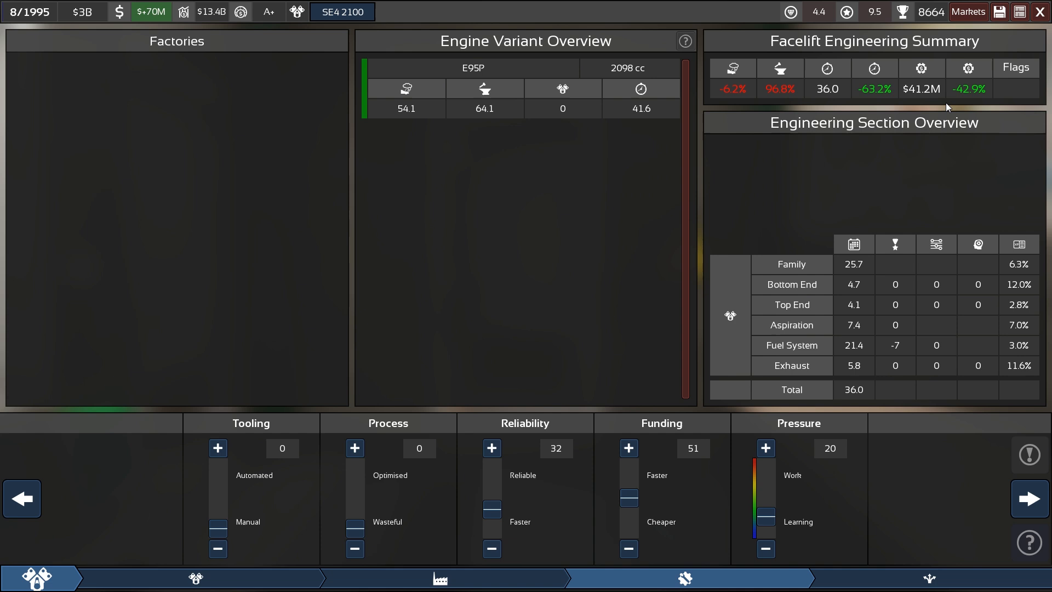
mouse_move(922, 285)
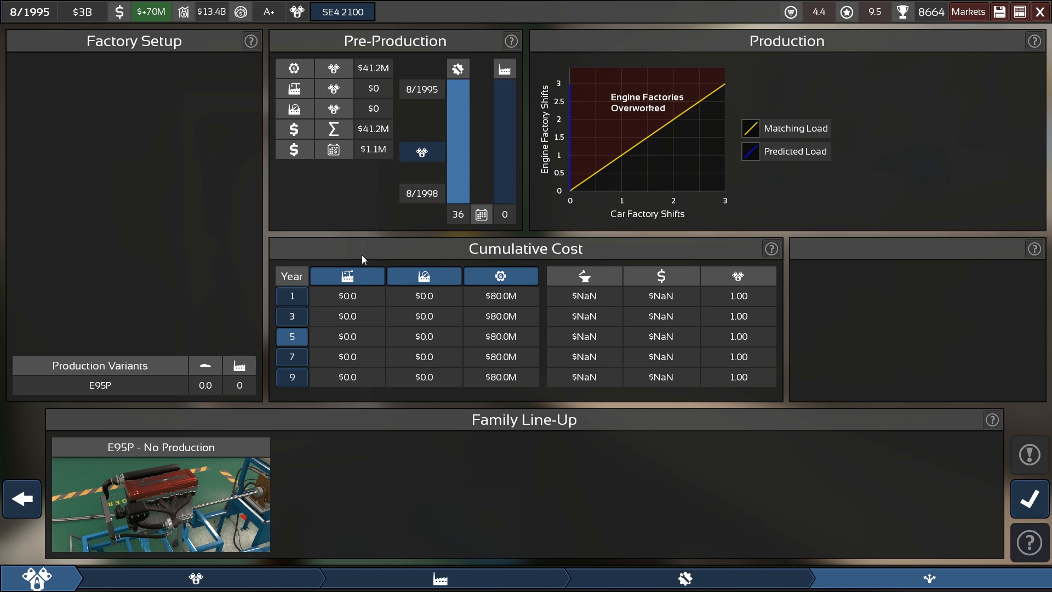
Step: Bring up Project Sign-Off listing SE4 2100 and SE3 900 at 36 months, $81.5M total
left_click(1027, 498)
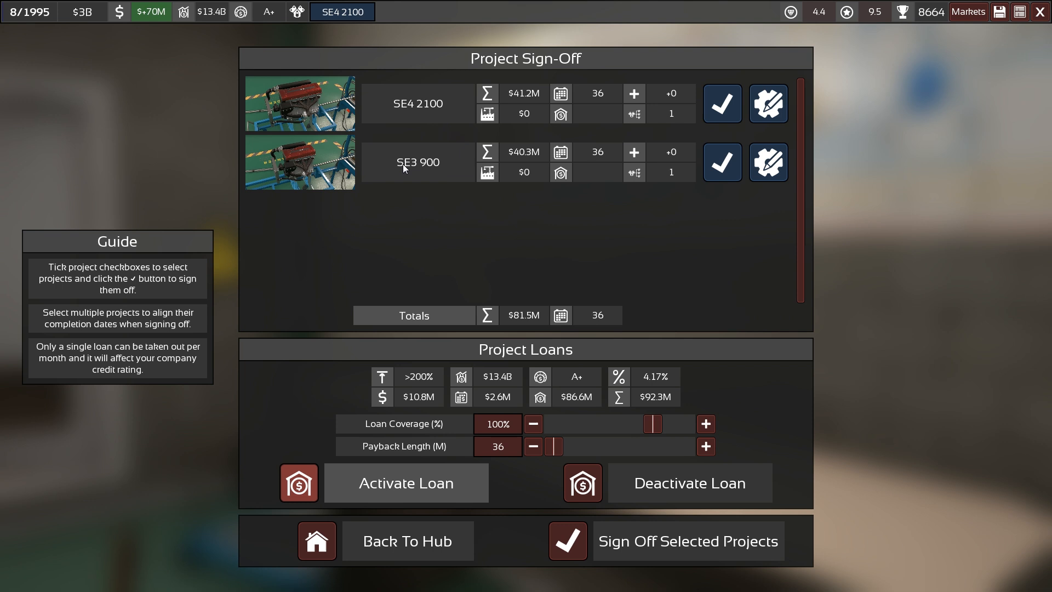
mouse_move(458, 126)
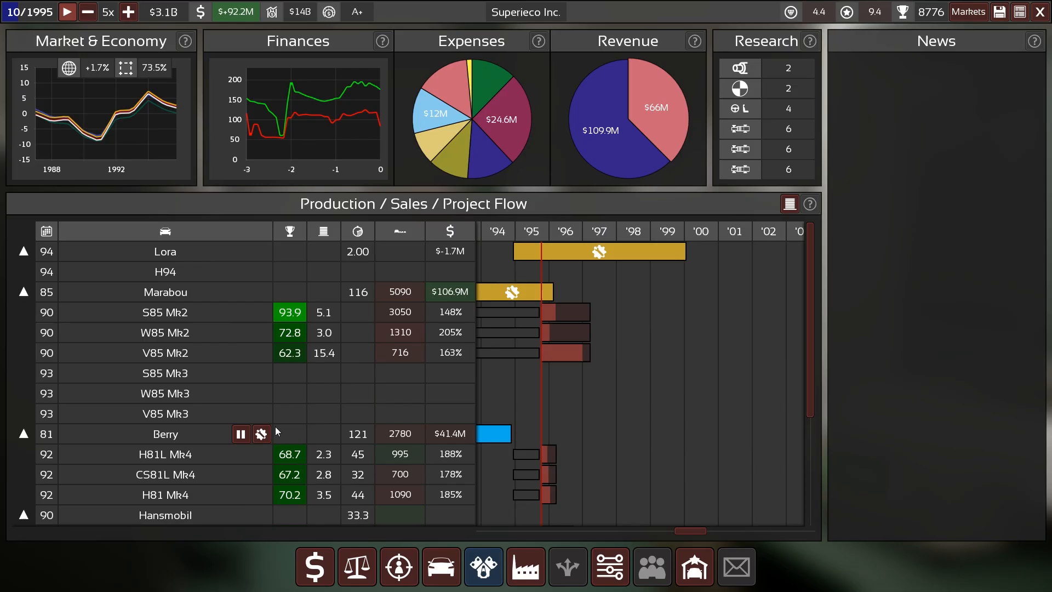
mouse_move(235, 12)
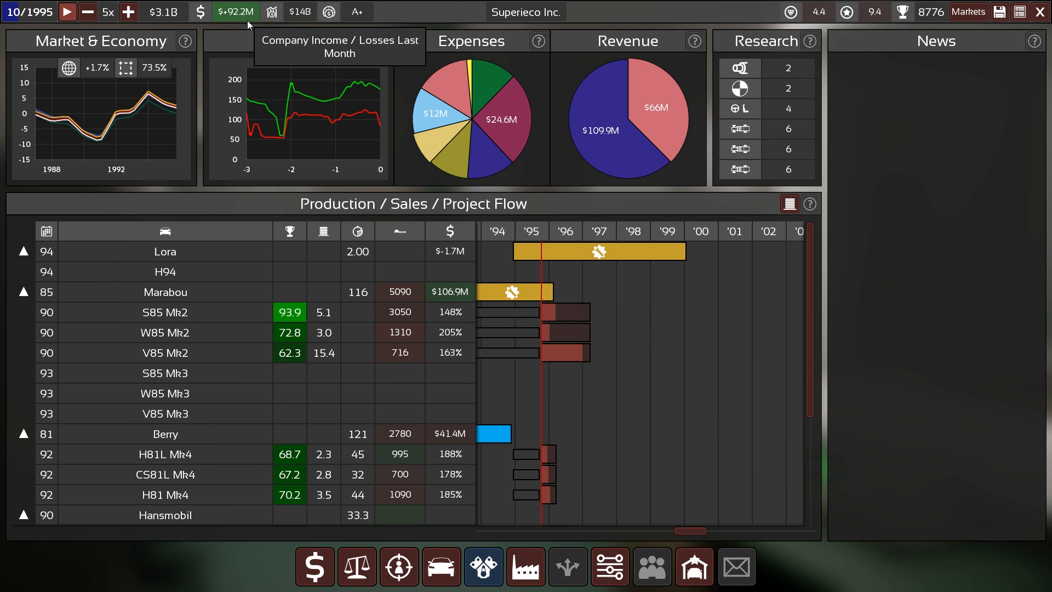
mouse_move(171, 65)
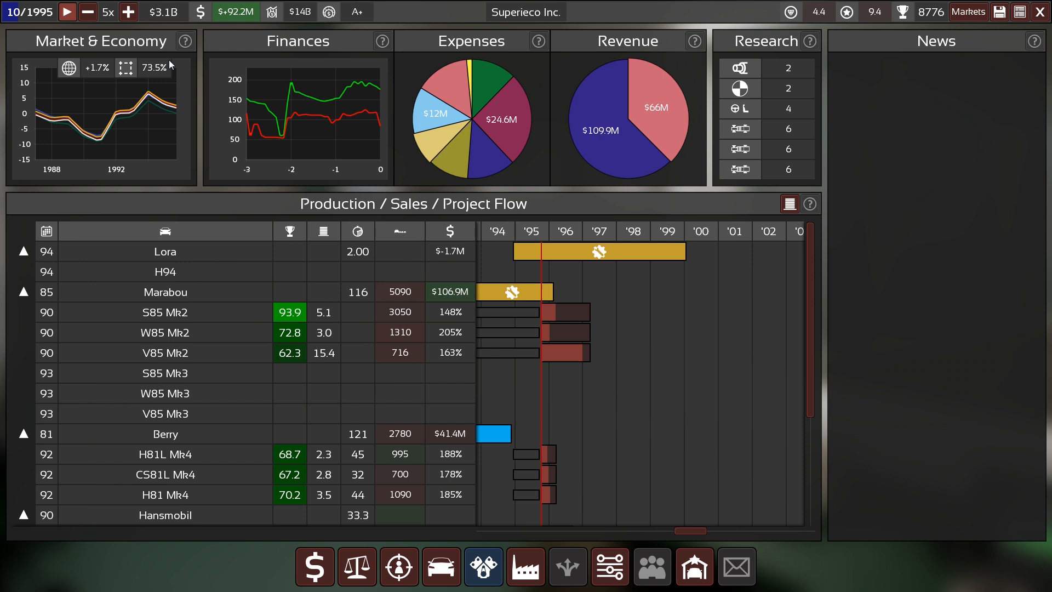
Step: Resume the game clock so months run on to March 1996
left_click(67, 12)
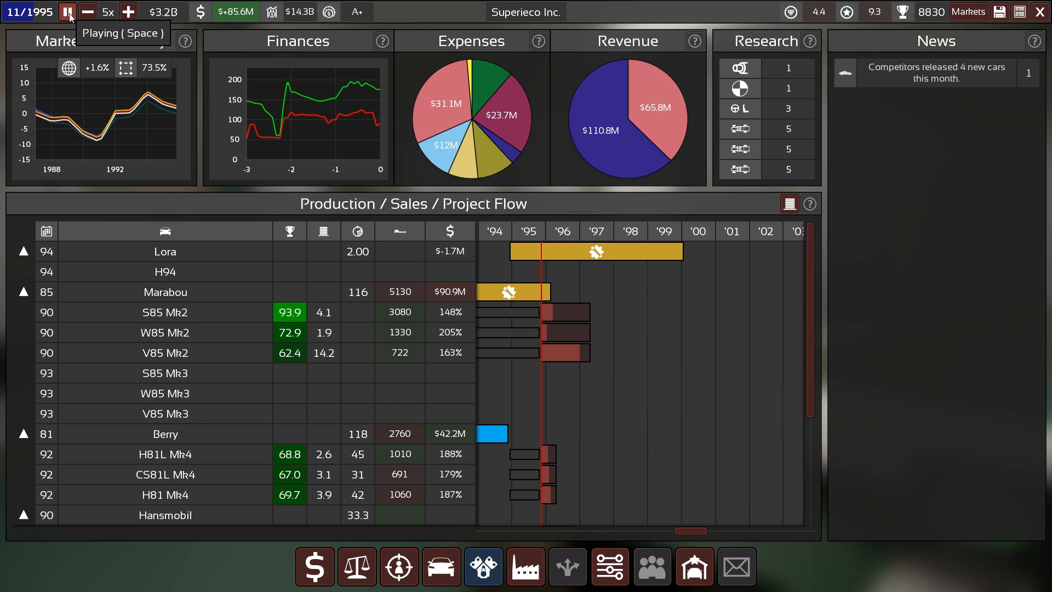
left_click(67, 12)
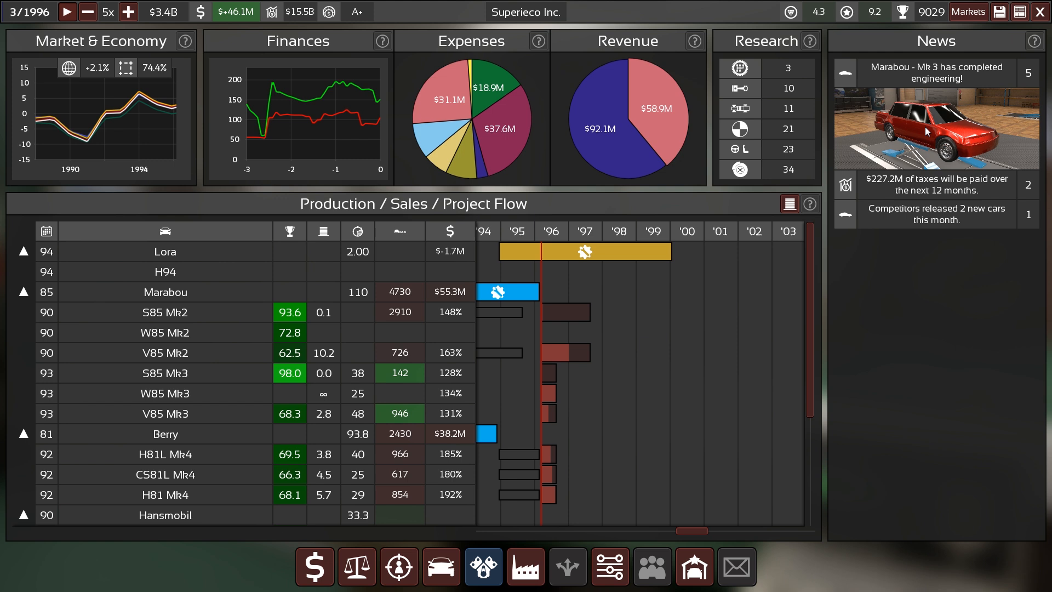
mouse_move(453, 380)
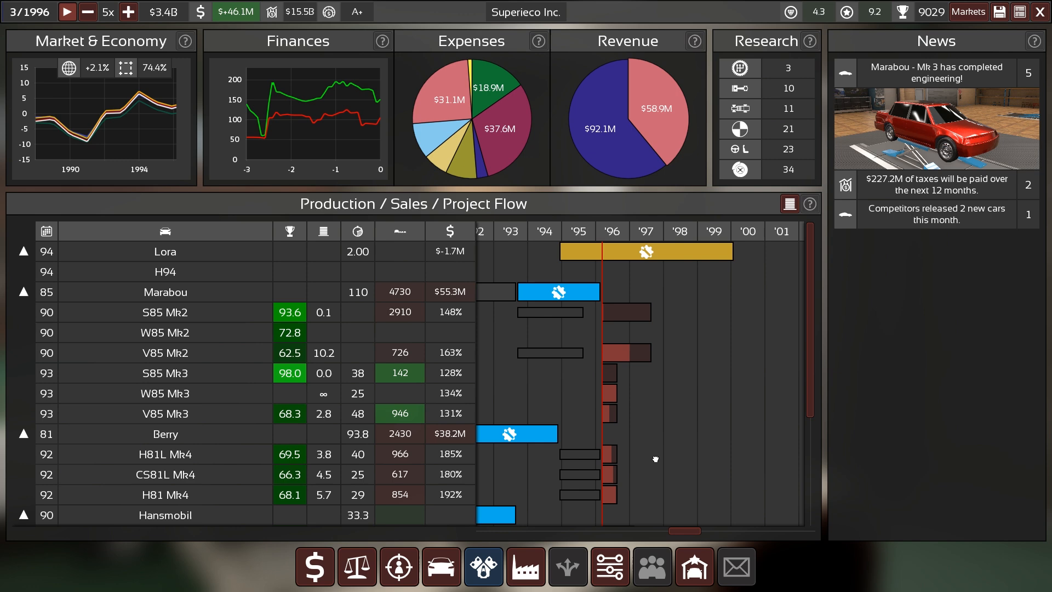
Step: Bring up the Engine Factory Manager listing the Wazduk, Basara and Namilla factories
scroll("down", 3)
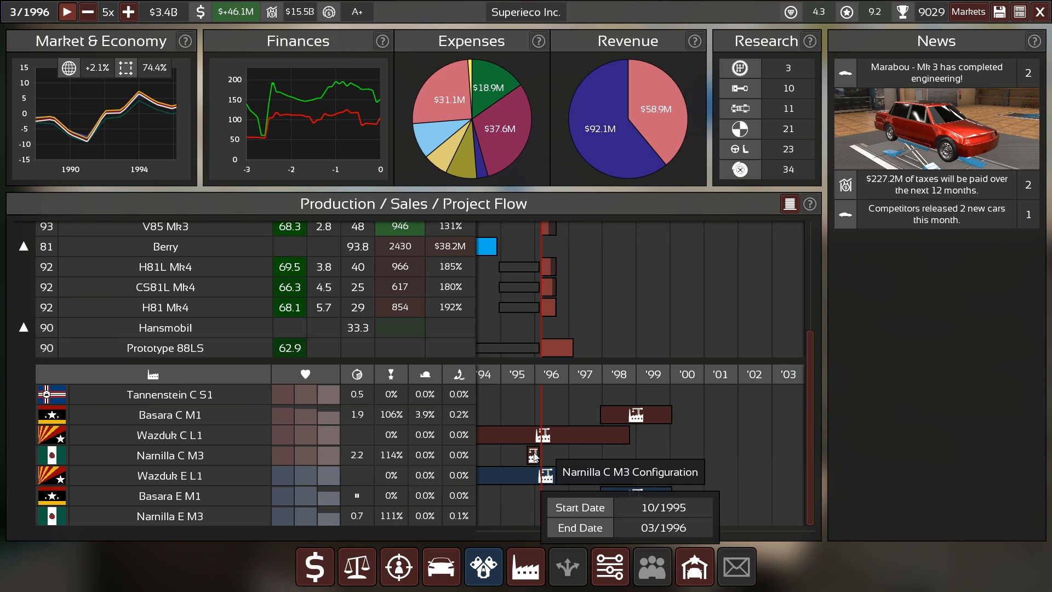
mouse_move(329, 519)
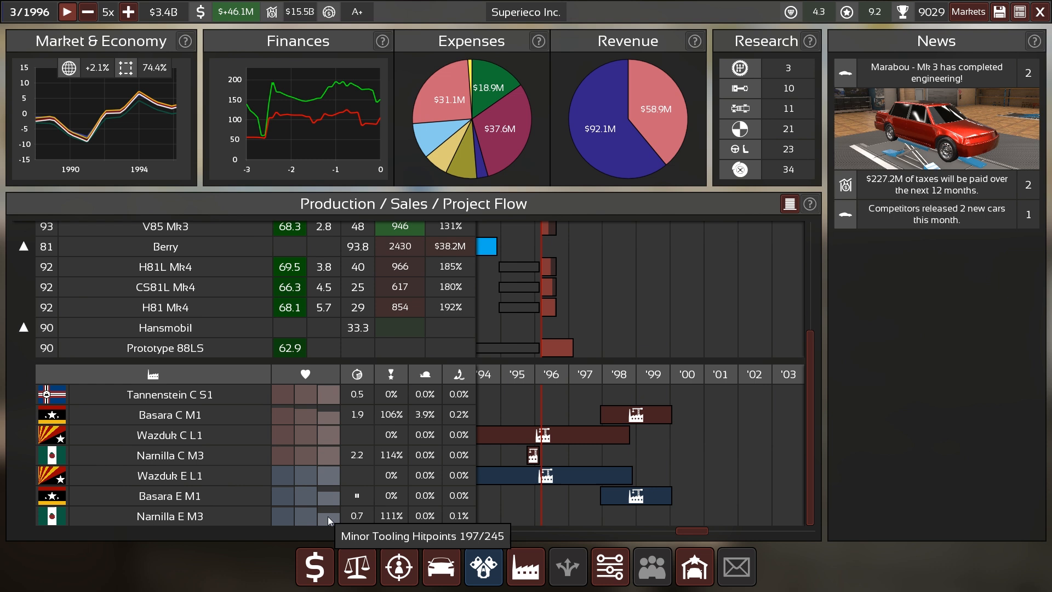
mouse_move(220, 529)
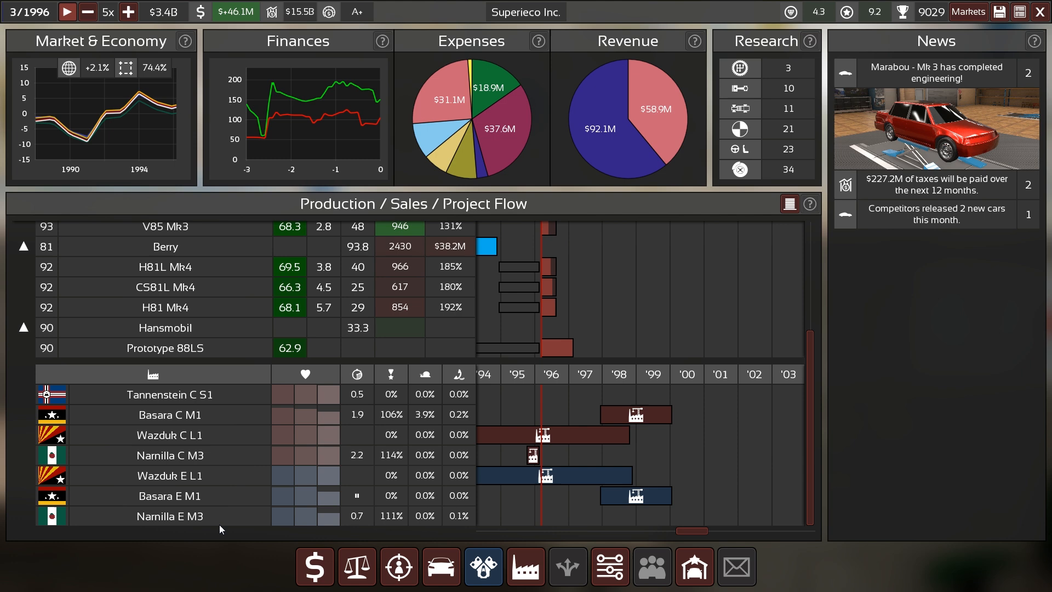
left_click(482, 565)
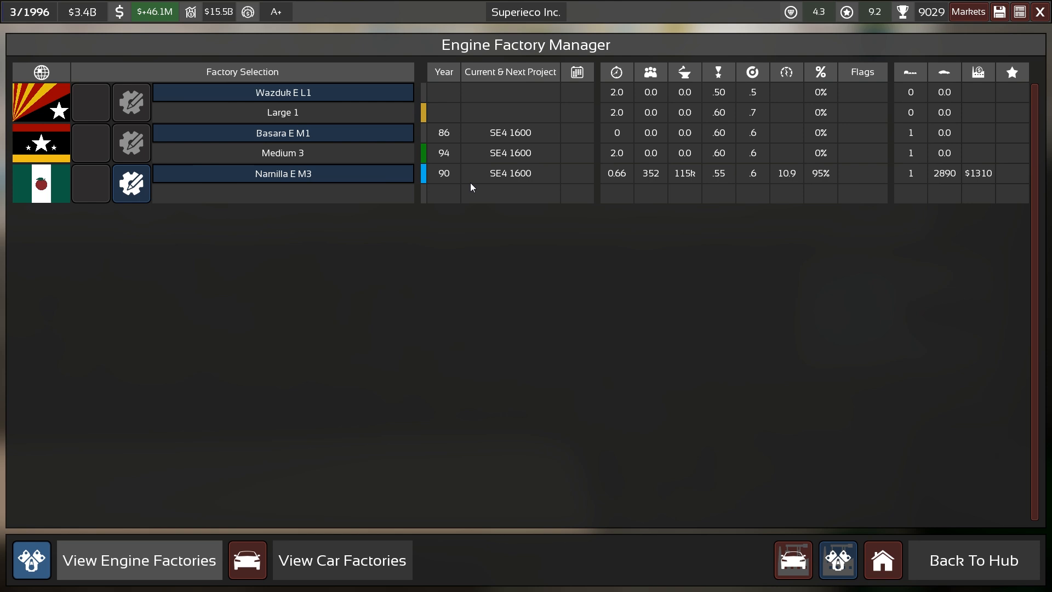
mouse_move(995, 143)
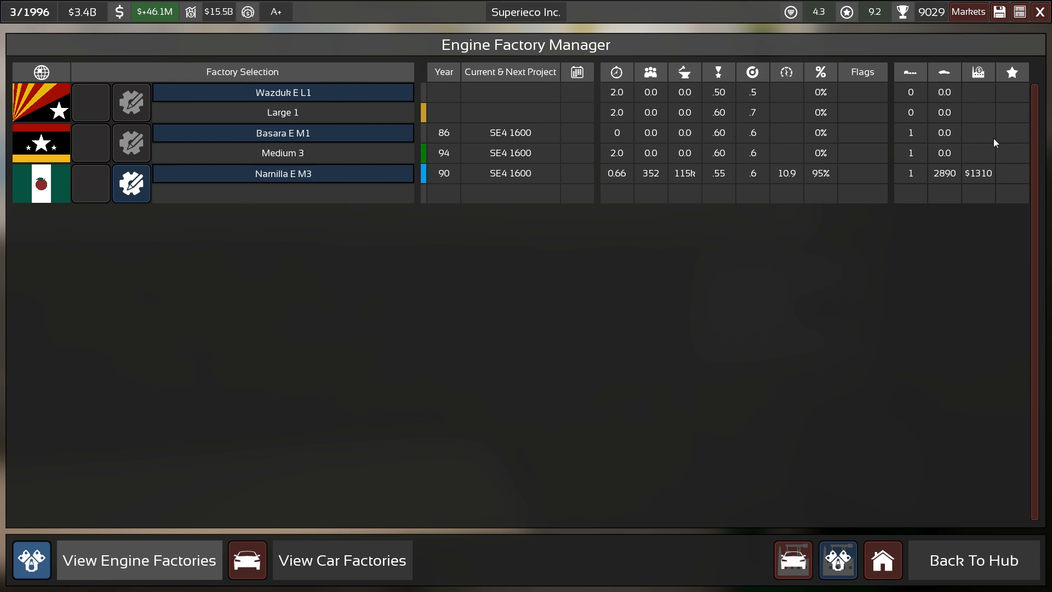
mouse_move(953, 184)
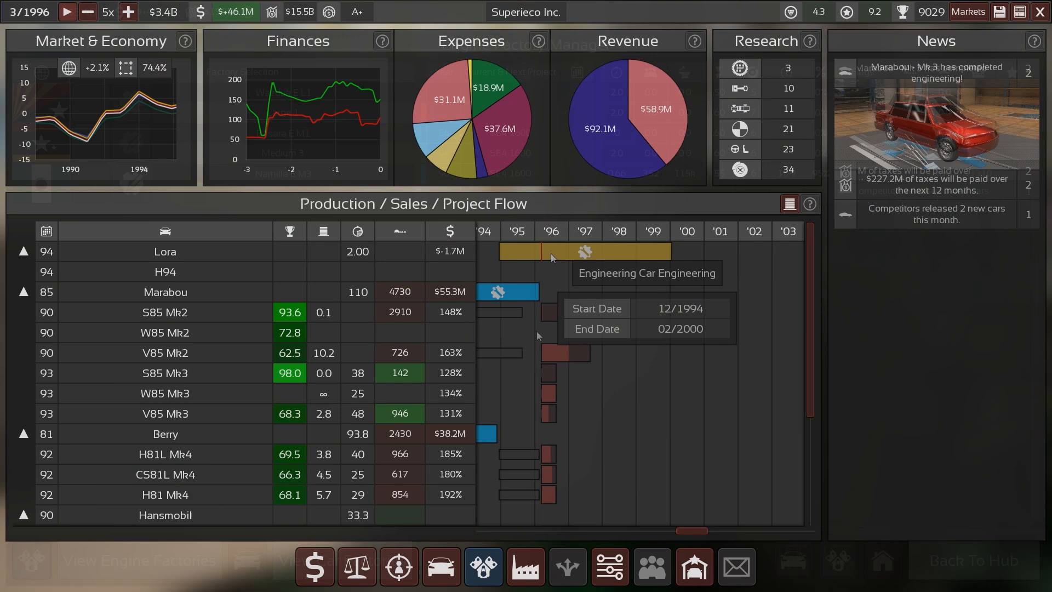
mouse_move(593, 321)
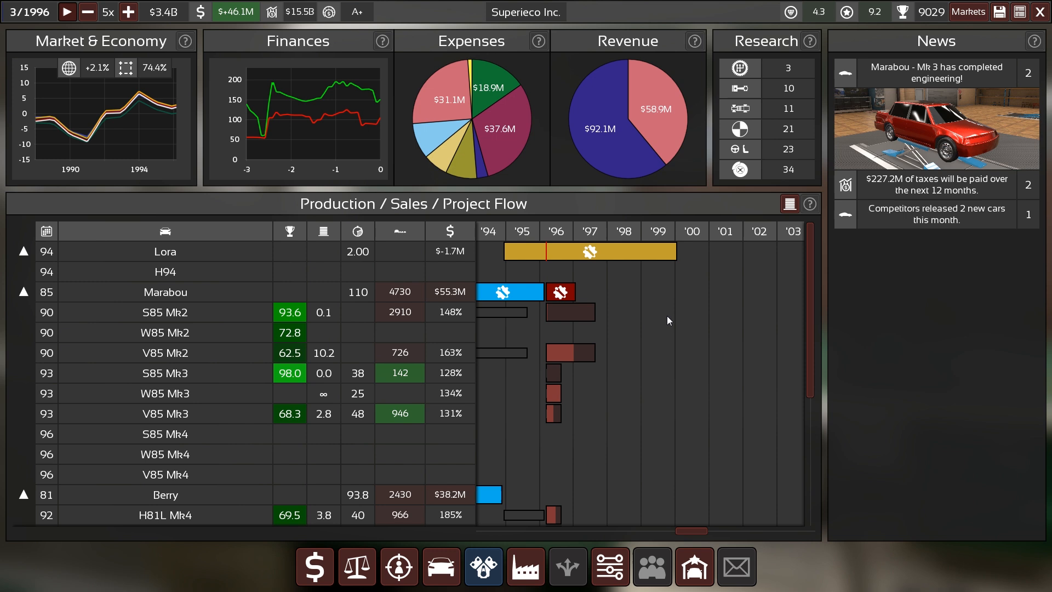
Step: Scroll the hub's production flow table to review the new 1996 S85, W85 and V85 Mk4 rows
scroll("down", 3)
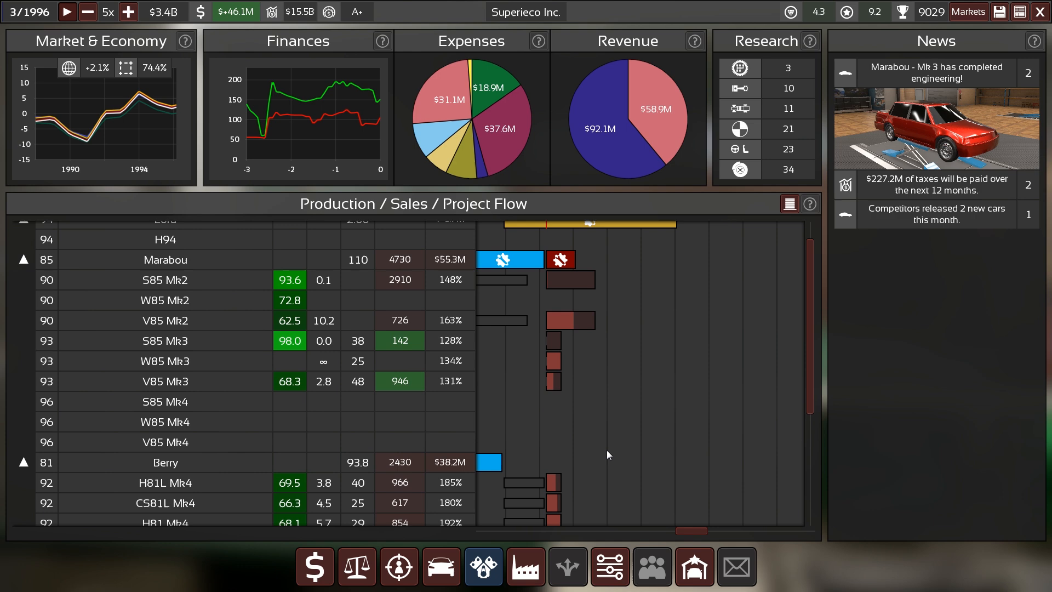
scroll("up", 3)
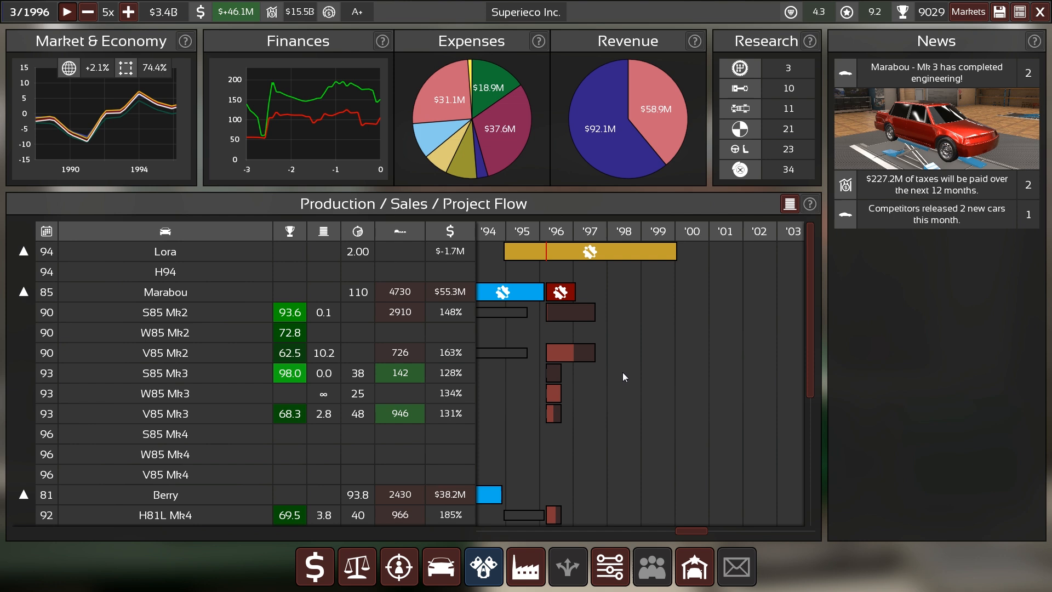
mouse_move(672, 244)
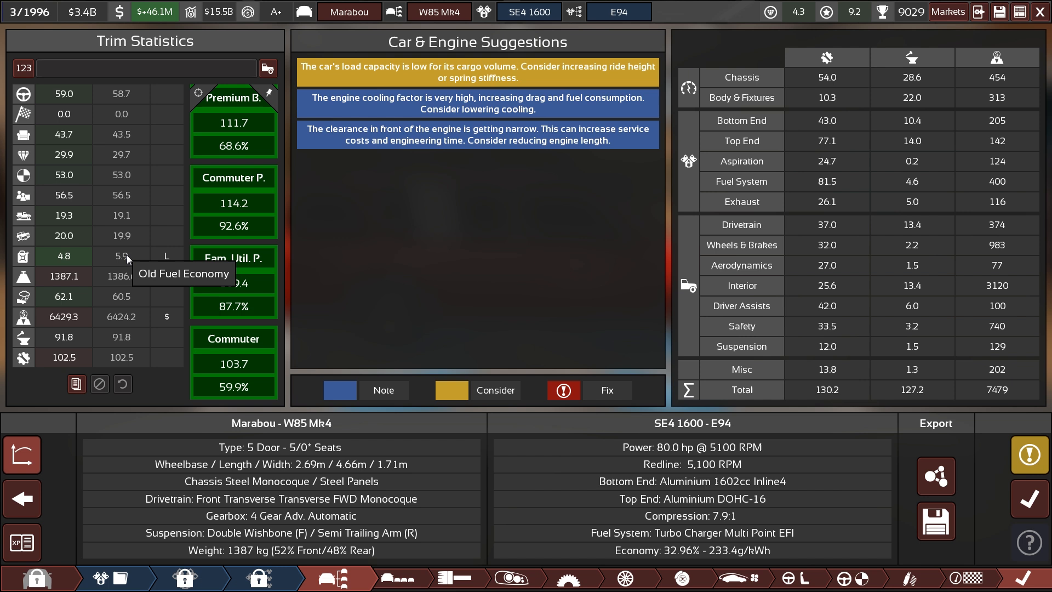
mouse_move(141, 240)
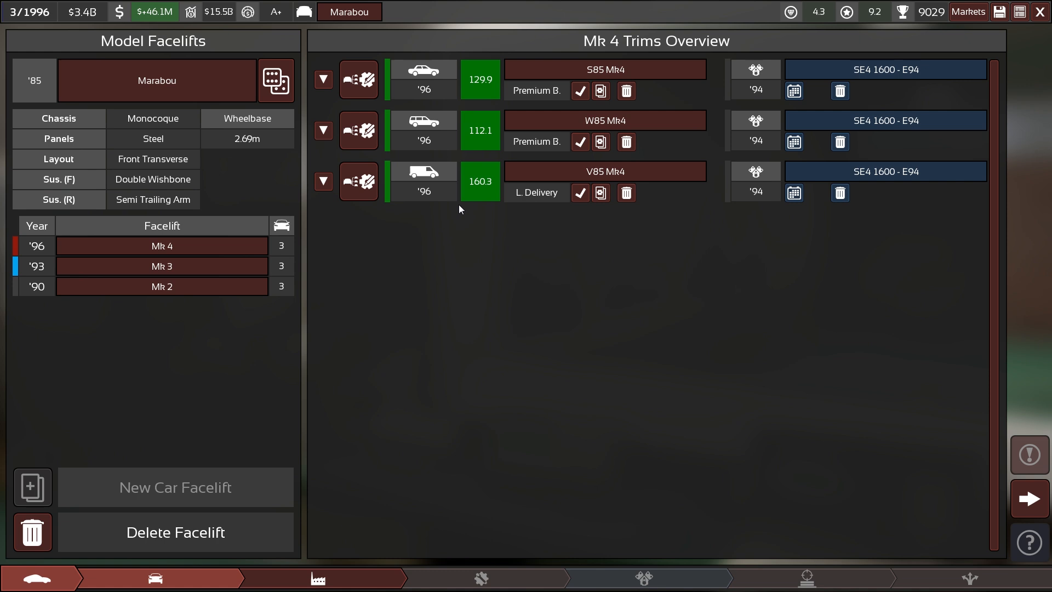
mouse_move(470, 91)
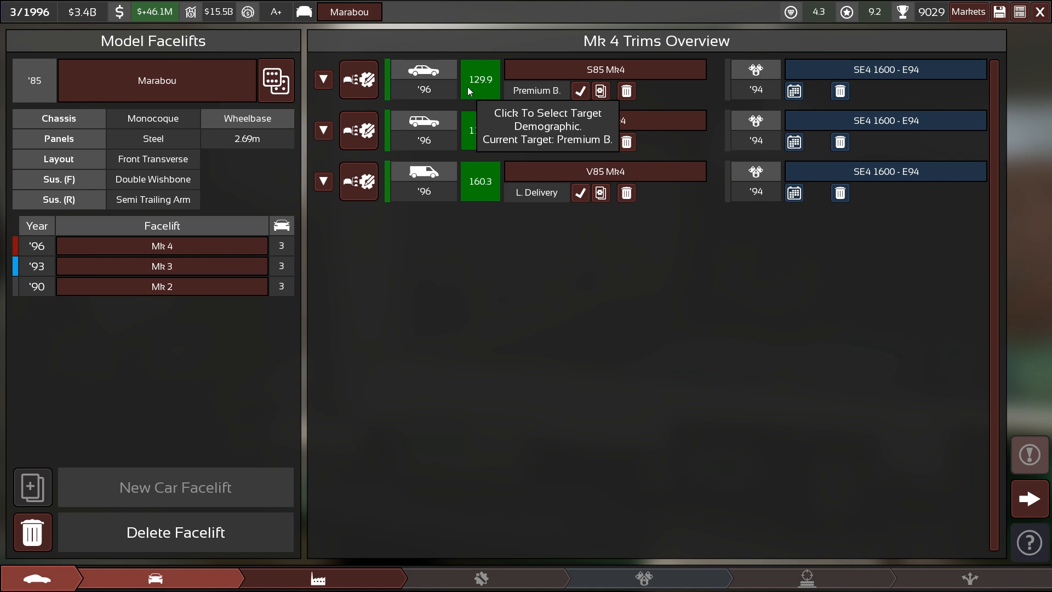
Step: Preview the W85 Mk4 wagon trim in the Mk4 Trims Overview
left_click(423, 130)
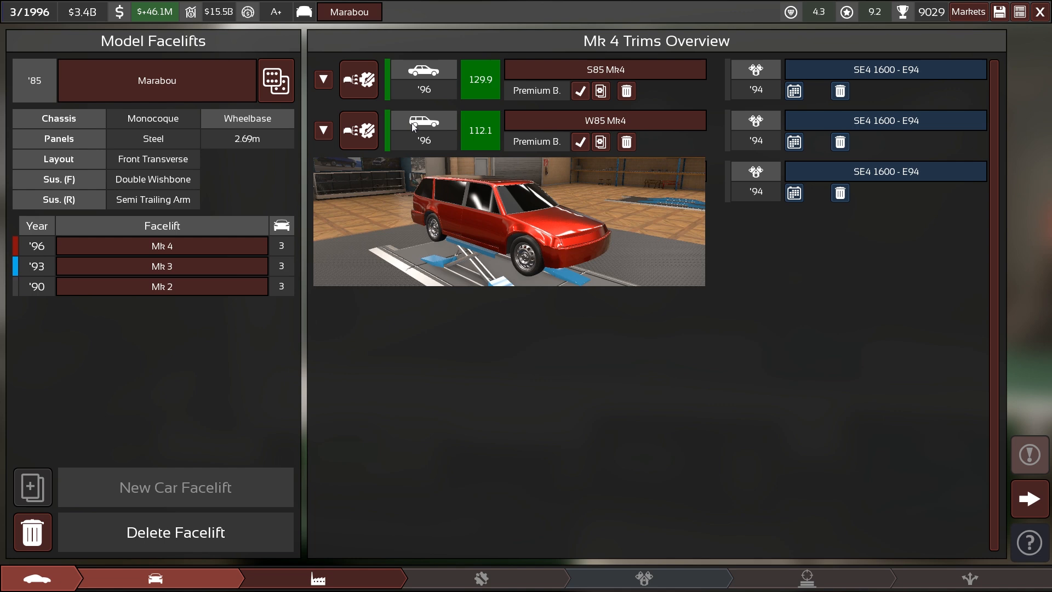
mouse_move(445, 110)
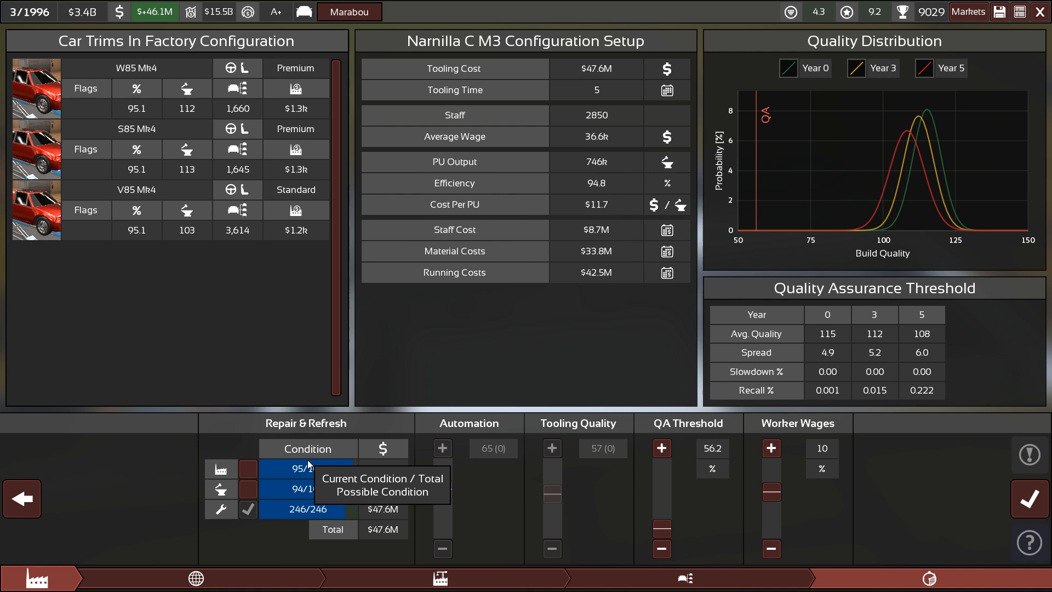
mouse_move(290, 511)
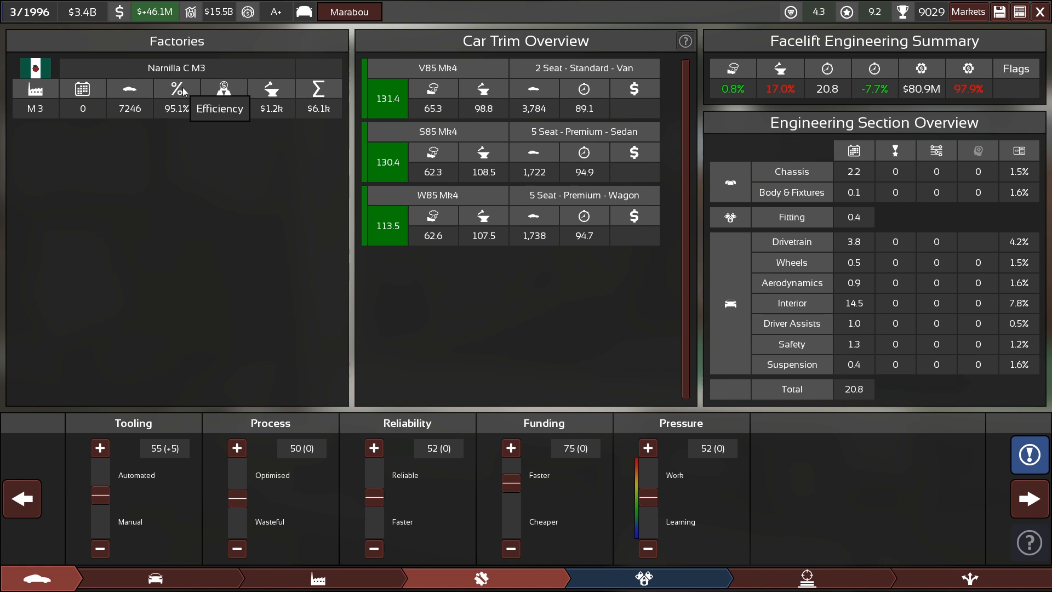
Step: Advance the Mk4 facelift to the pre-production cost and profit forecast screen
left_click(100, 447)
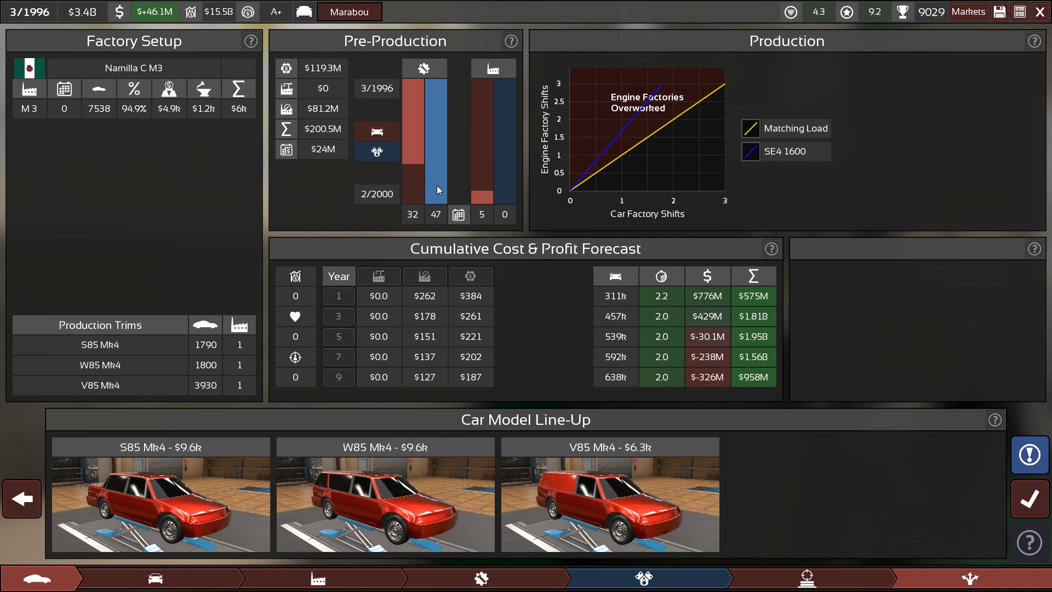
mouse_move(648, 82)
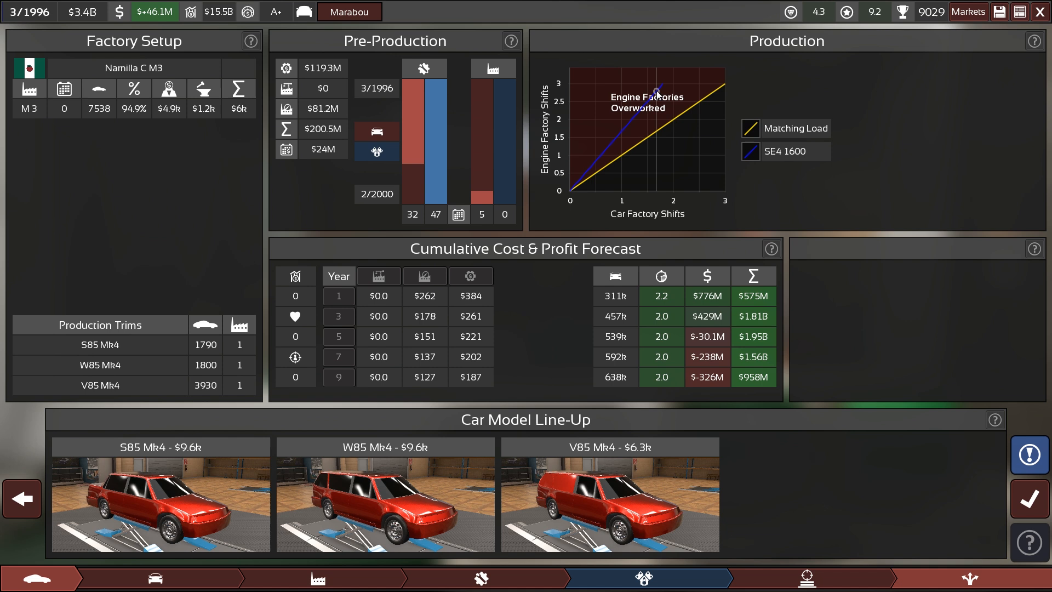
mouse_move(650, 102)
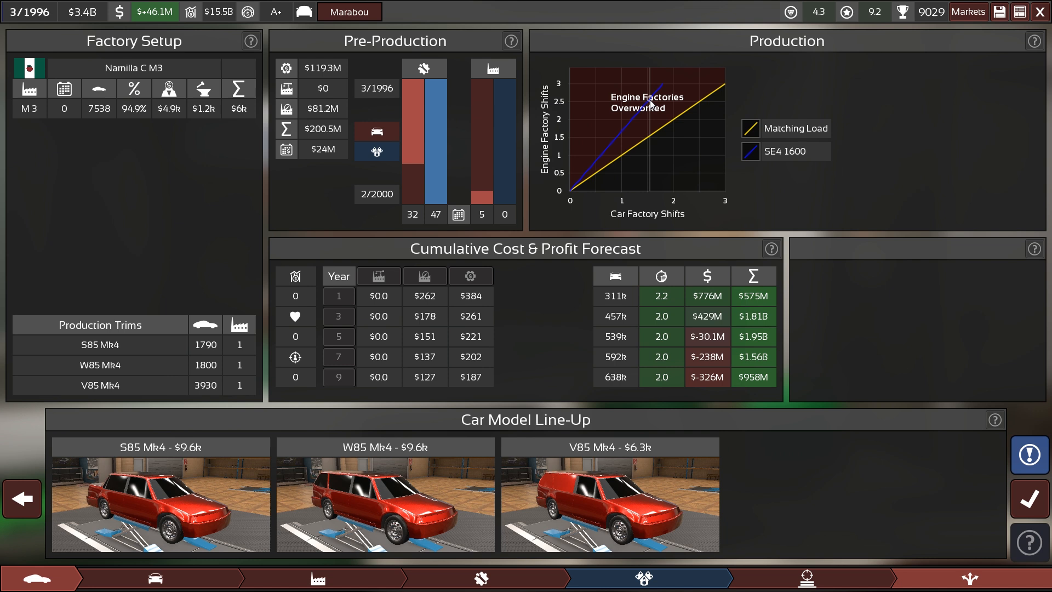